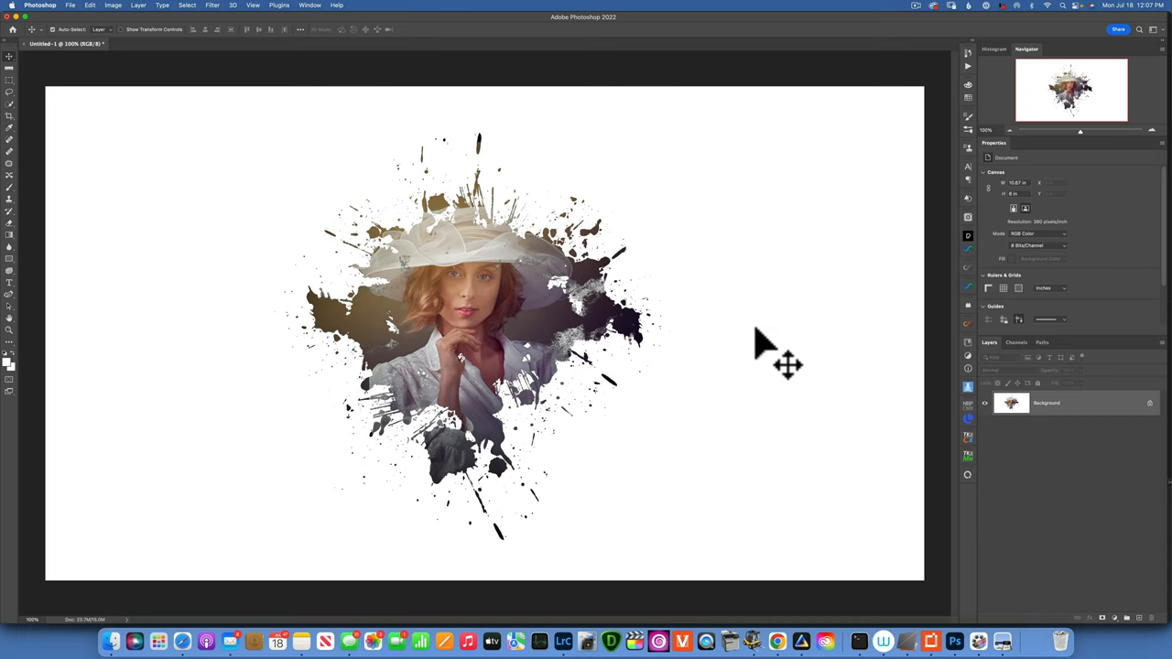
pyautogui.moveTo(531, 339)
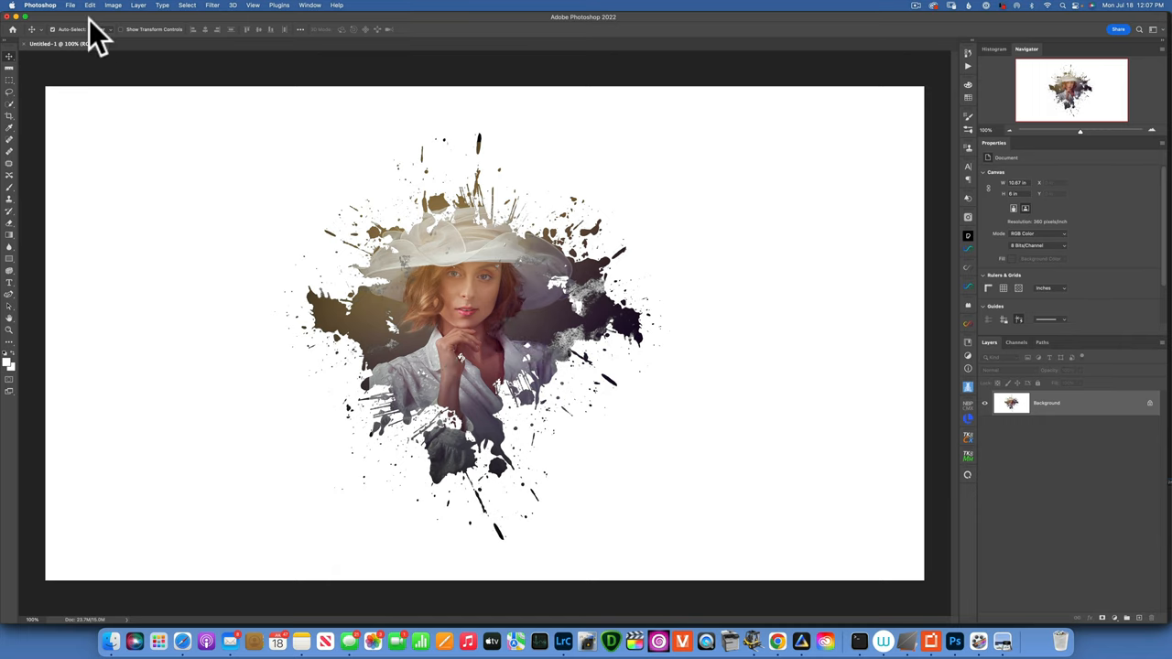
# Step: Create a new 3840×2160 px, 360 ppi document with a white background
pyautogui.click(70, 6)
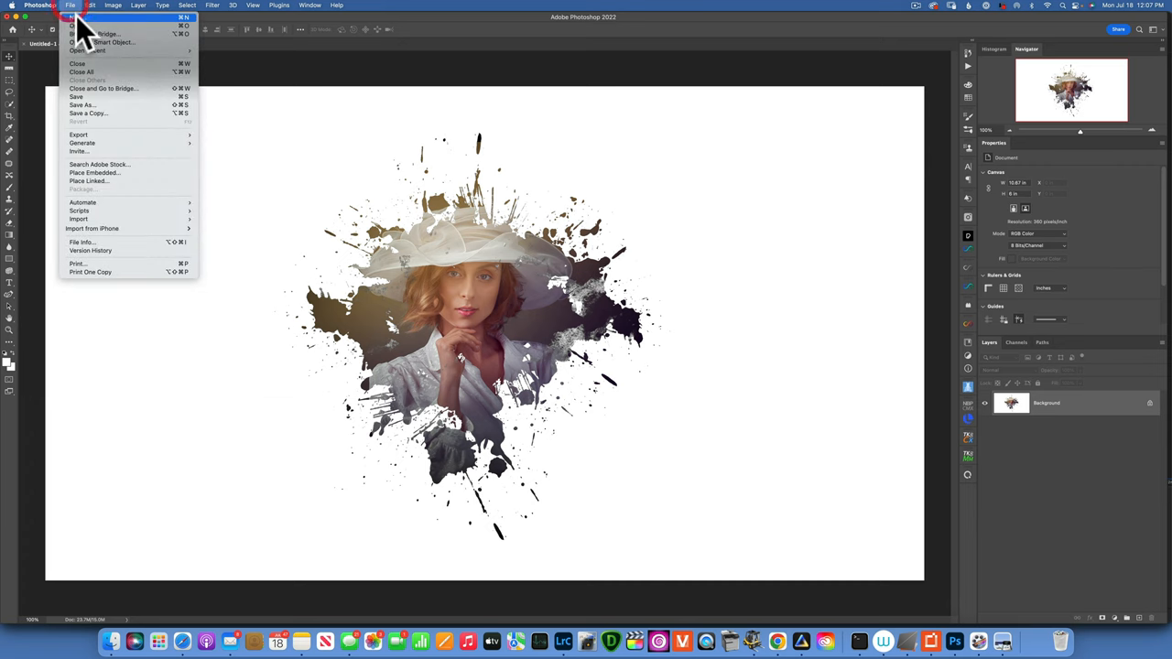
pyautogui.click(76, 17)
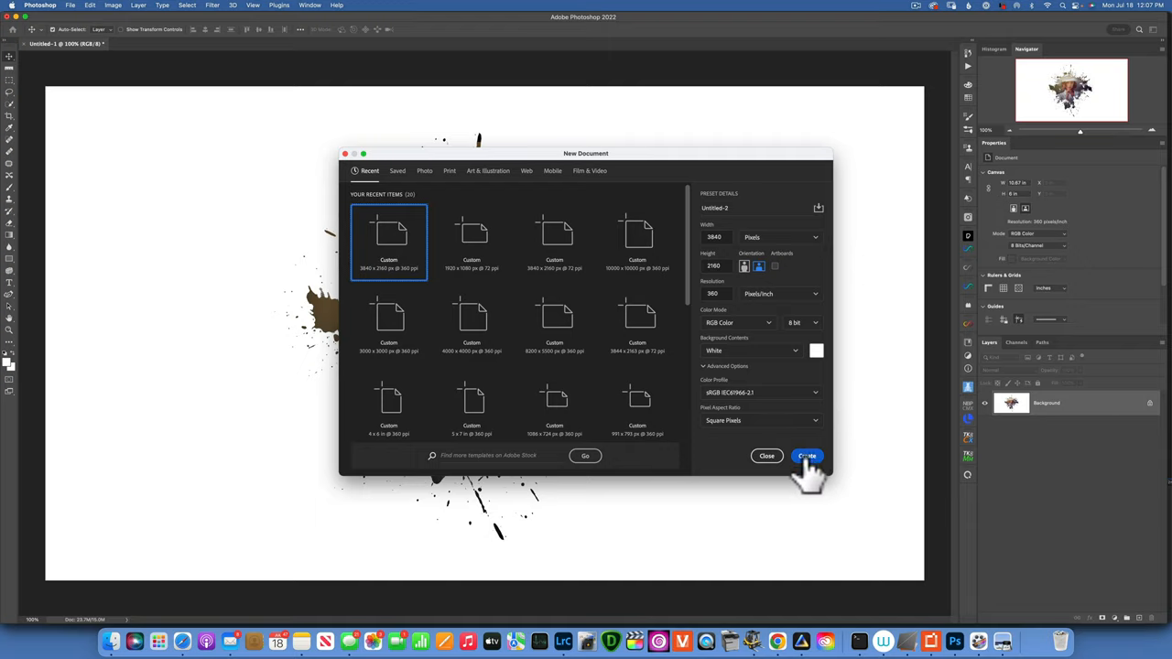
pyautogui.click(806, 456)
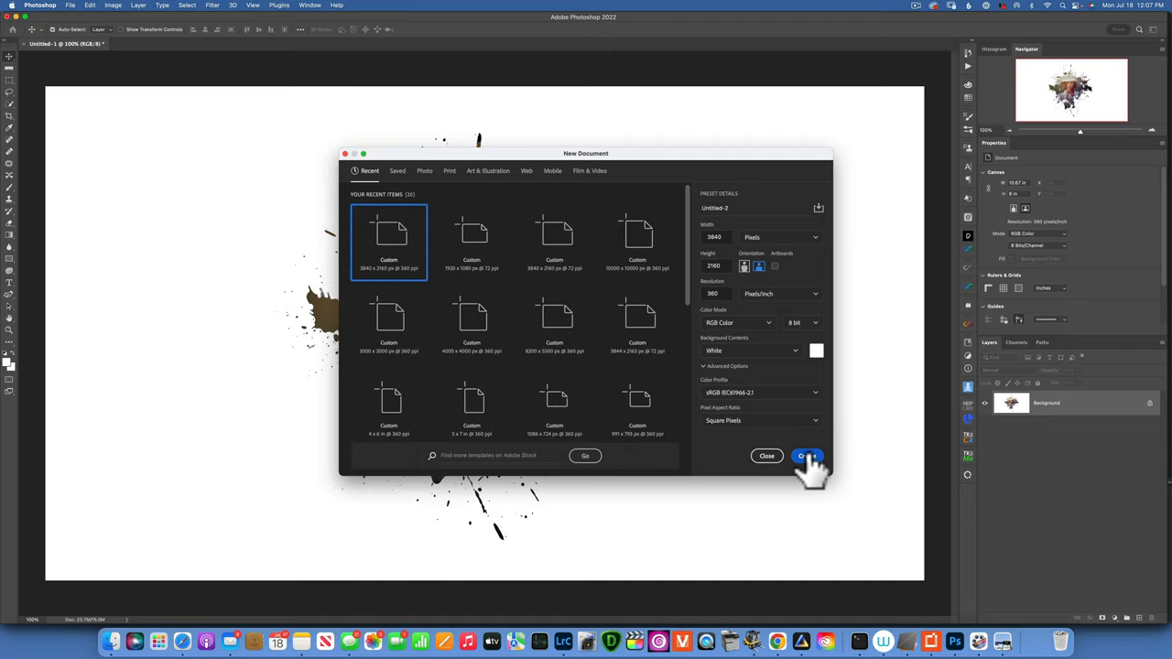
pyautogui.click(807, 456)
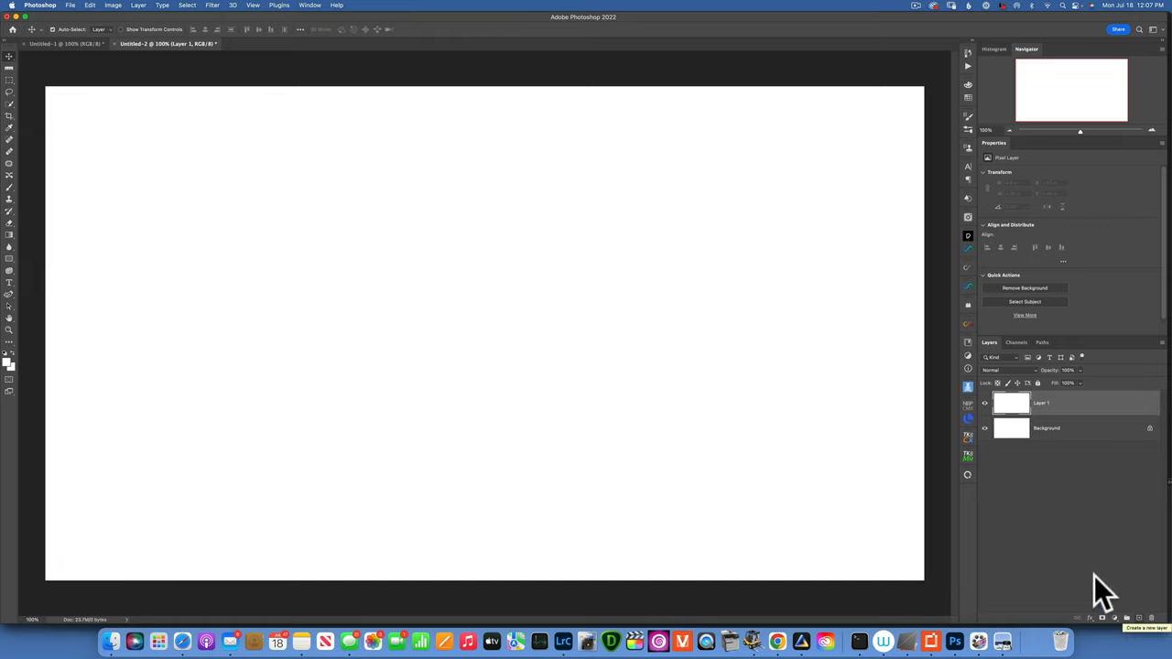
pyautogui.moveTo(549, 293)
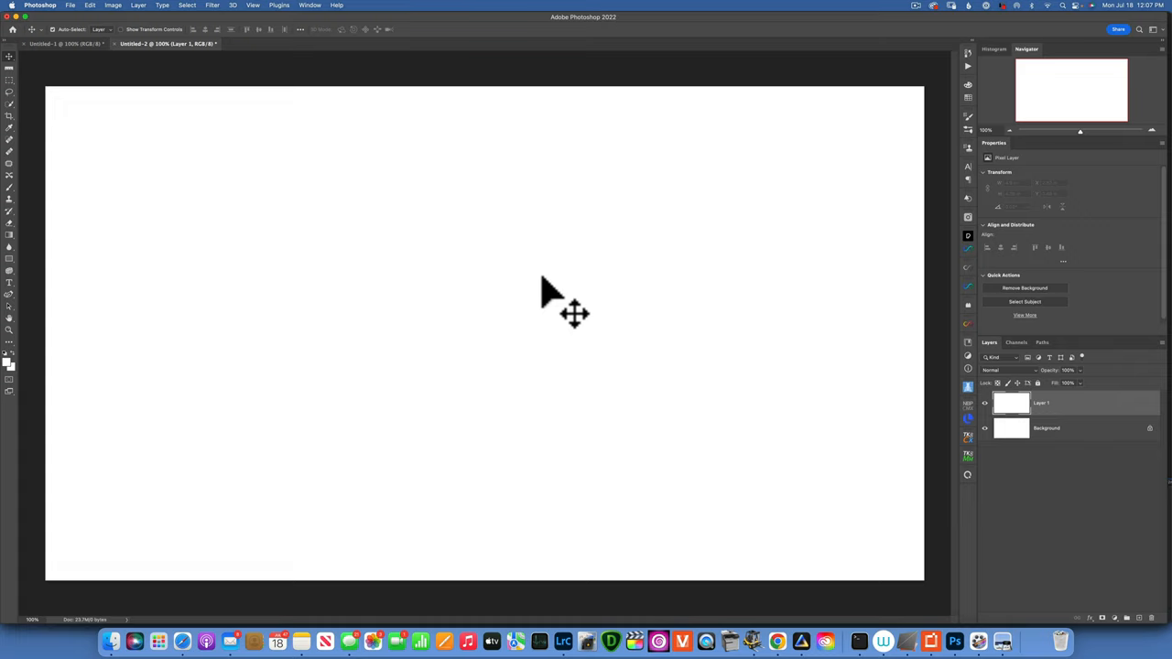
pyautogui.moveTo(377, 279)
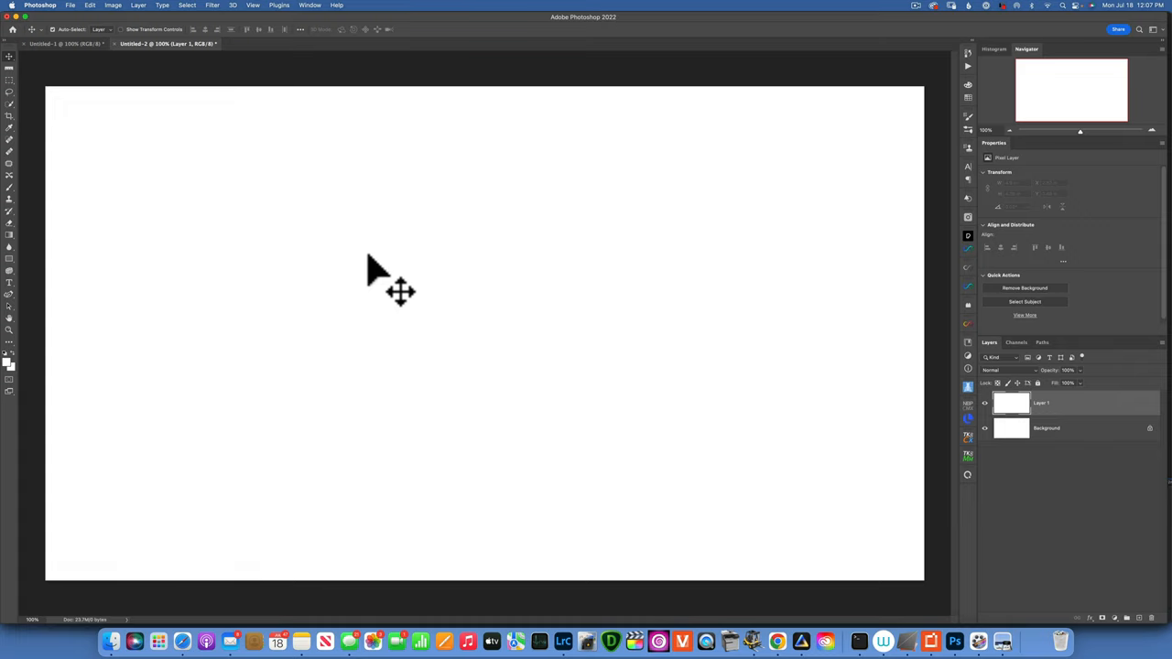
pyautogui.moveTo(192, 247)
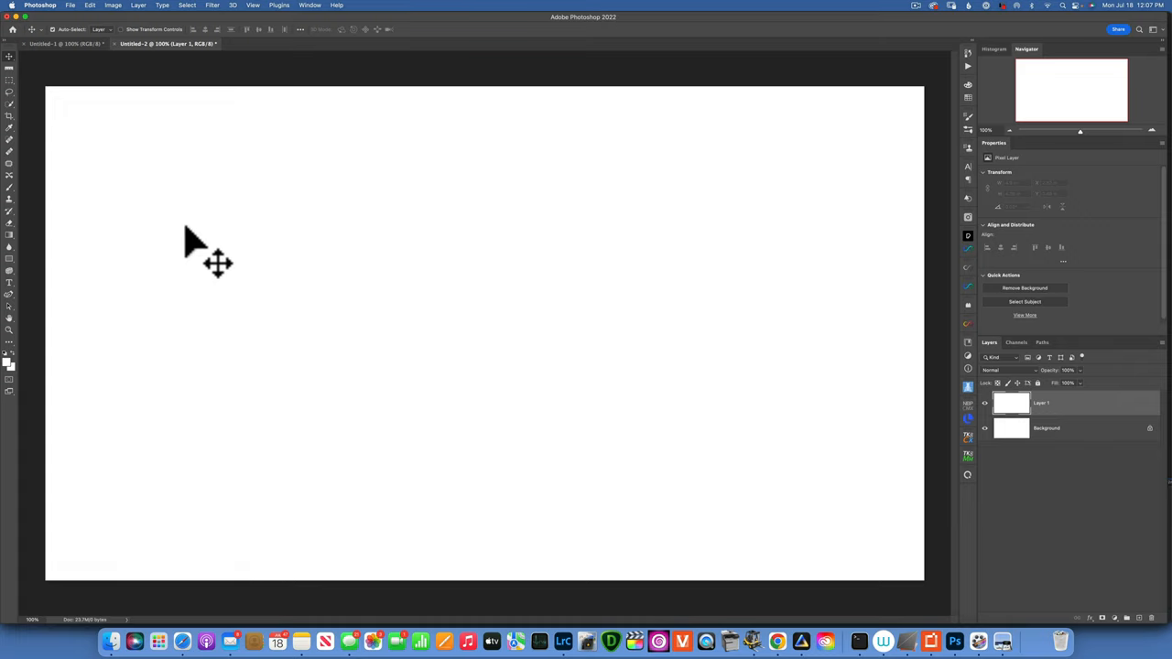
pyautogui.moveTo(201, 247)
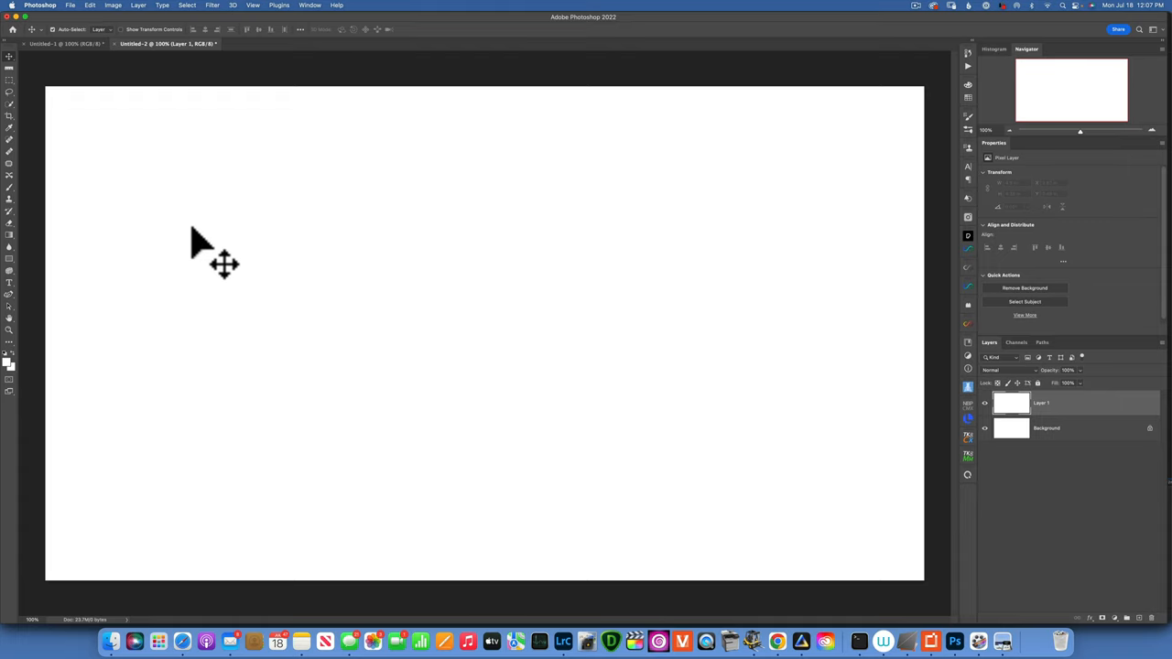
pyautogui.moveTo(18, 197)
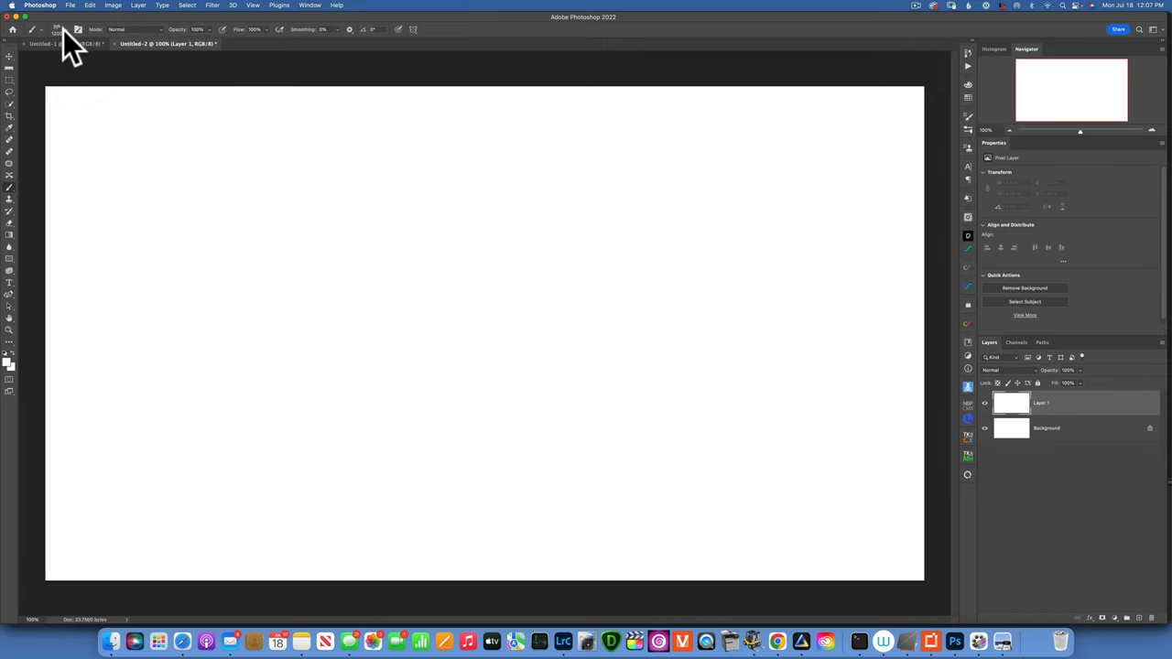
# Step: From the Brush Preset picker's settings menu, choose Get More Brushes from Adobe
pyautogui.click(78, 29)
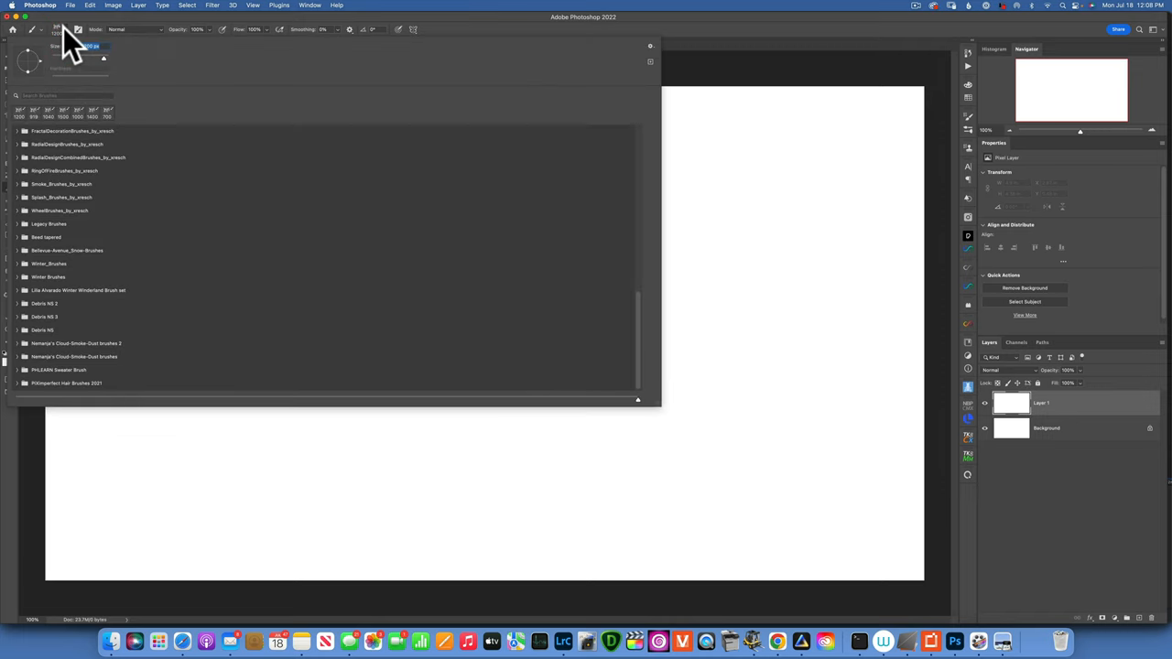
pyautogui.moveTo(23, 105)
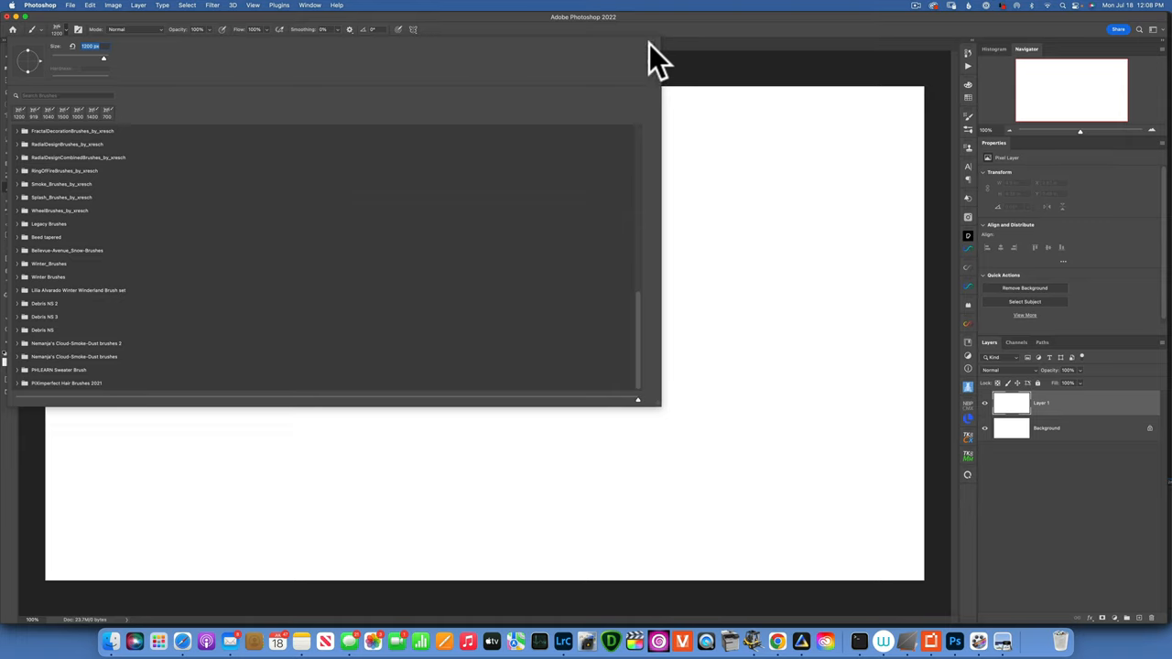
pyautogui.click(652, 50)
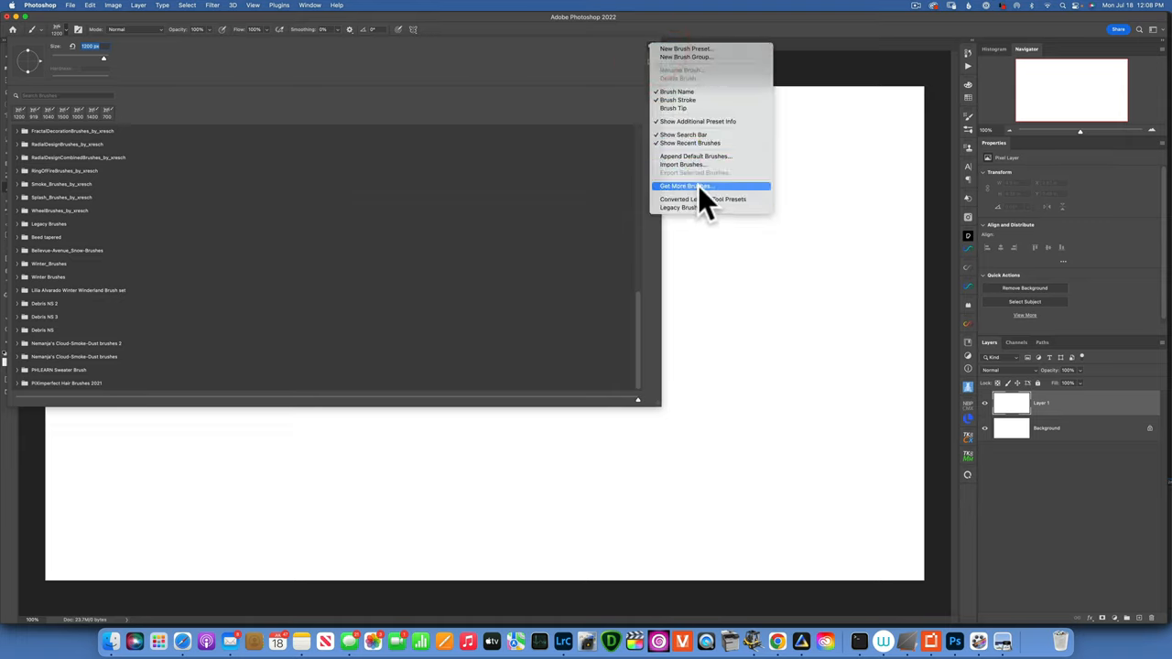
pyautogui.click(687, 186)
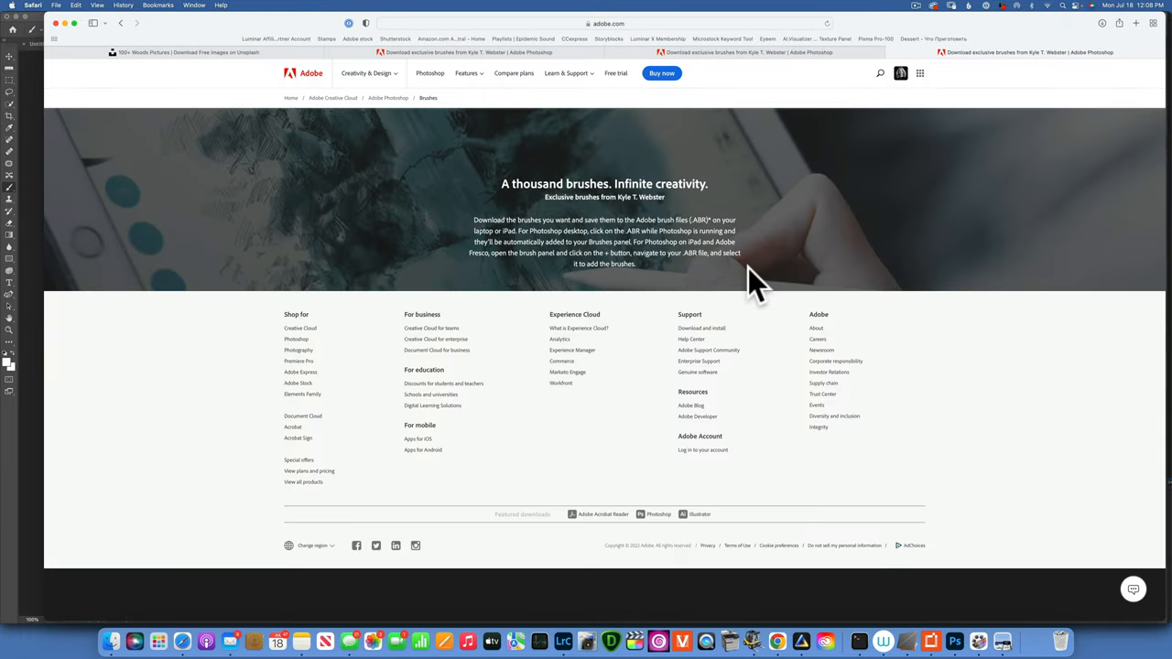
pyautogui.moveTo(704, 412)
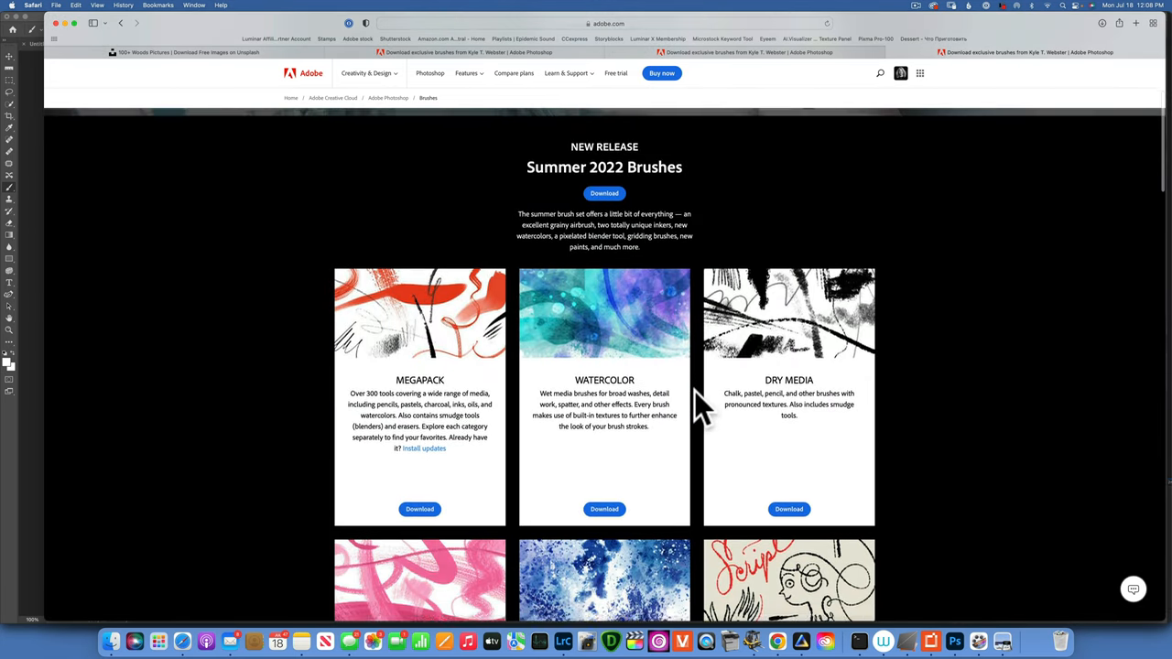
# Step: Scroll Adobe's brushes page to download Summer 2020 Brushes, then return to Photoshop
pyautogui.scroll(-3)
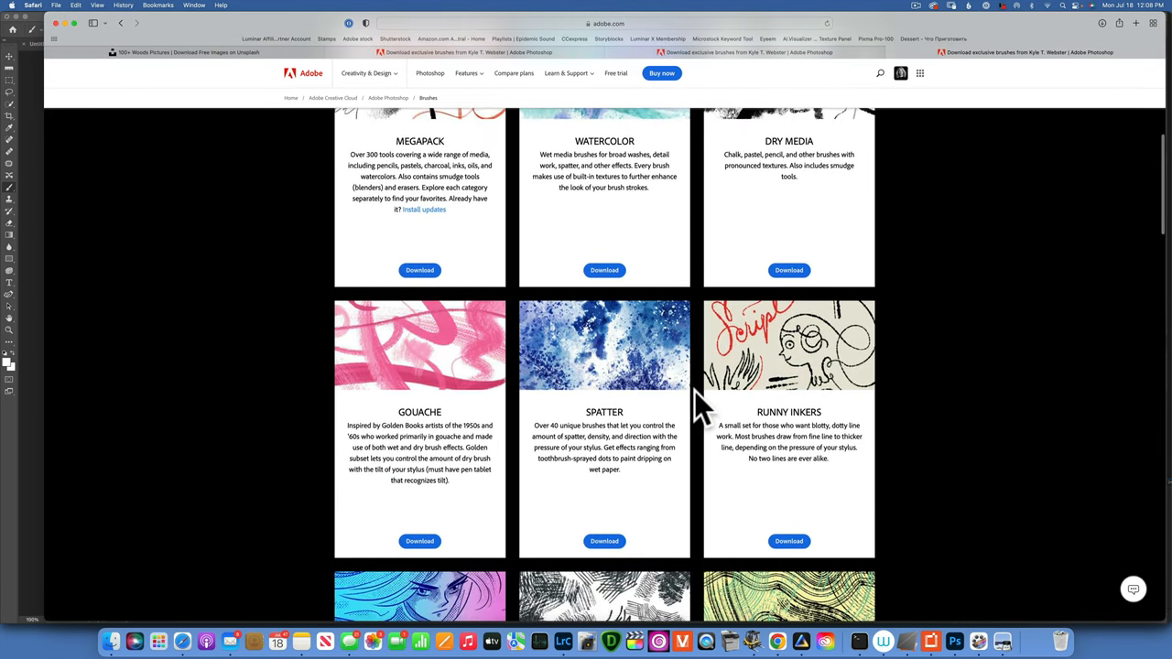
pyautogui.scroll(-3)
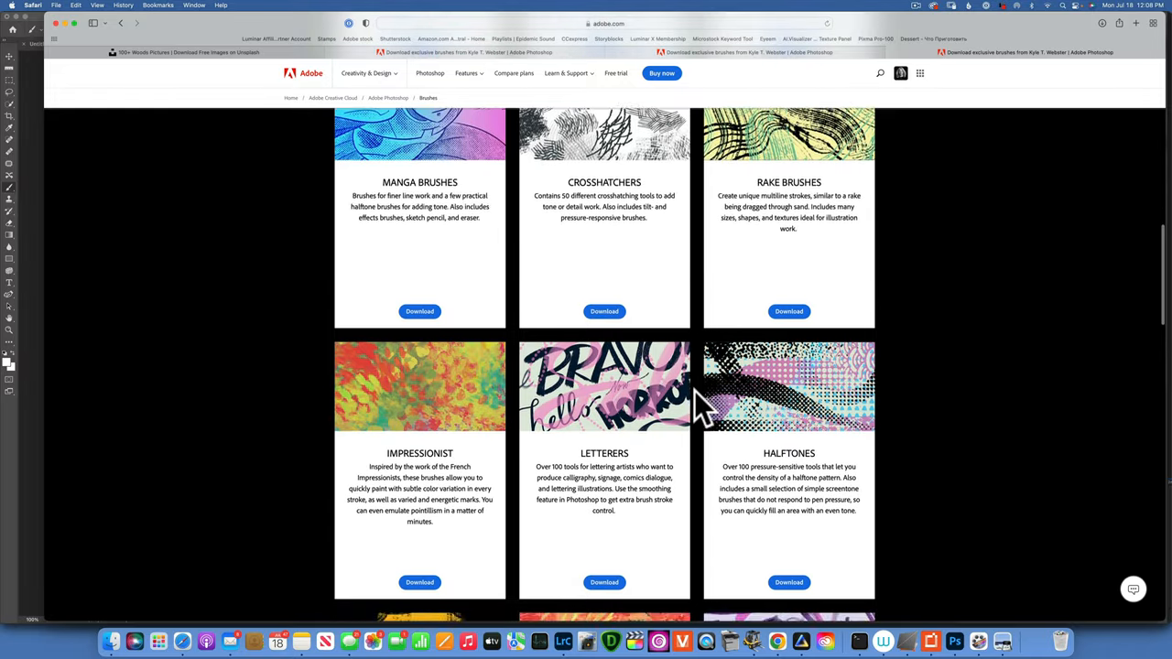
pyautogui.scroll(-3)
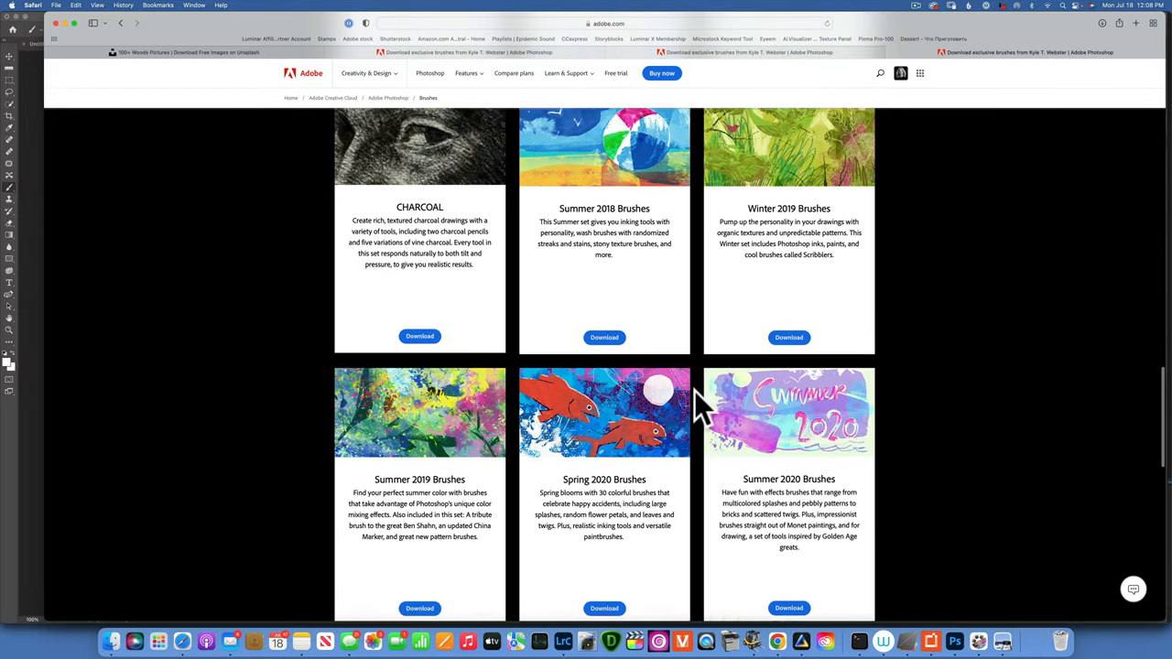
pyautogui.scroll(-3)
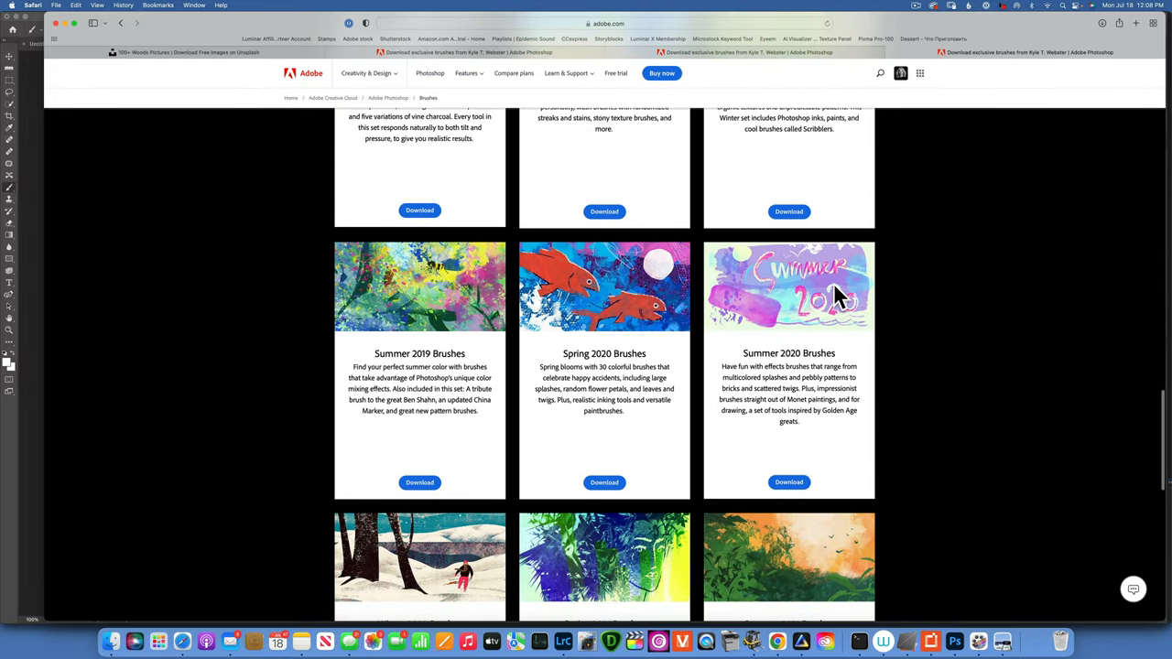
pyautogui.moveTo(796, 316)
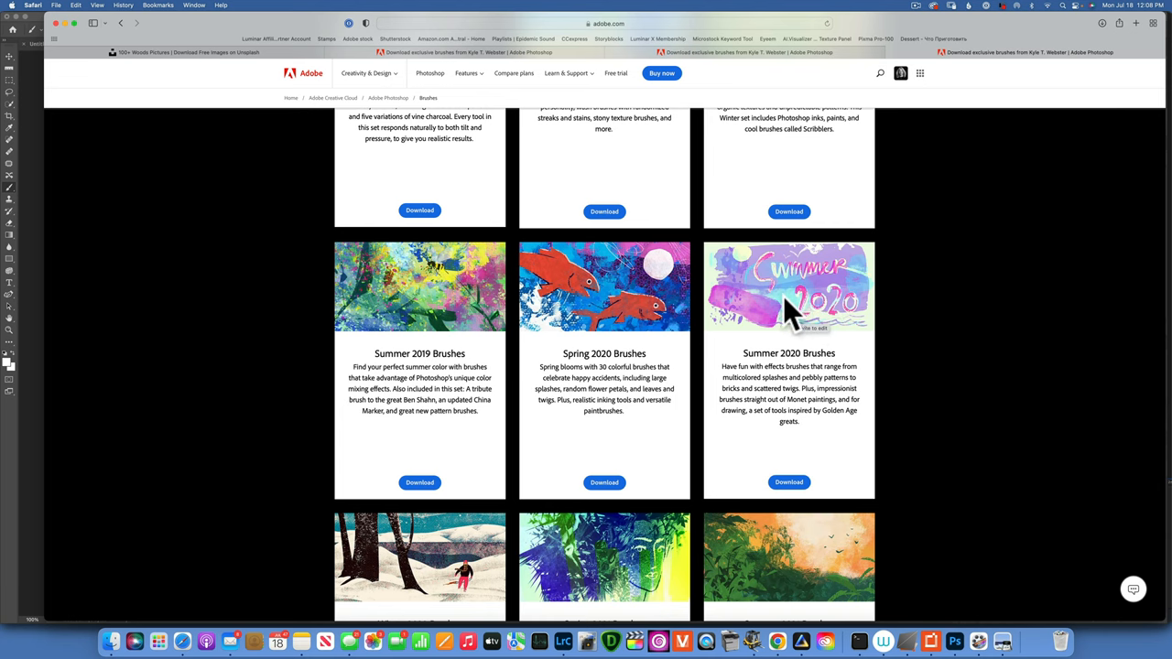
pyautogui.scroll(-3)
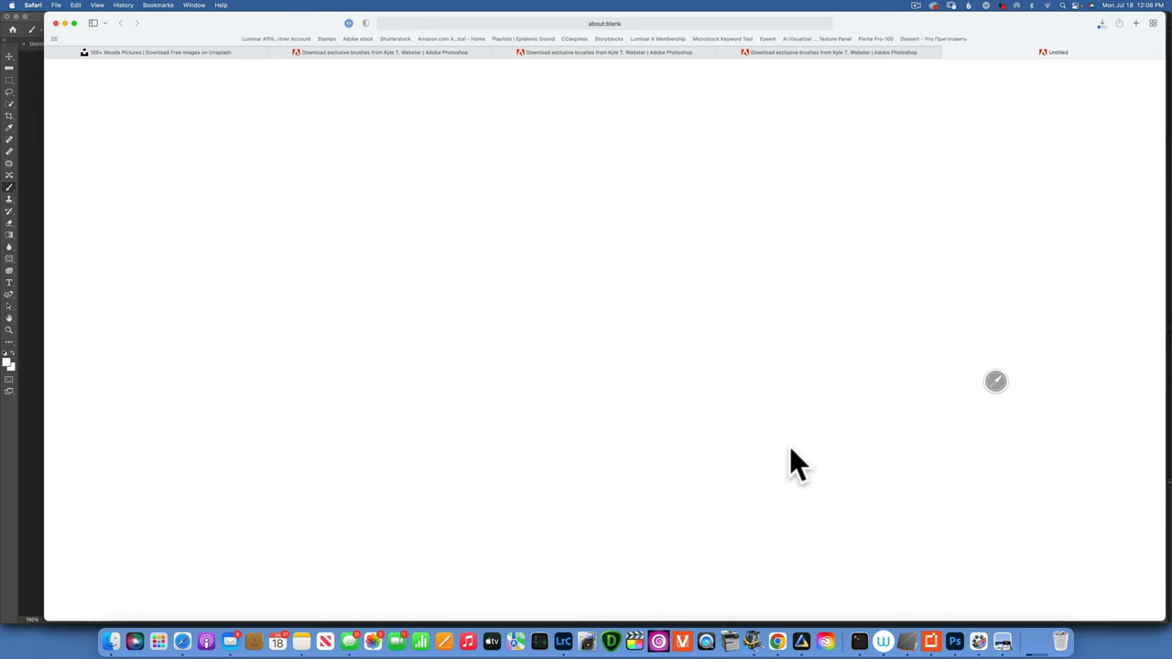
pyautogui.moveTo(1034, 641)
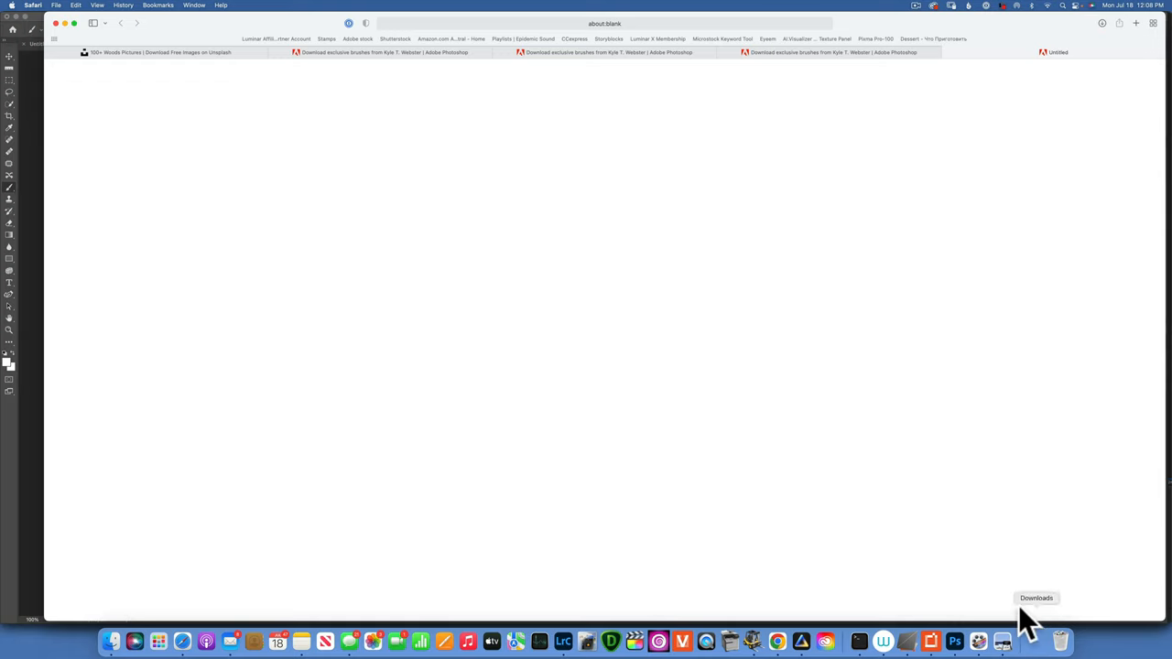
pyautogui.click(954, 641)
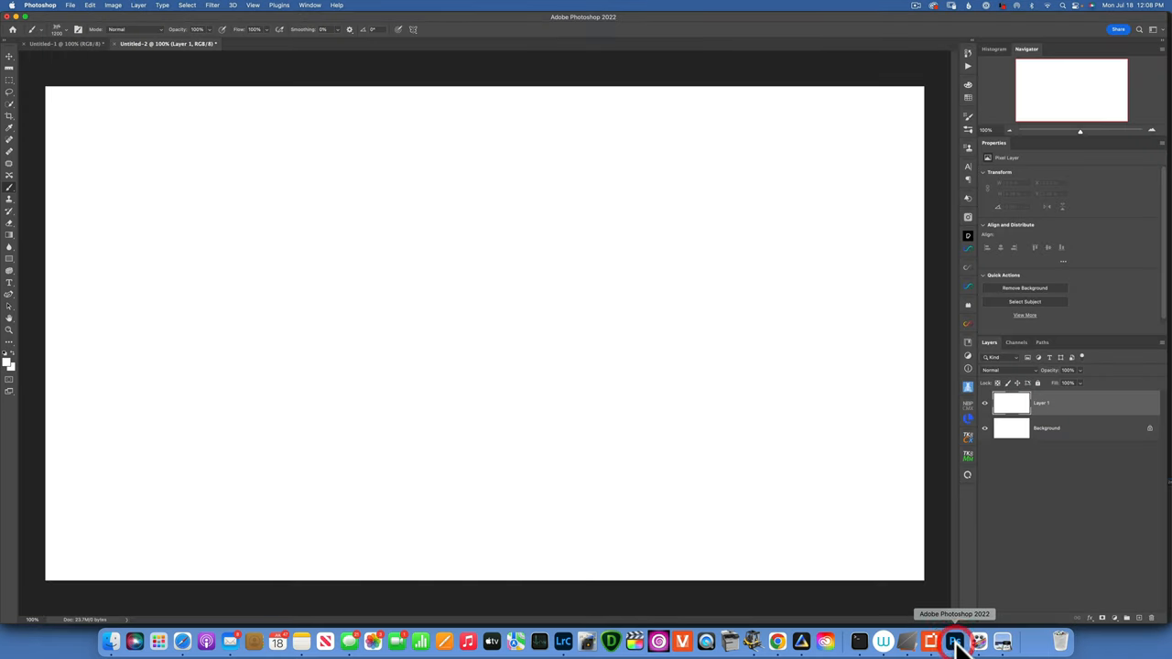
pyautogui.moveTo(19, 69)
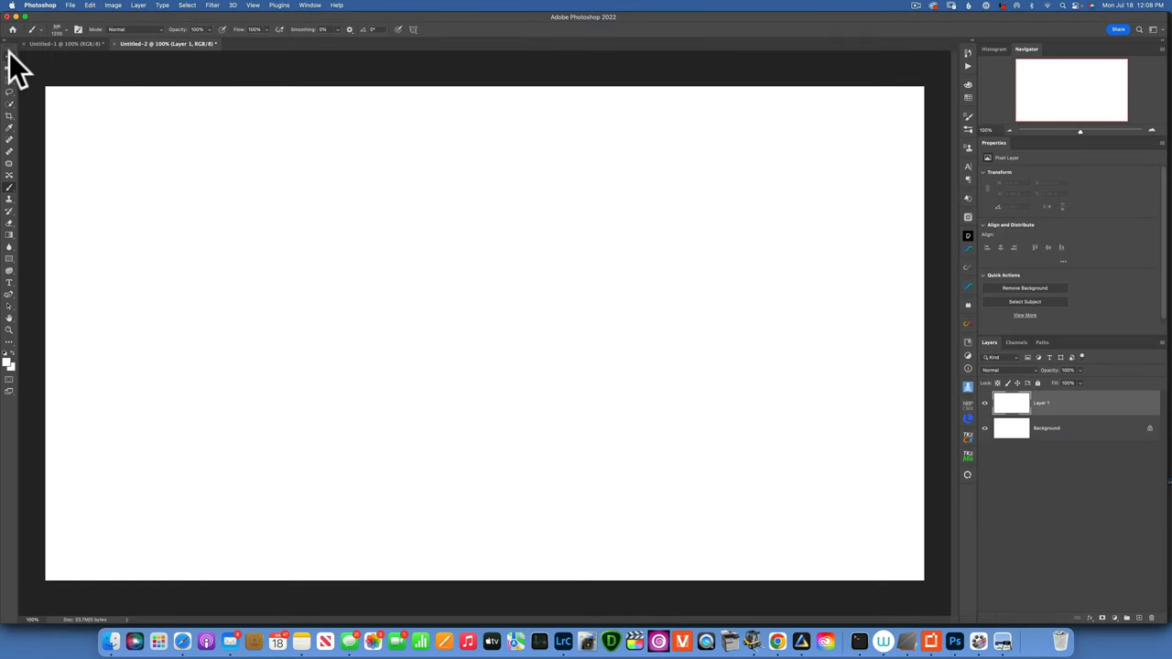
pyautogui.moveTo(15, 201)
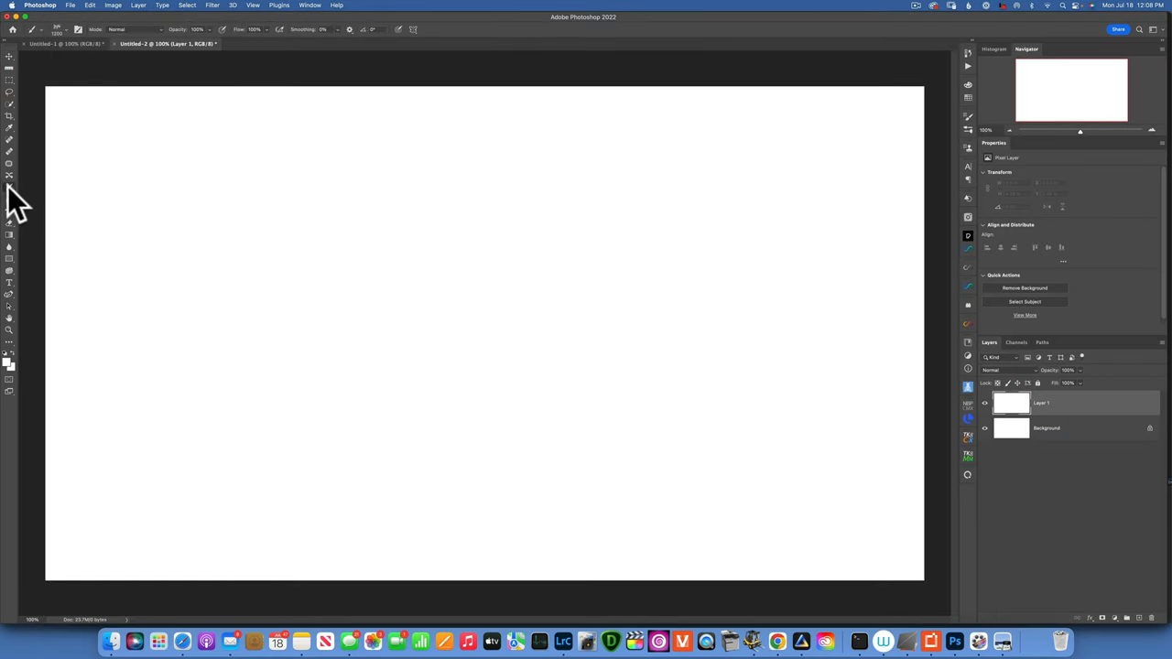
# Step: Import the downloaded summer-2020-update brush file and select its Splatoosh brush
pyautogui.click(65, 29)
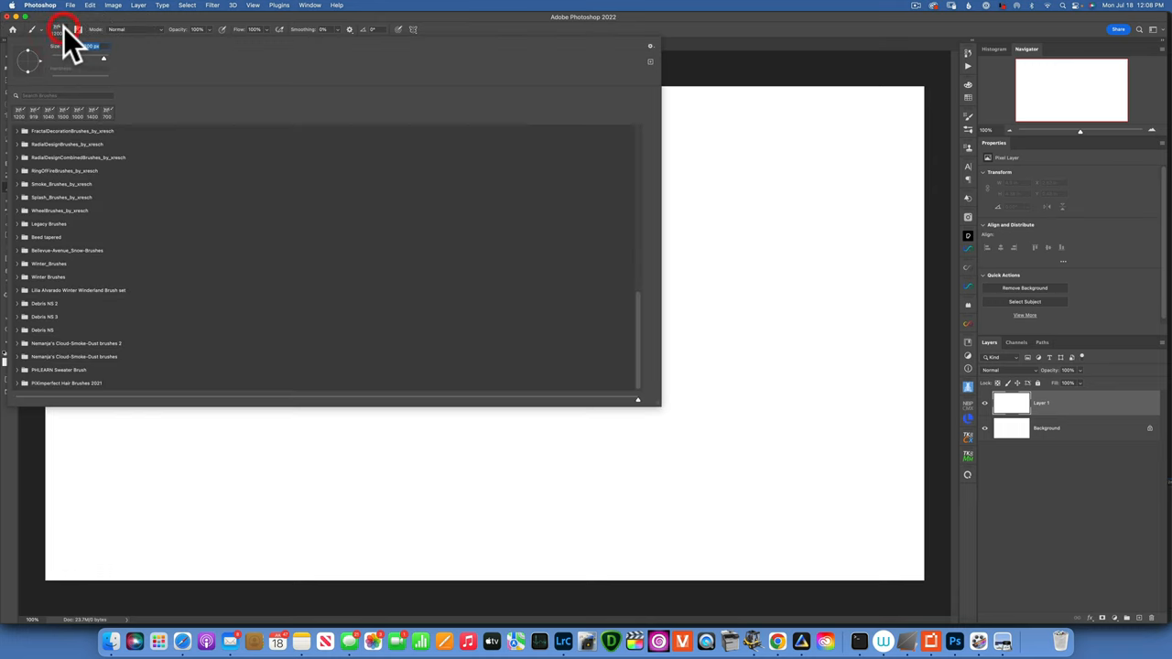
pyautogui.click(650, 45)
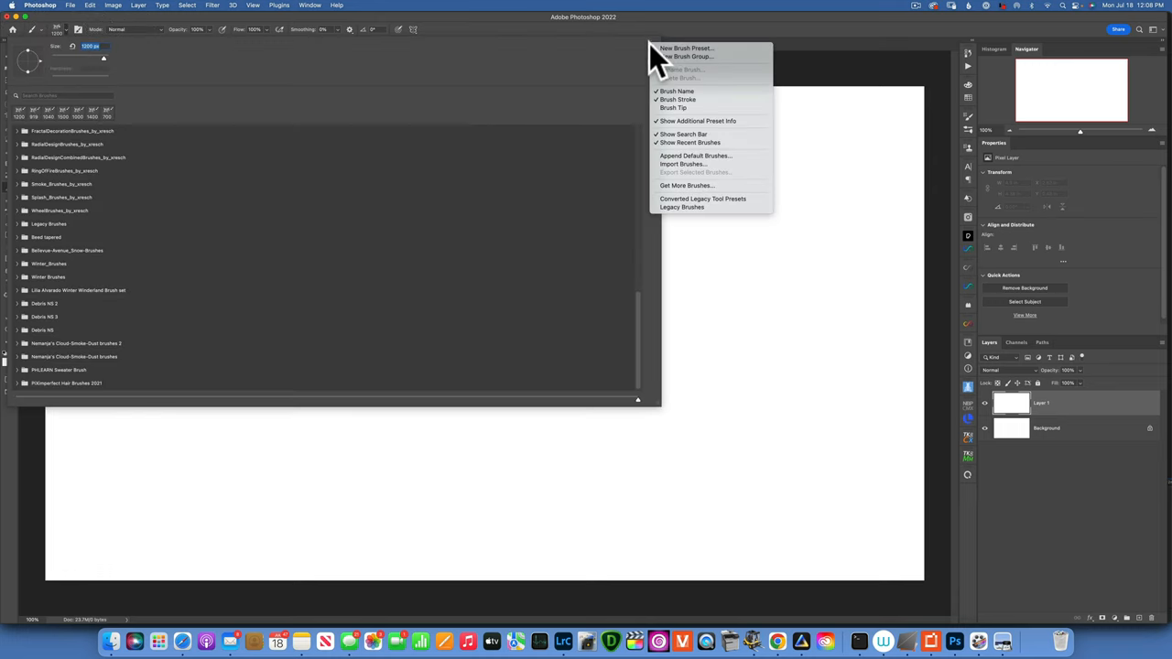
pyautogui.moveTo(712, 164)
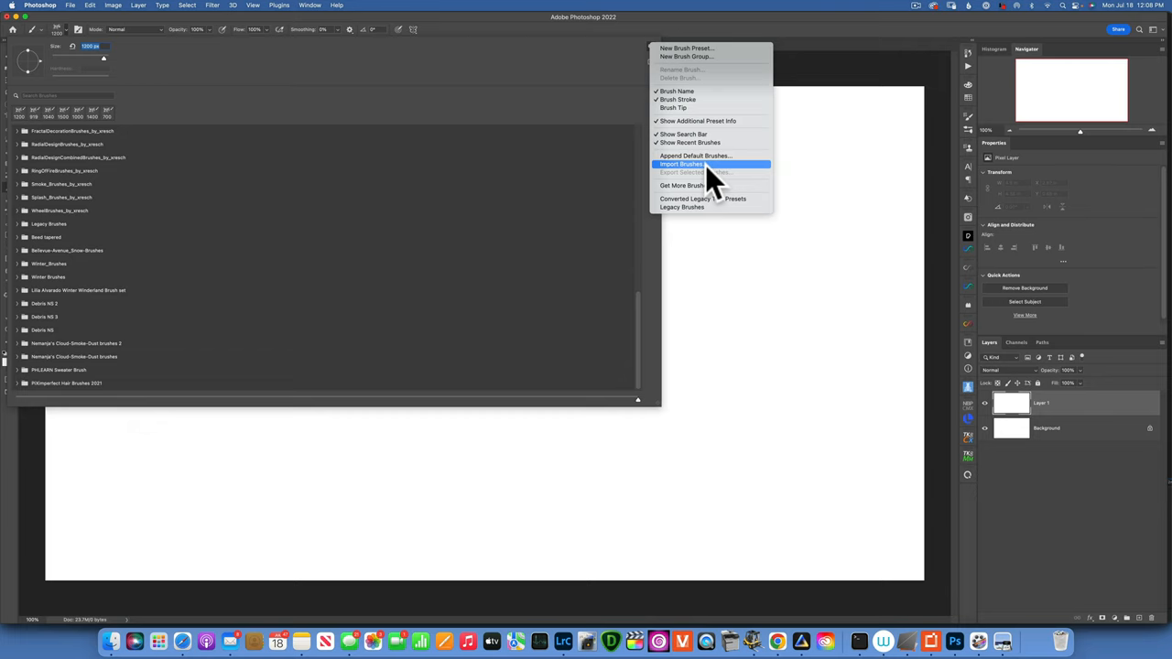
pyautogui.click(682, 163)
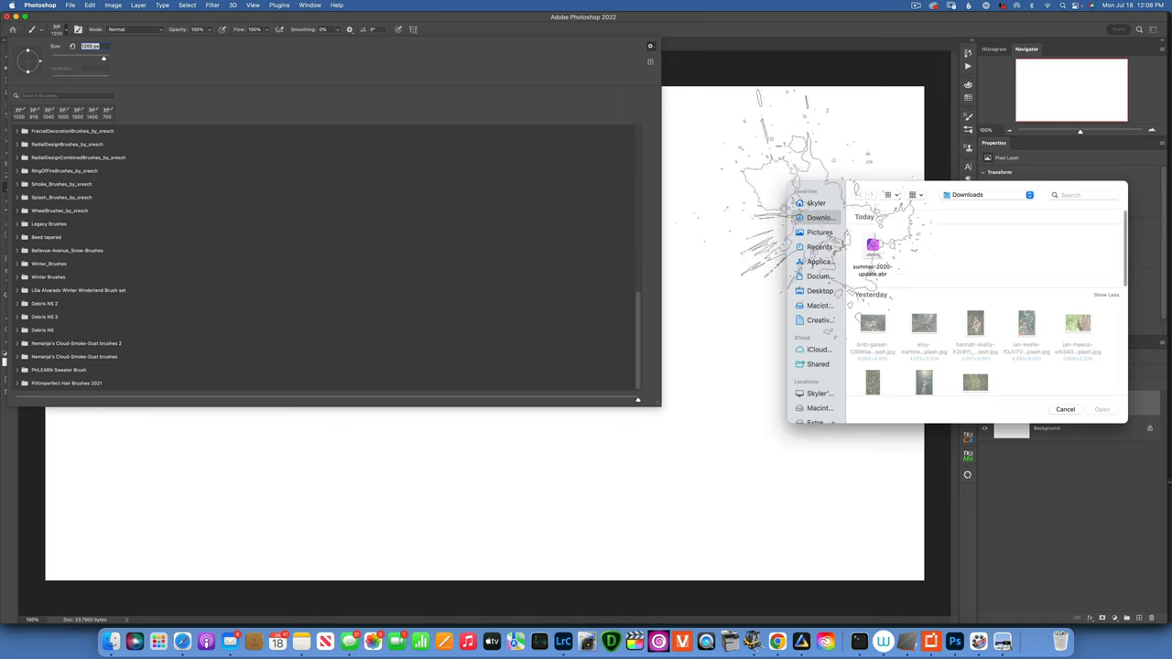
pyautogui.click(1065, 409)
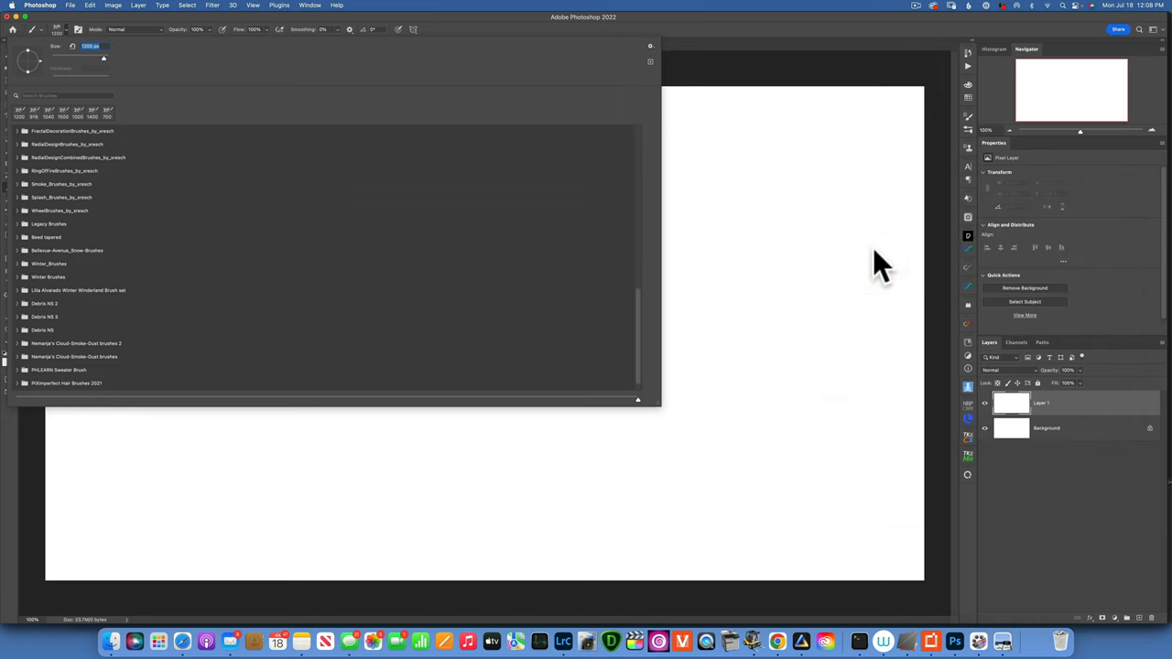
pyautogui.moveTo(124, 261)
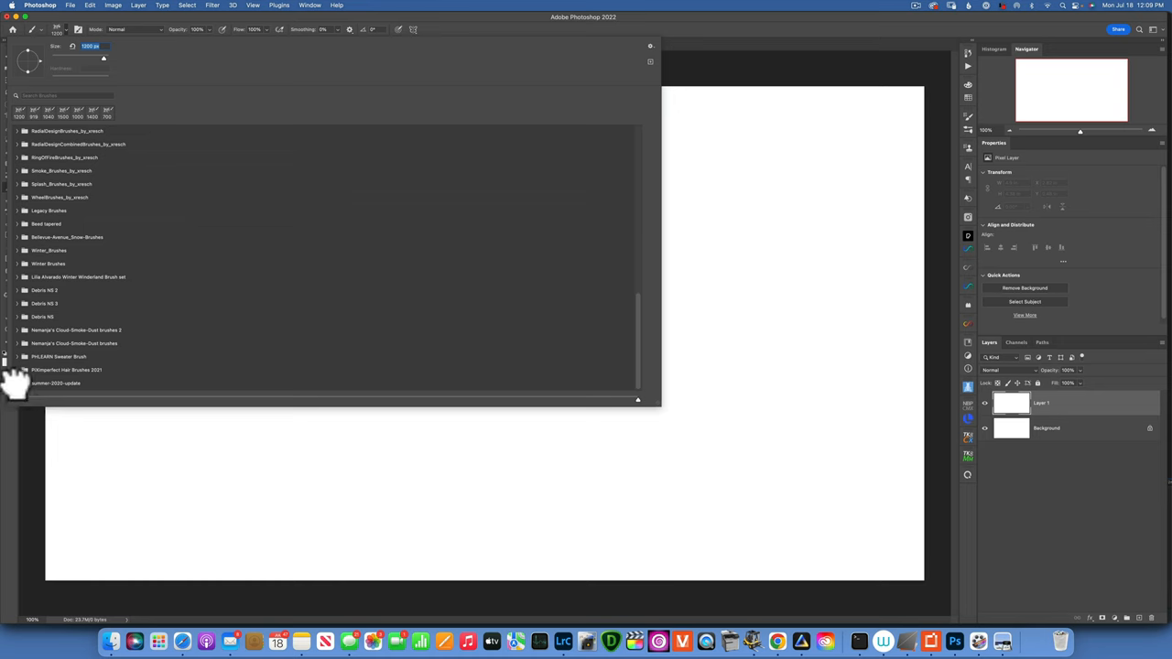
pyautogui.click(57, 383)
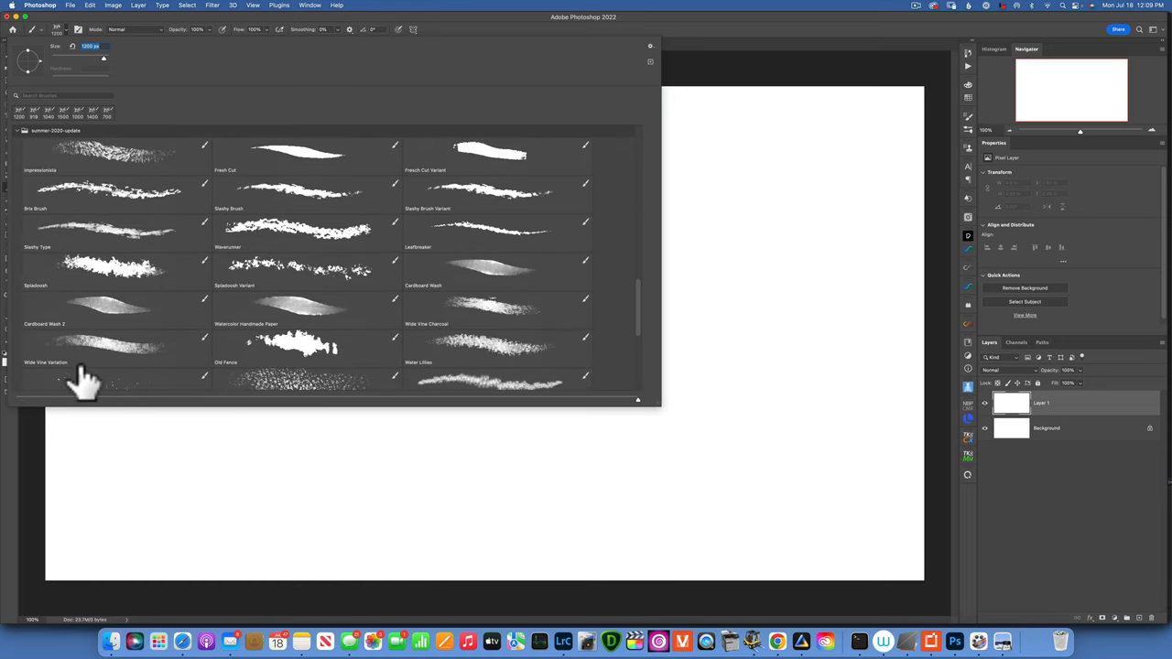
pyautogui.moveTo(82, 376)
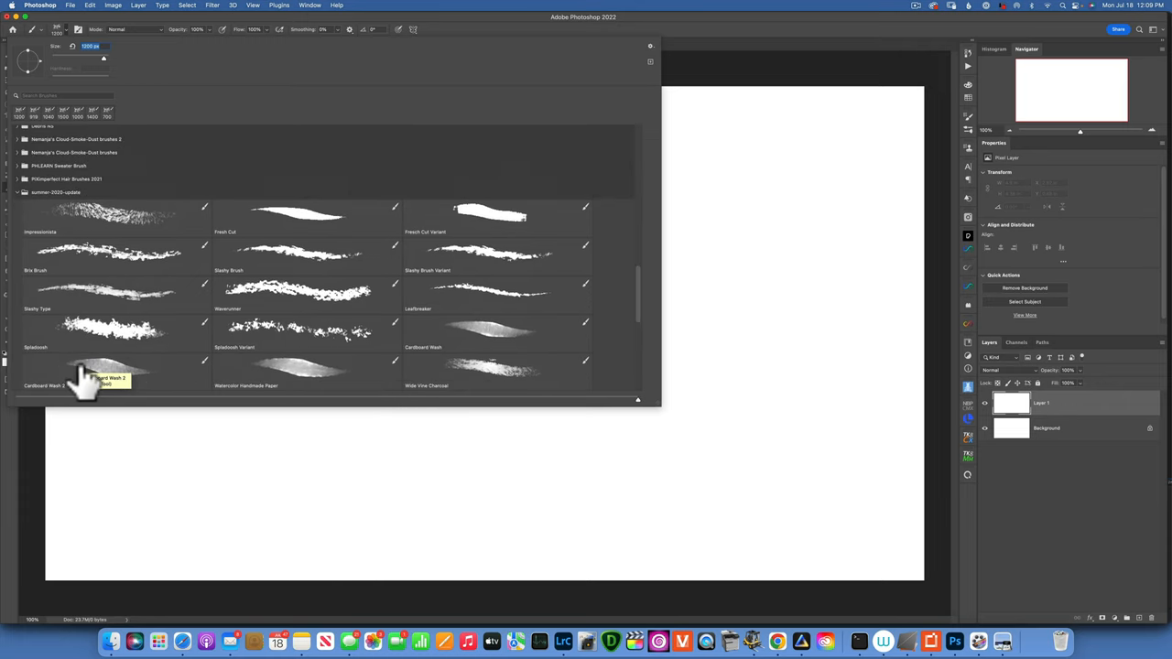
pyautogui.moveTo(131, 346)
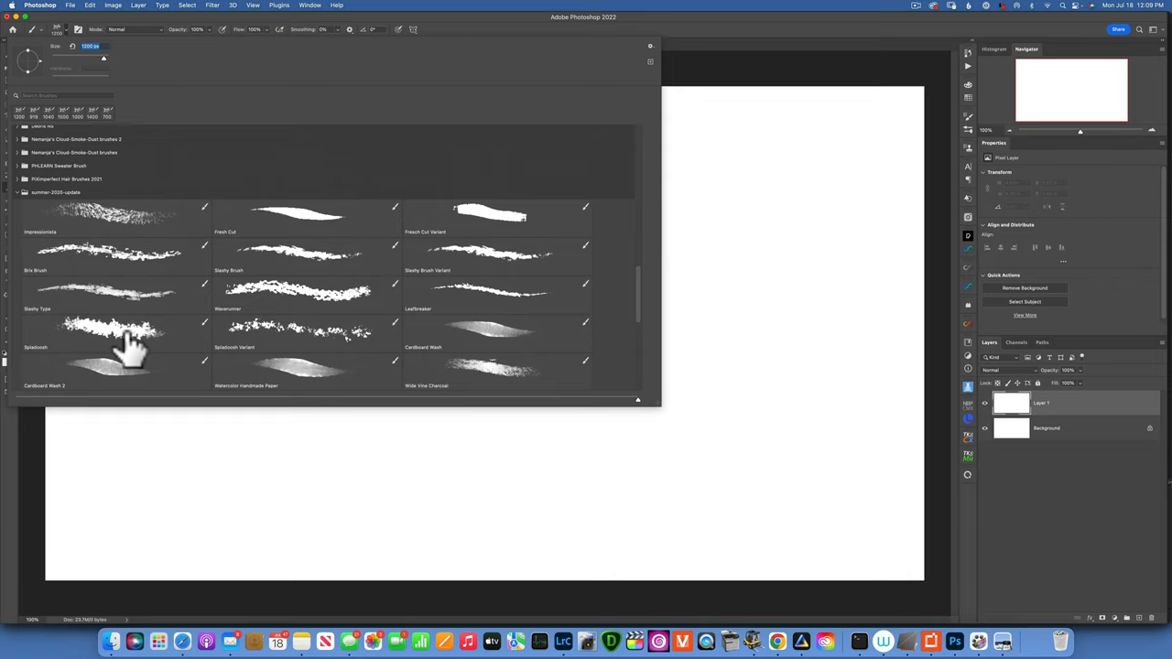
pyautogui.click(116, 332)
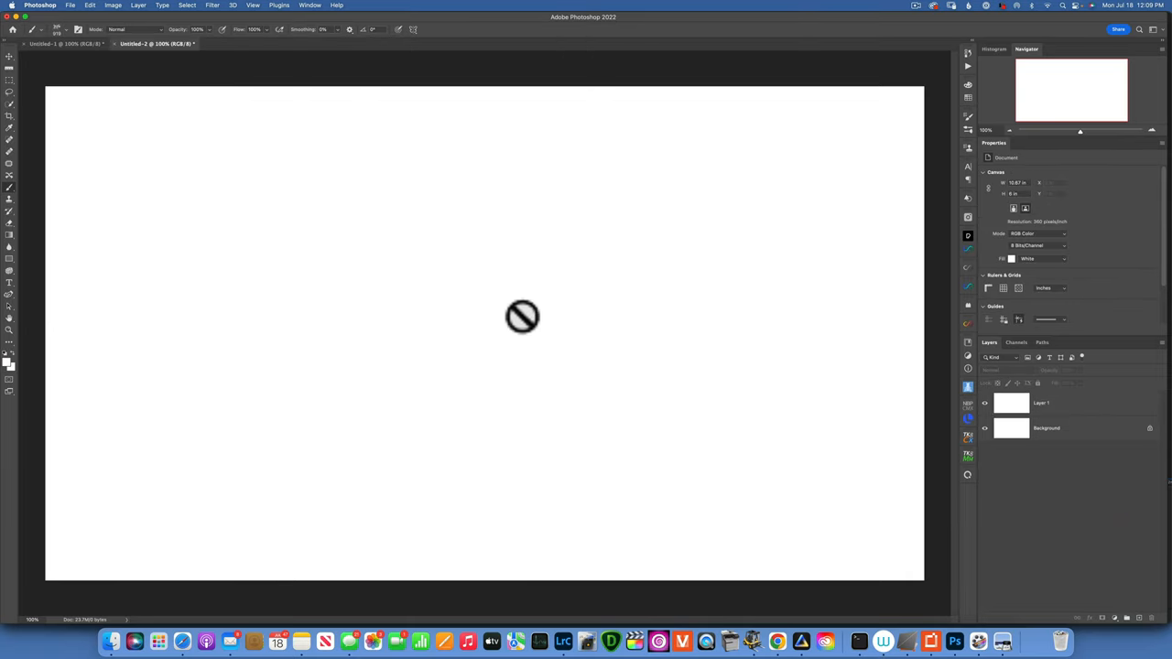
pyautogui.moveTo(344, 269)
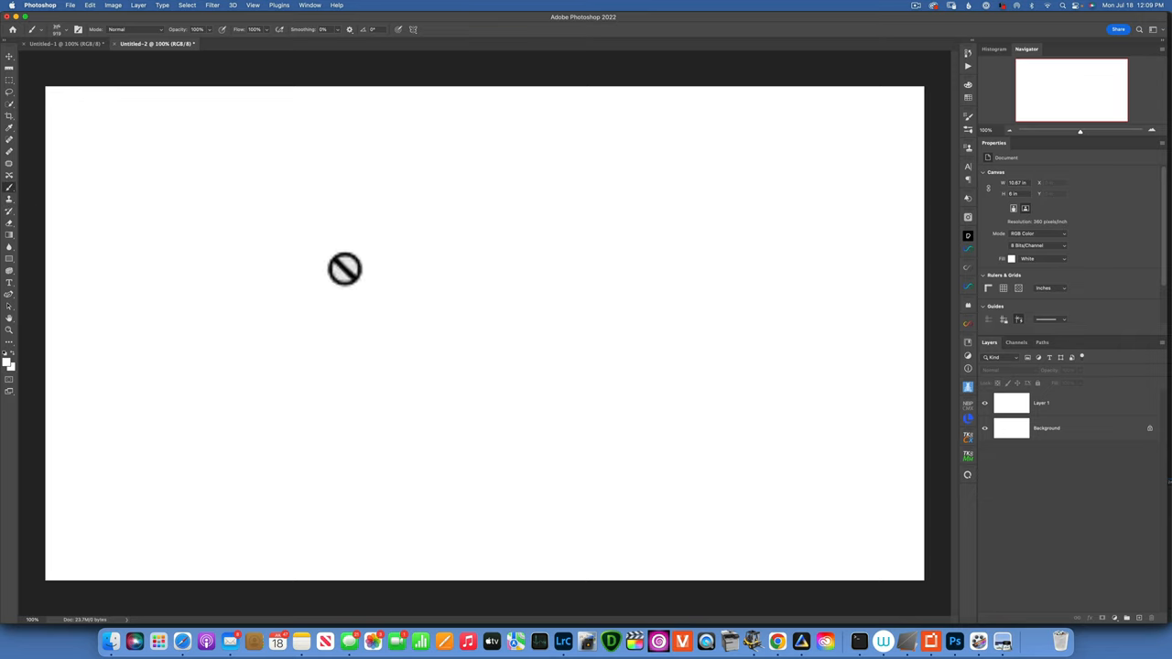
# Step: Stamp one black Splatoosh splatter onto Layer 1, left of canvas centre
pyautogui.click(1041, 403)
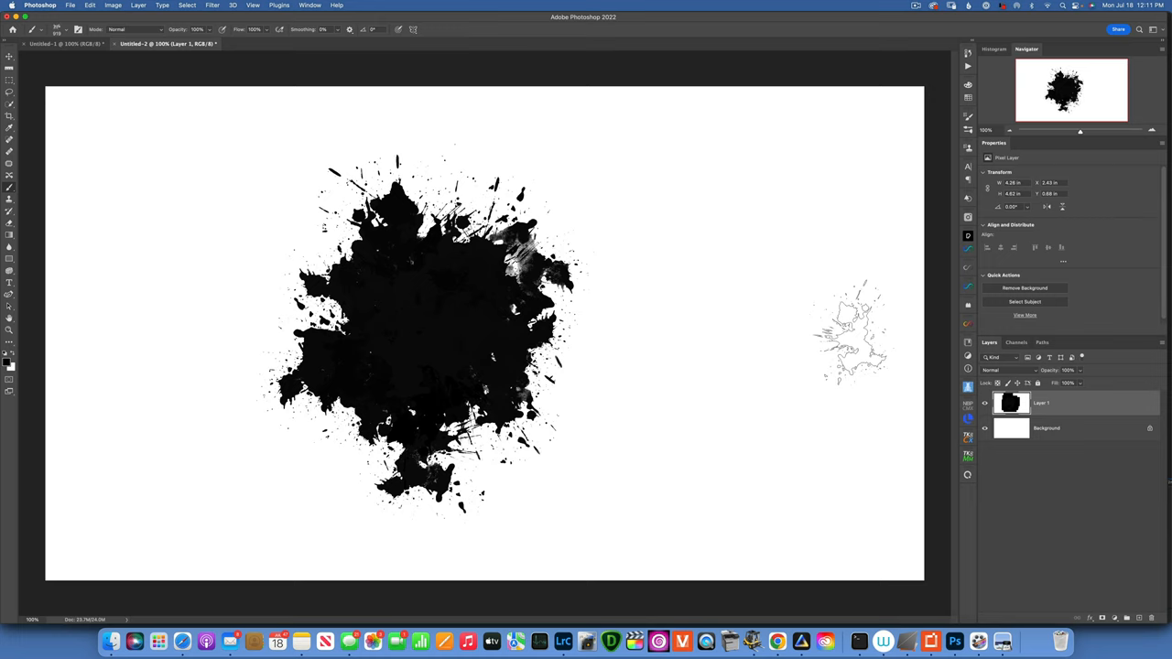
# Step: Place the hat portrait JPEG as an embedded layer, accepting Camera Raw without adjustments
pyautogui.click(71, 5)
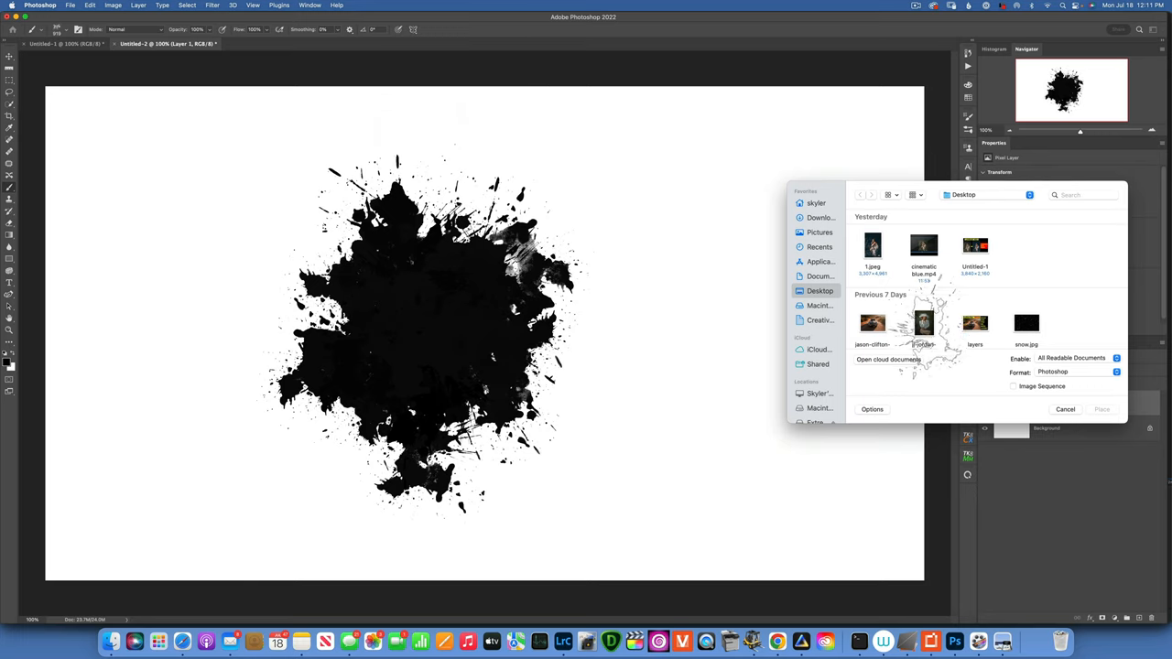
pyautogui.click(923, 322)
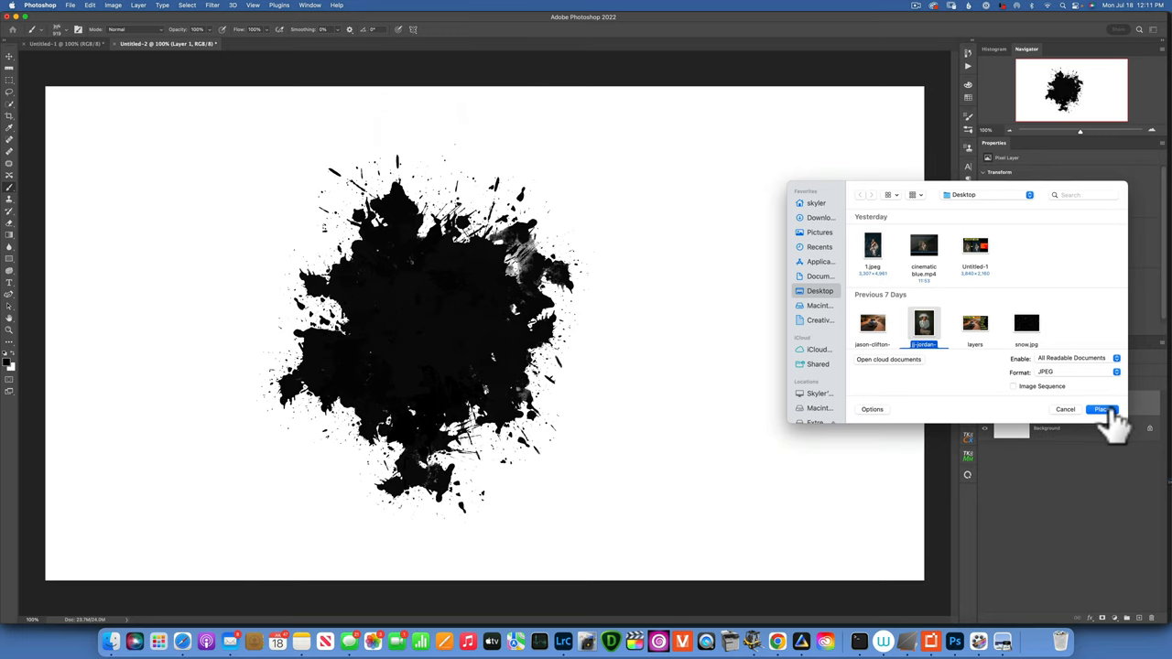
pyautogui.click(1101, 409)
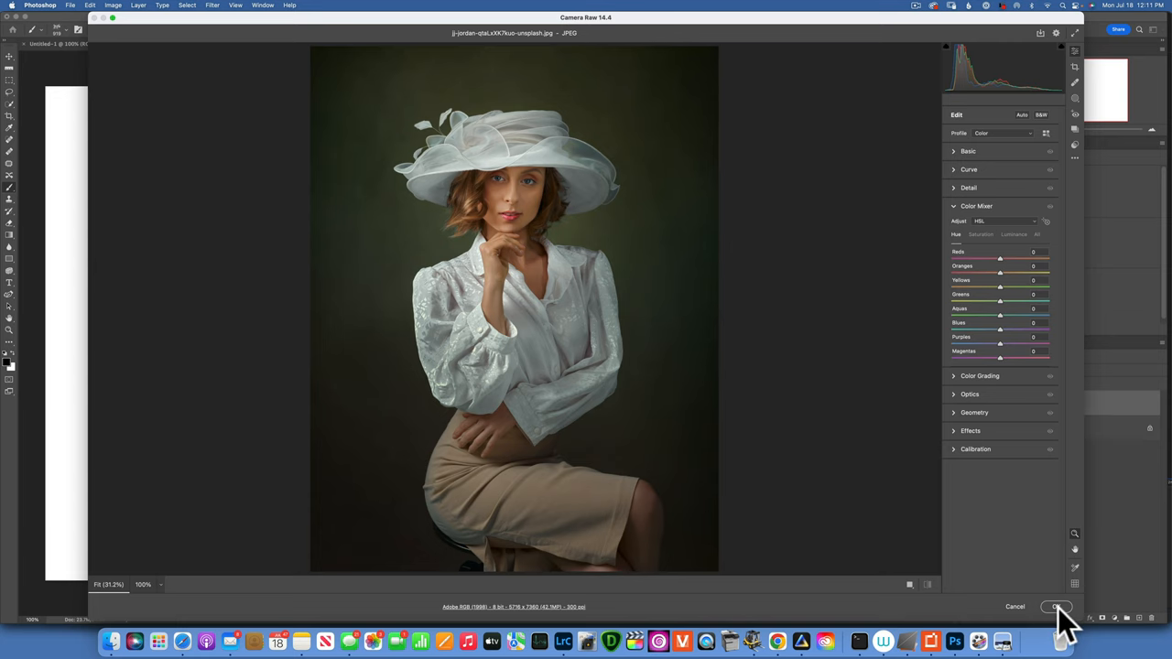
pyautogui.moveTo(1054, 606)
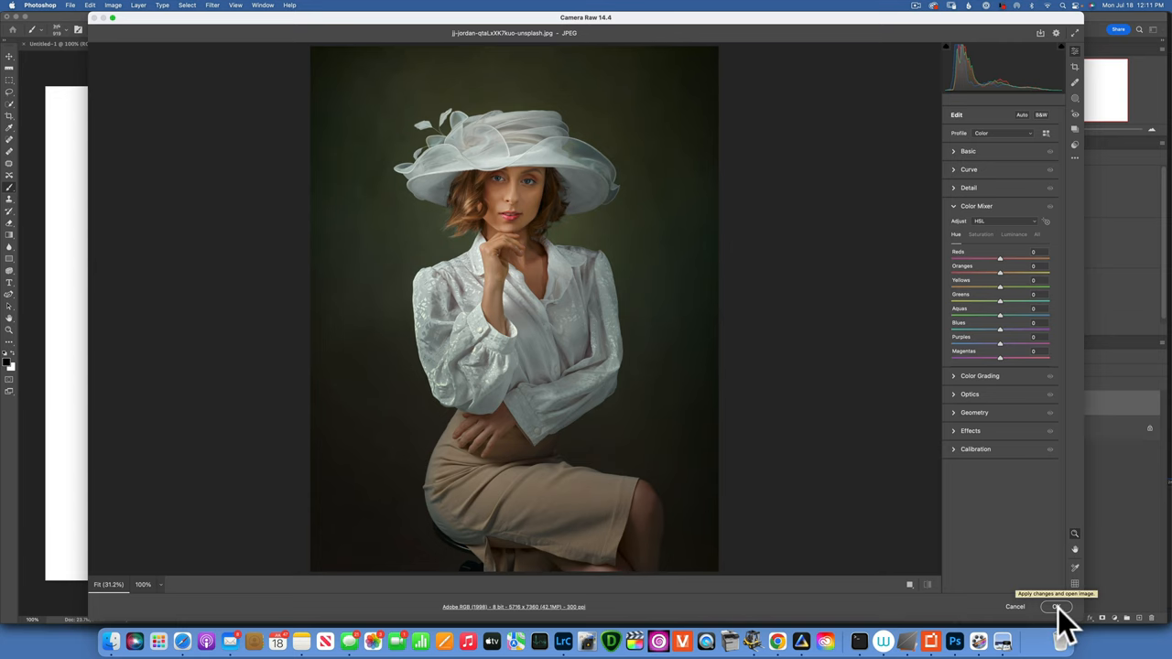
pyautogui.click(1054, 607)
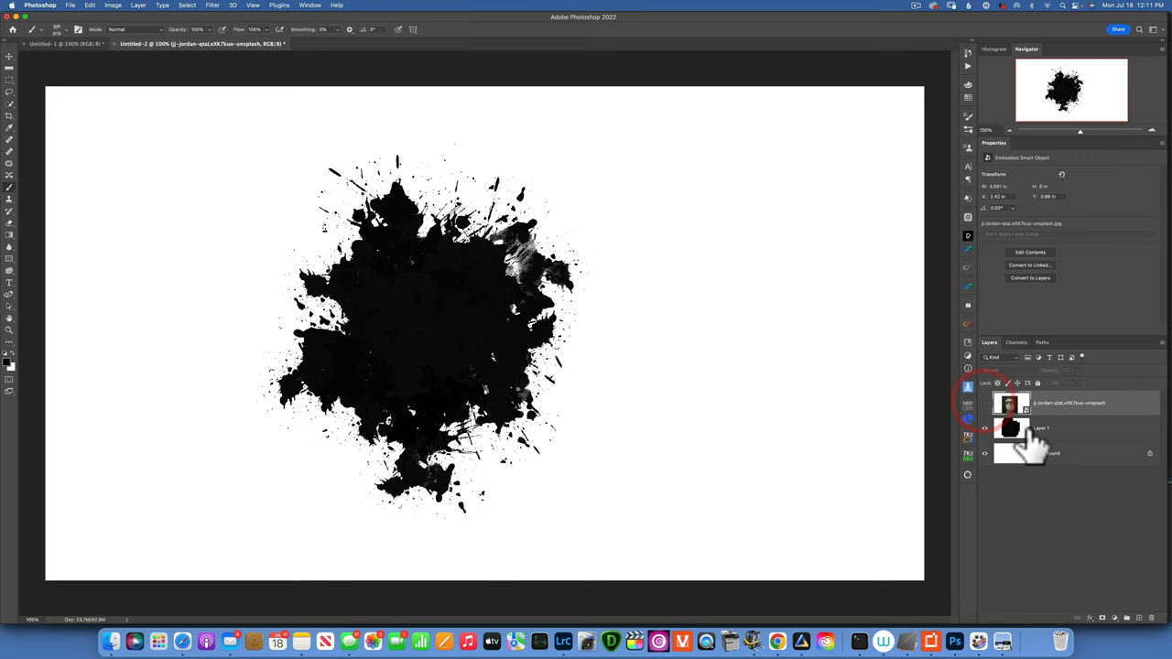
# Step: On Layer 1, build a Color Range selection by sampling the black splatter tones
pyautogui.click(1039, 428)
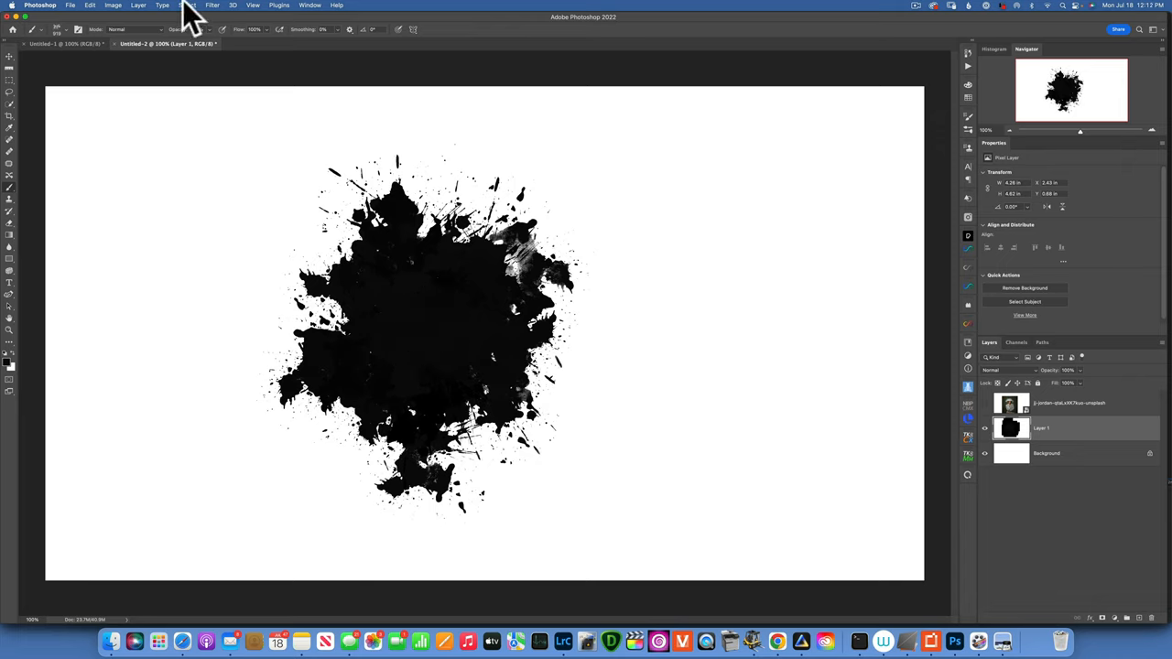
pyautogui.click(187, 6)
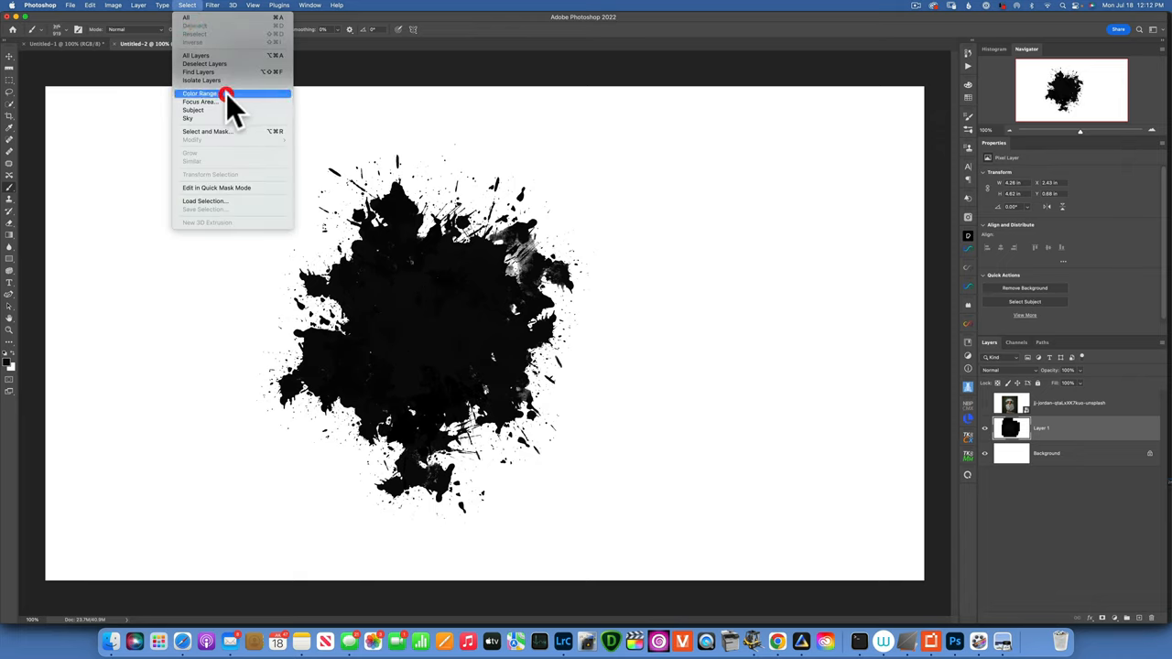
pyautogui.click(199, 93)
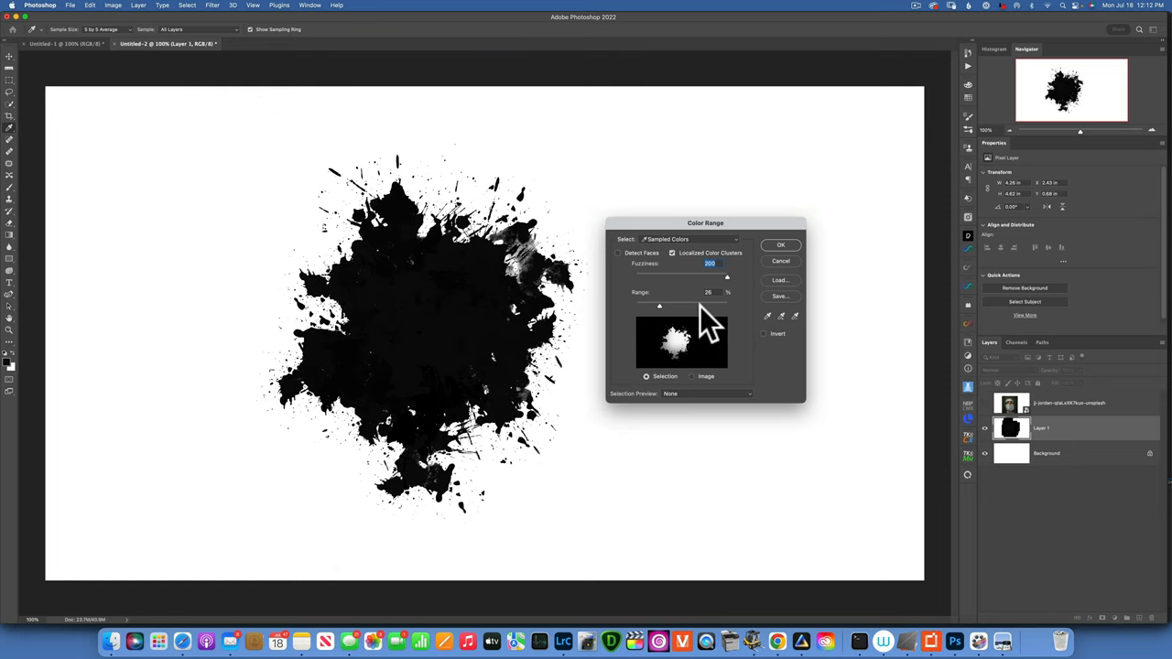
pyautogui.moveTo(775, 330)
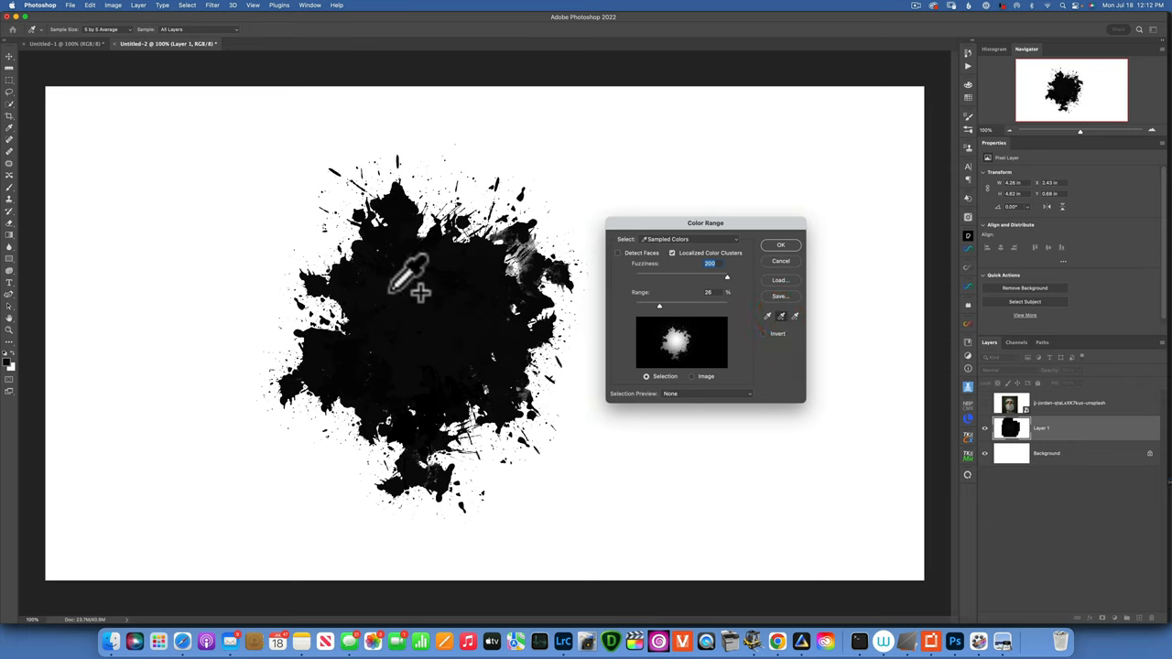
pyautogui.click(499, 291)
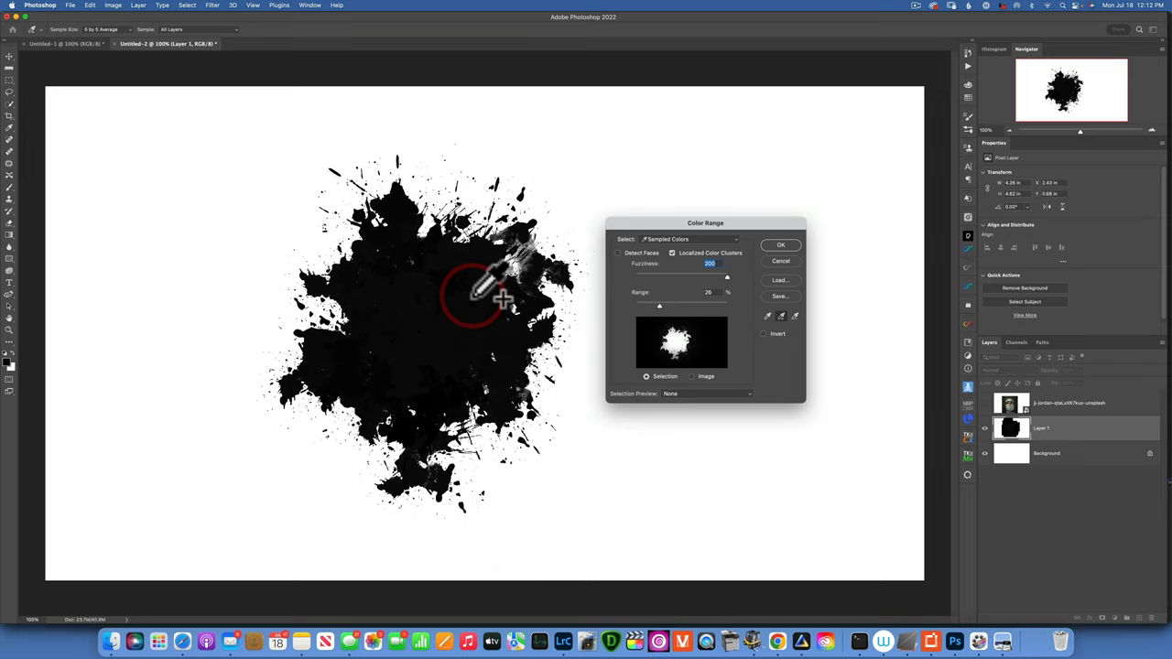
pyautogui.moveTo(801, 334)
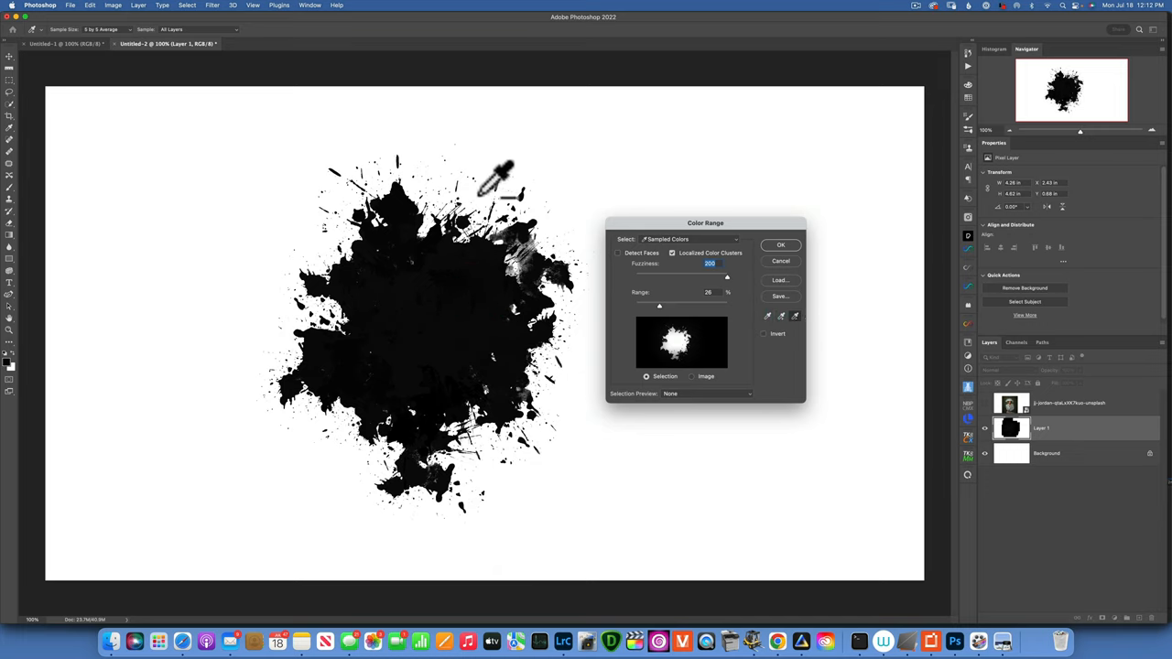
pyautogui.click(385, 453)
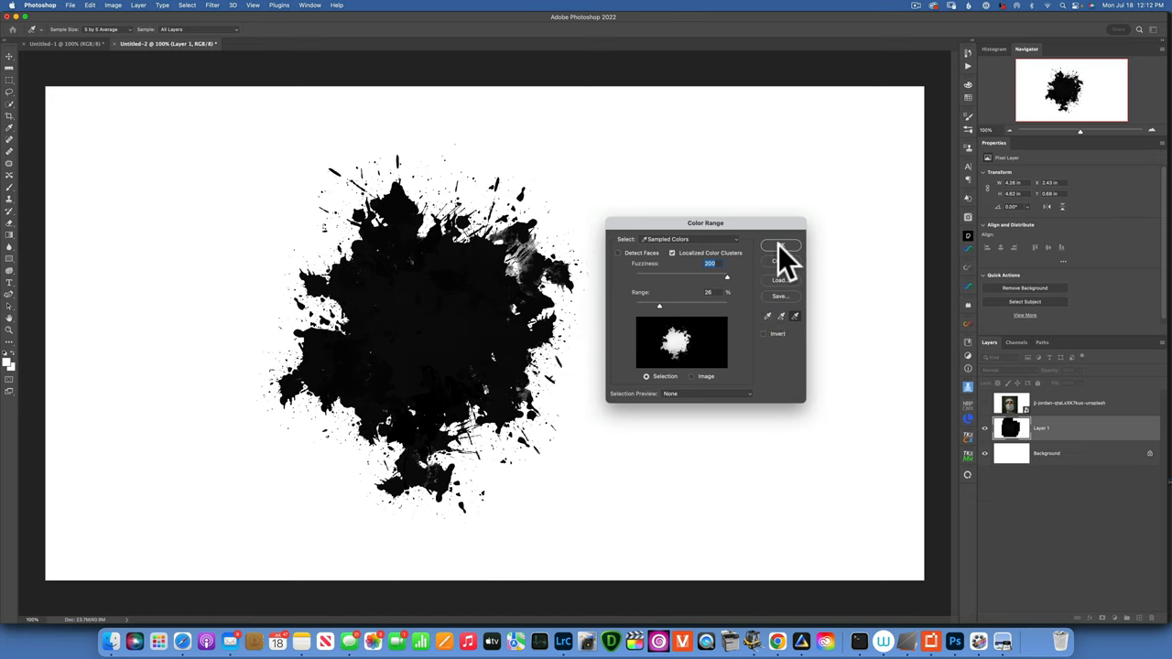
pyautogui.click(780, 246)
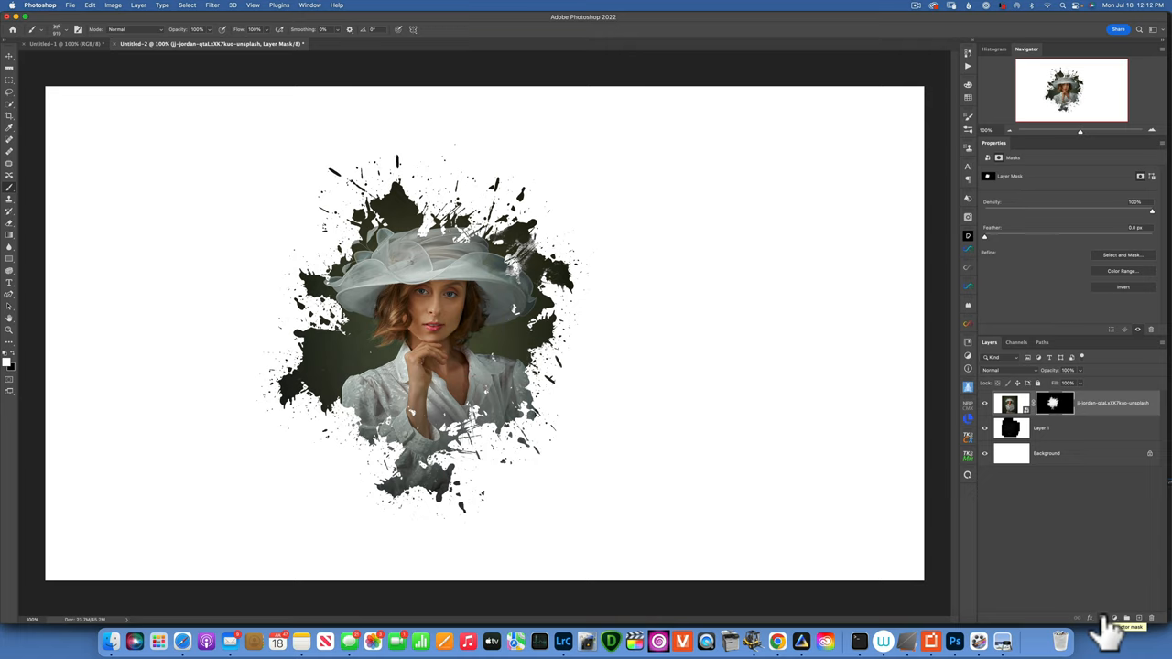
pyautogui.moveTo(1103, 622)
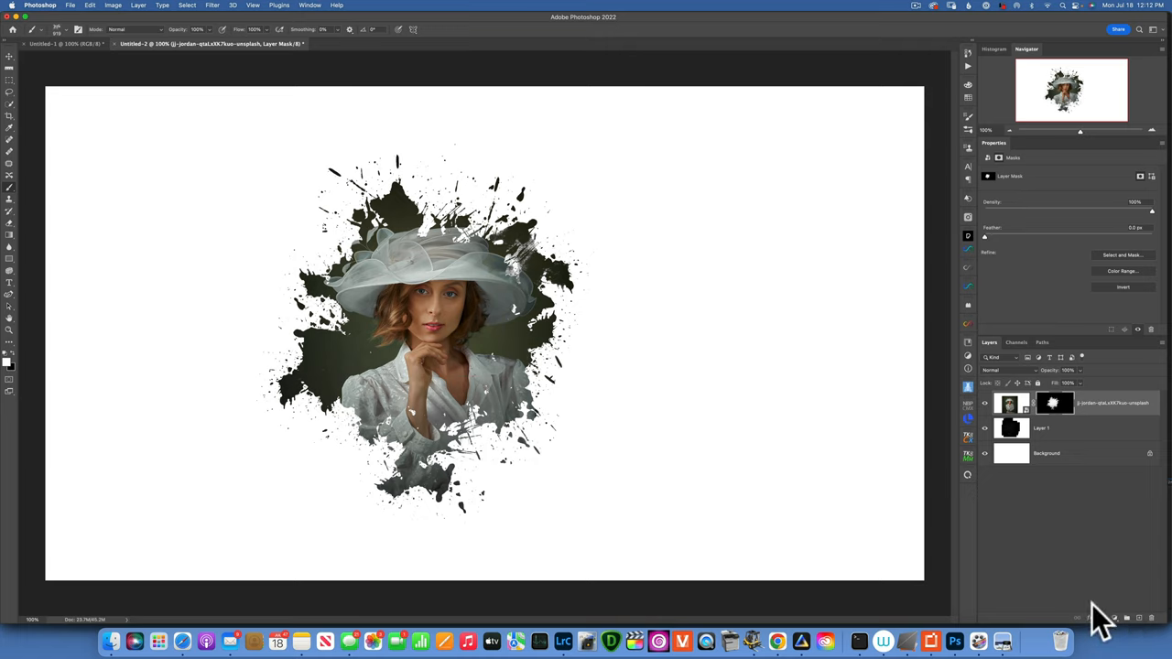
pyautogui.moveTo(966, 449)
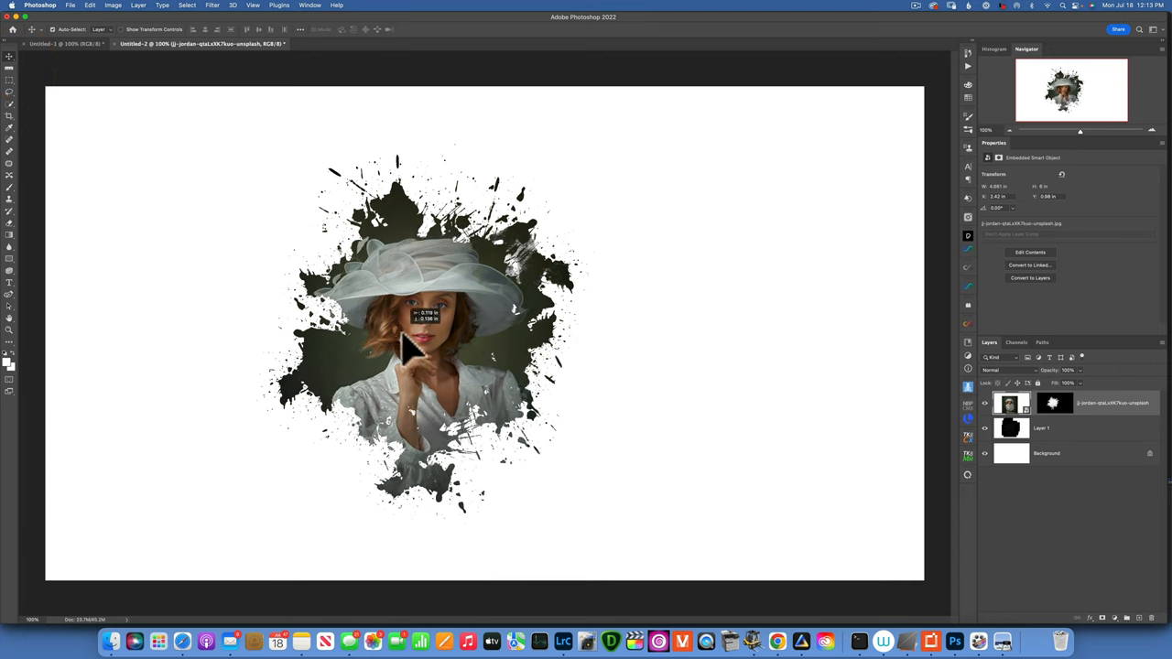
# Step: Drag and scale the portrait so her face and hat sit centred in the splatter
pyautogui.moveTo(408, 343); pyautogui.dragTo(421, 325)
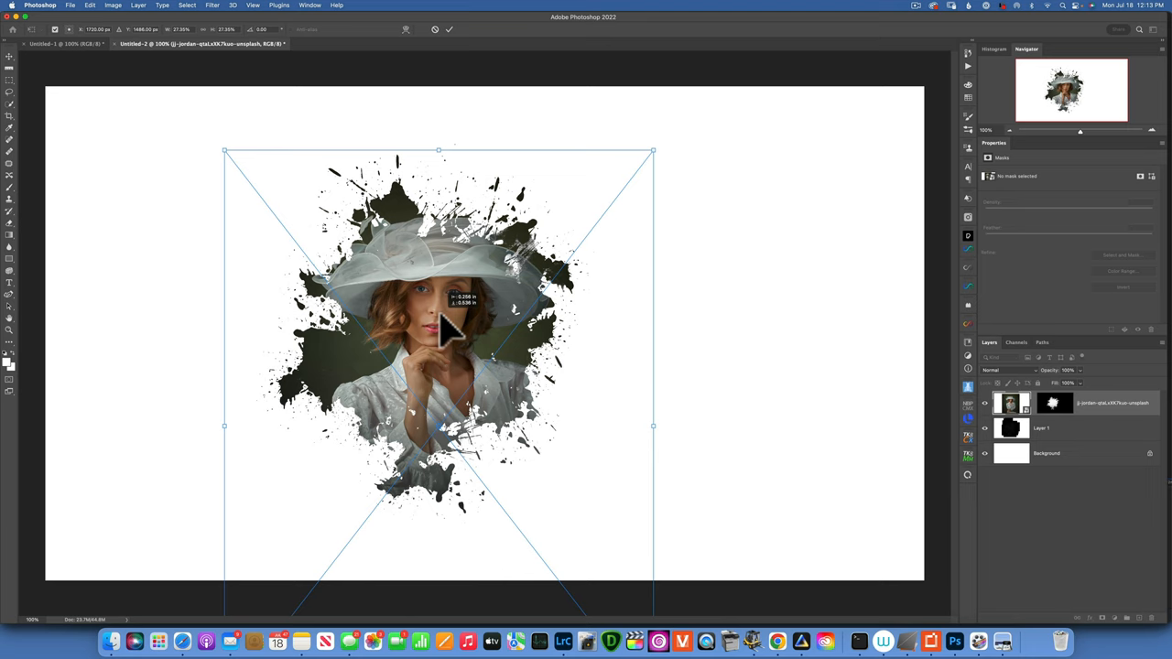
pyautogui.moveTo(448, 329); pyautogui.dragTo(431, 311)
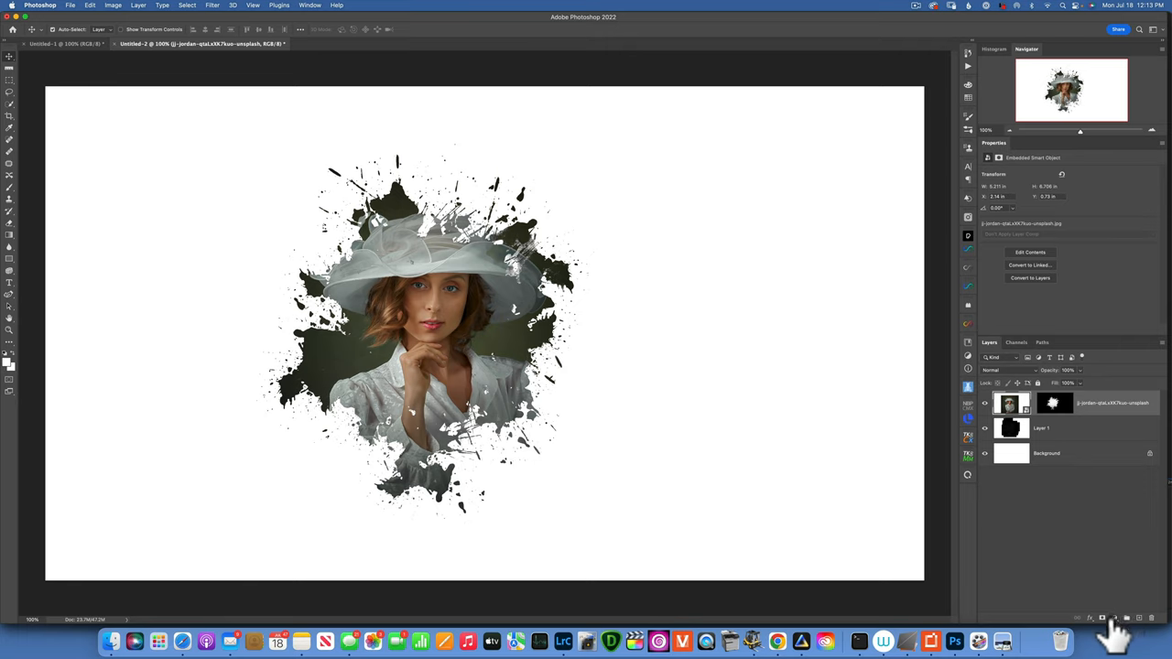
# Step: Add a Gradient Fill layer using the orange-to-purple gradient above the portrait
pyautogui.click(1102, 617)
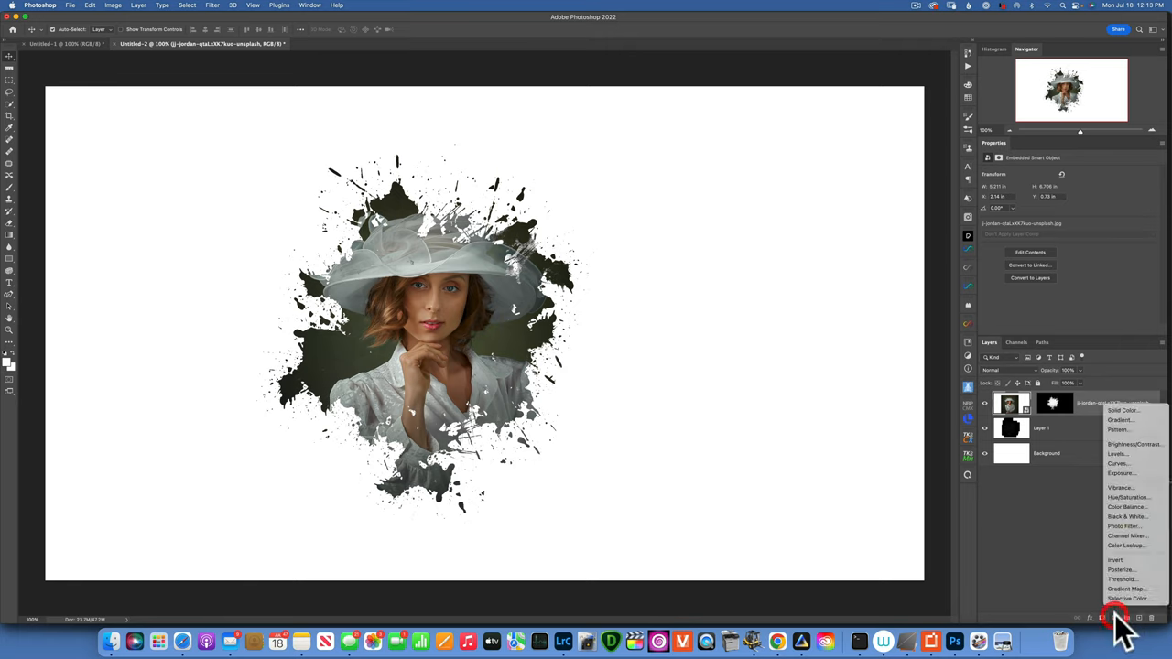
pyautogui.click(1121, 420)
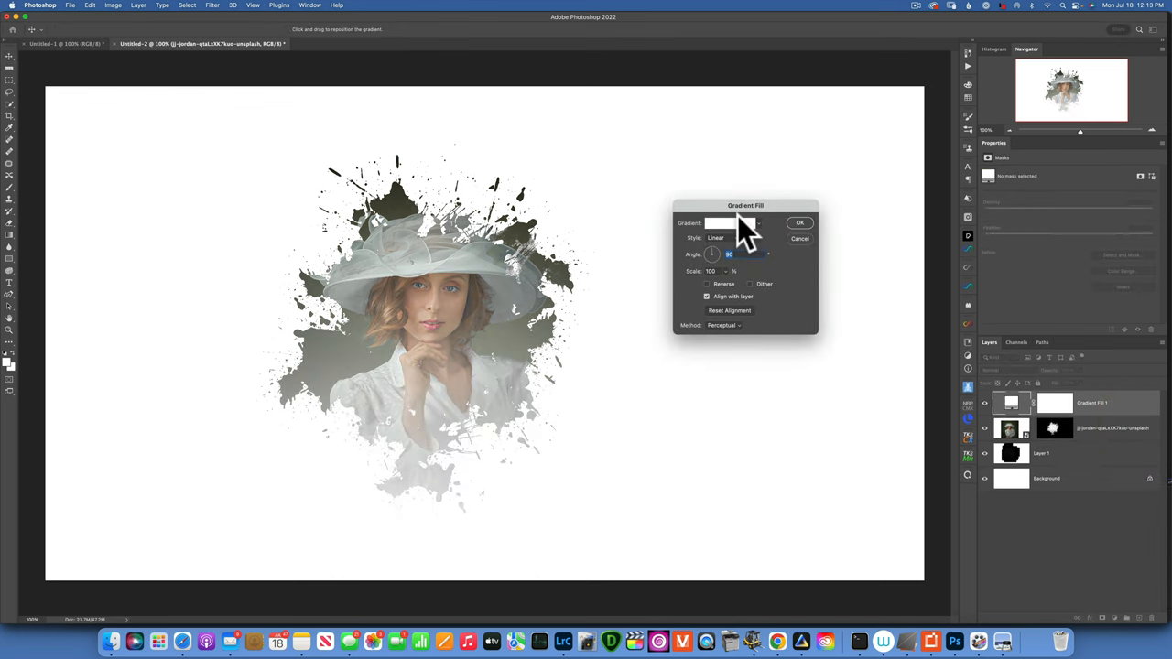
pyautogui.click(727, 222)
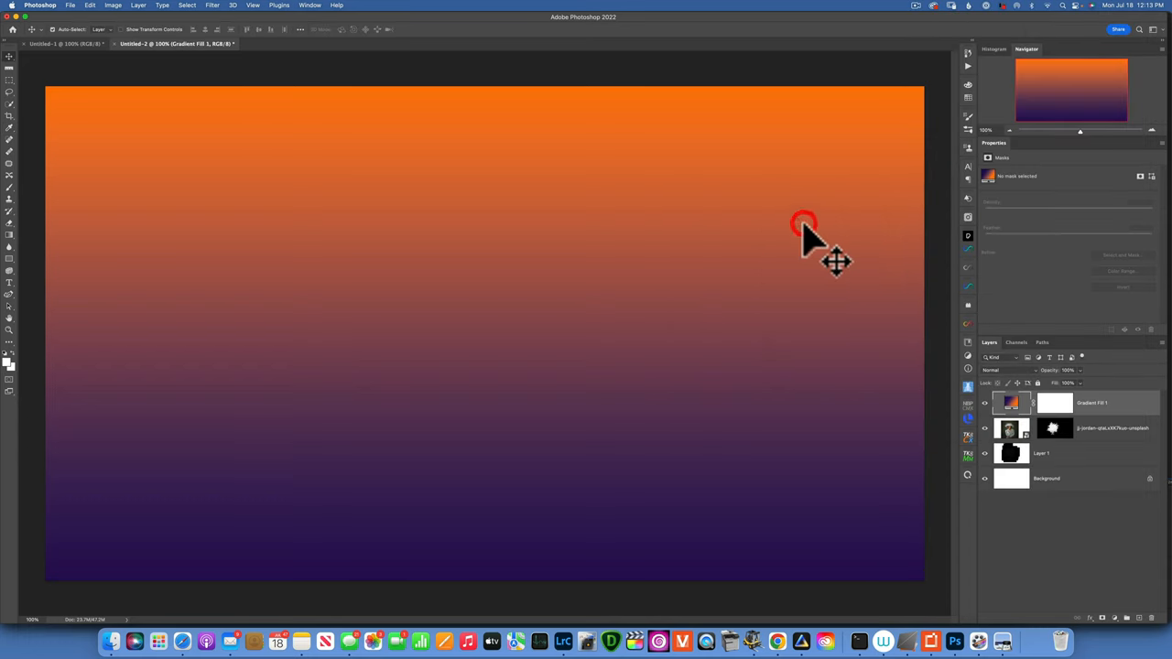
pyautogui.click(998, 370)
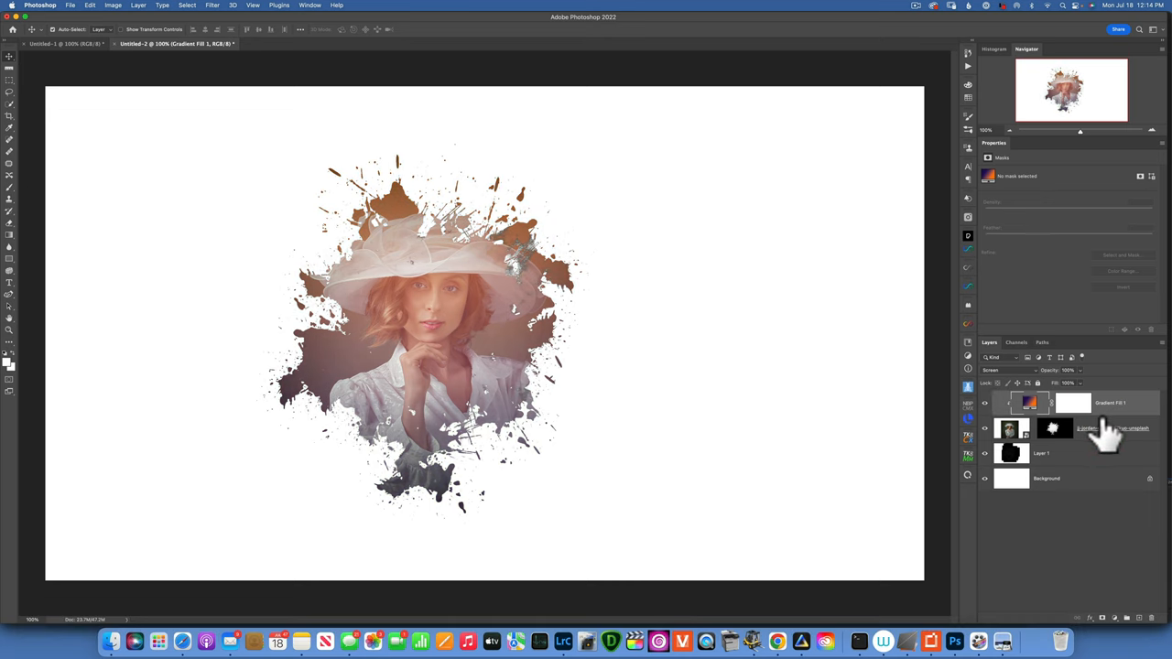
pyautogui.moveTo(1126, 426)
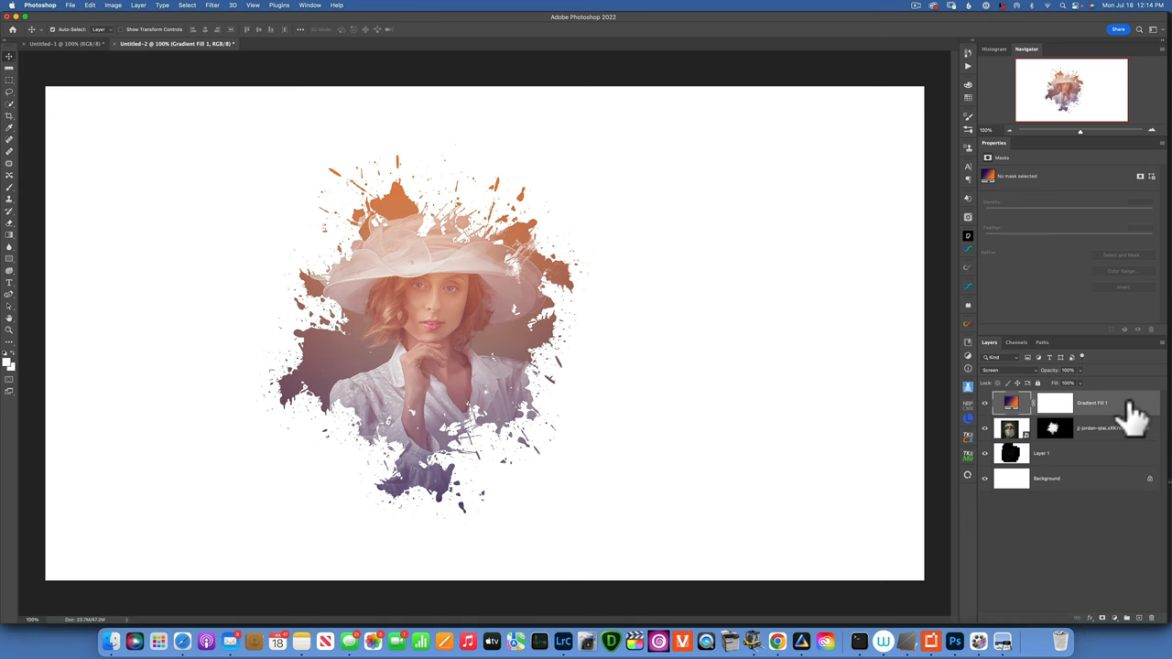
# Step: Clip Gradient Fill 1 to the portrait layer and reconfirm its gradient settings
pyautogui.rightClick(1091, 403)
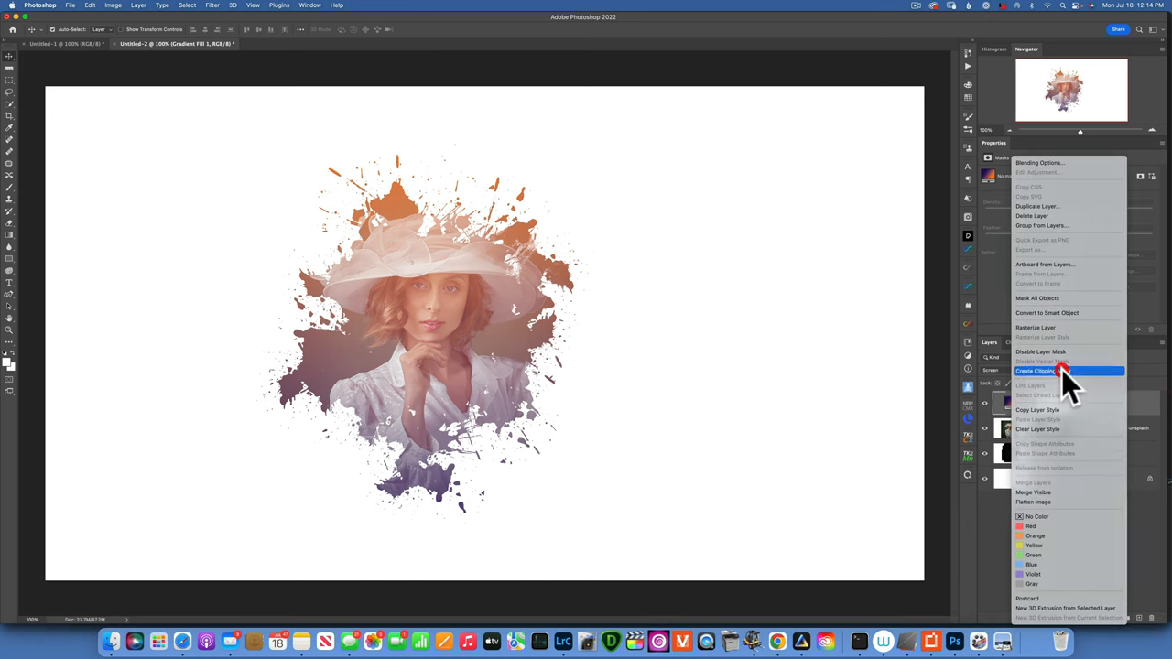
pyautogui.click(1039, 370)
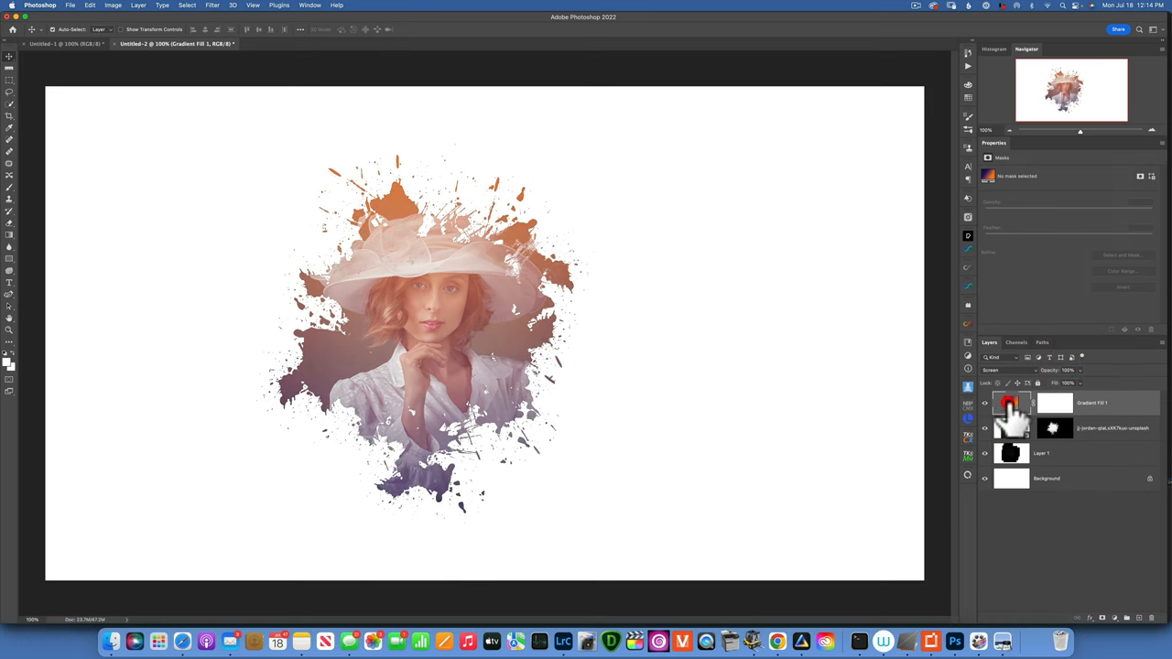
pyautogui.doubleClick(1010, 402)
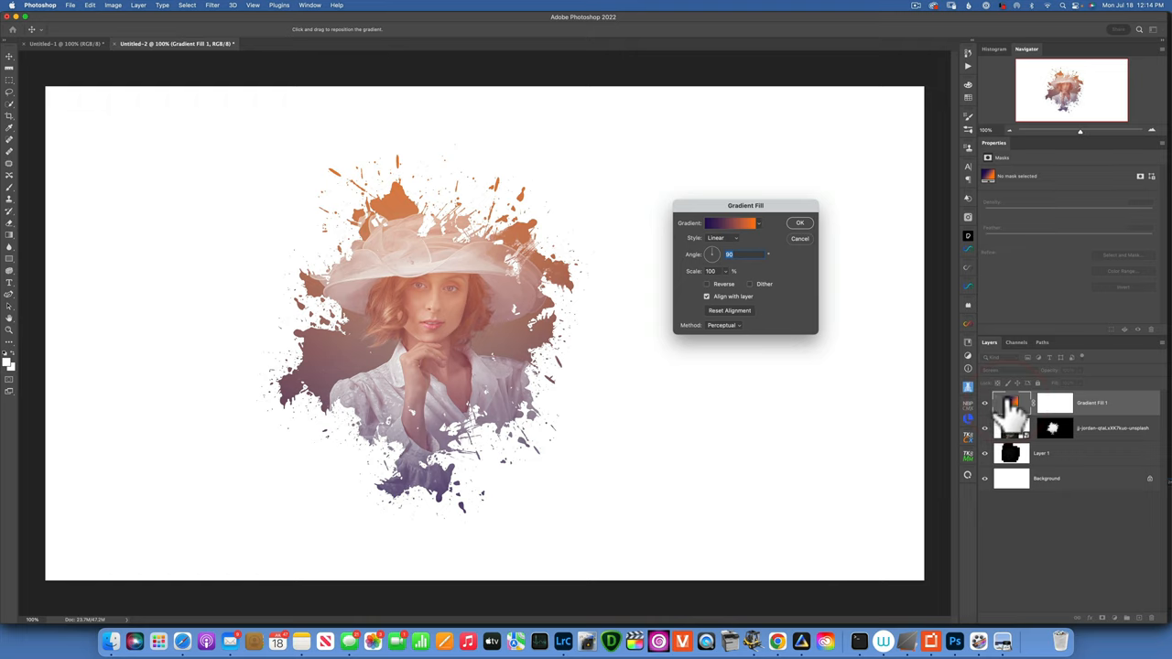
pyautogui.click(799, 222)
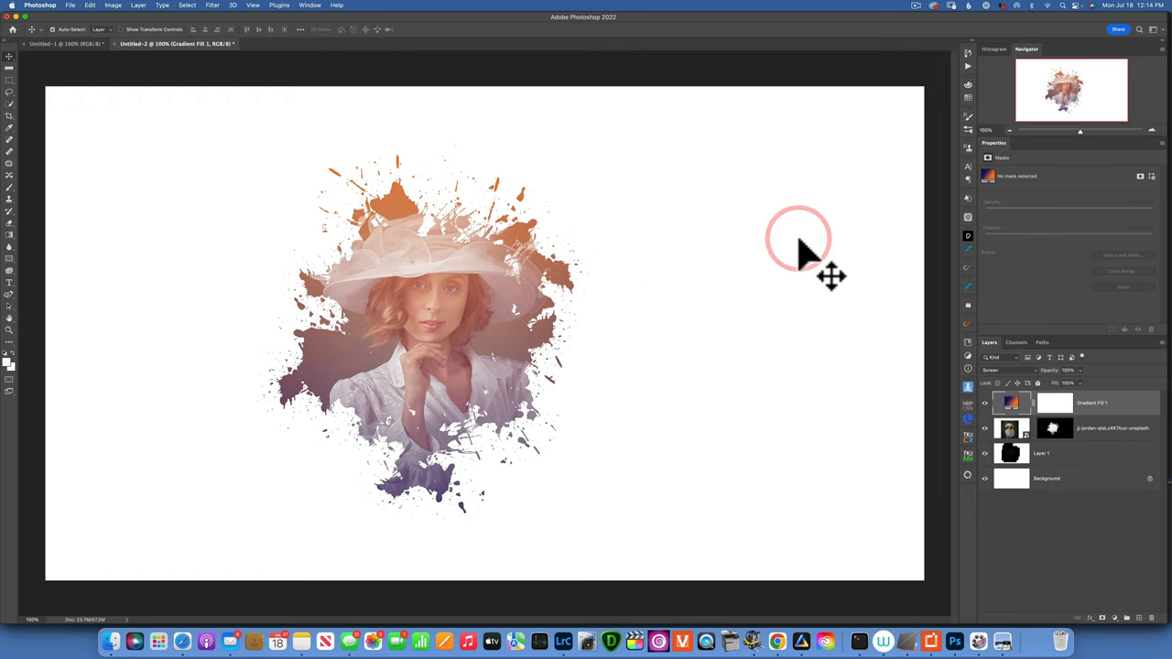
pyautogui.moveTo(1135, 421)
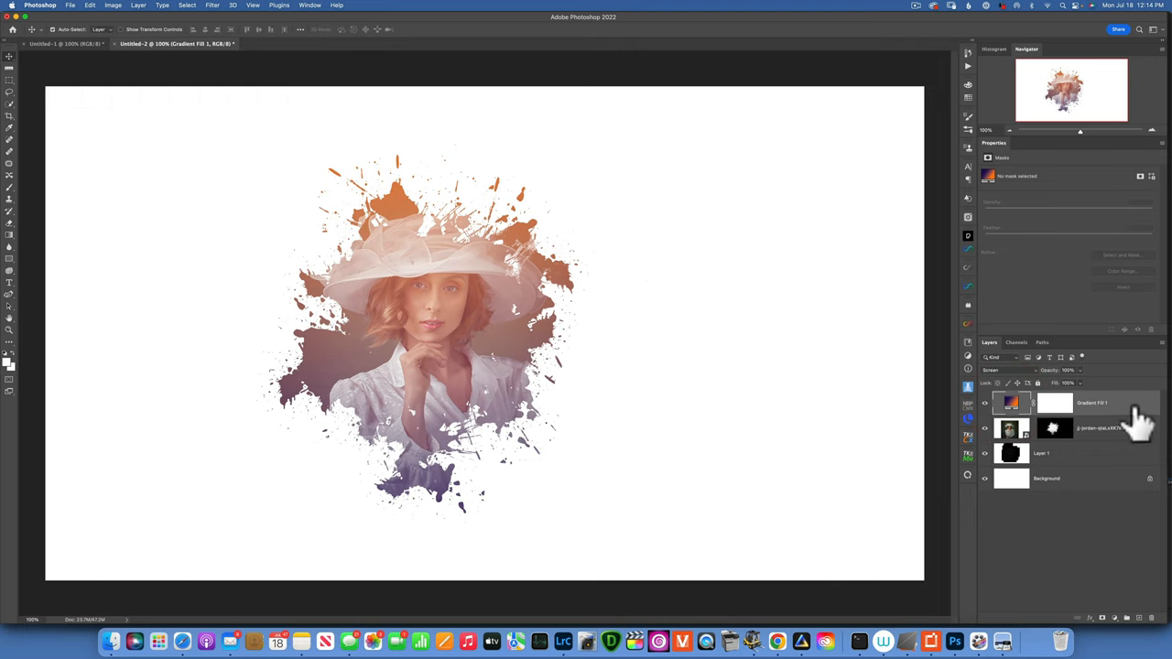
# Step: Reapply Gradient Fill 1's clipping mask, then add a Levels adjustment clipped below
pyautogui.rightClick(1091, 403)
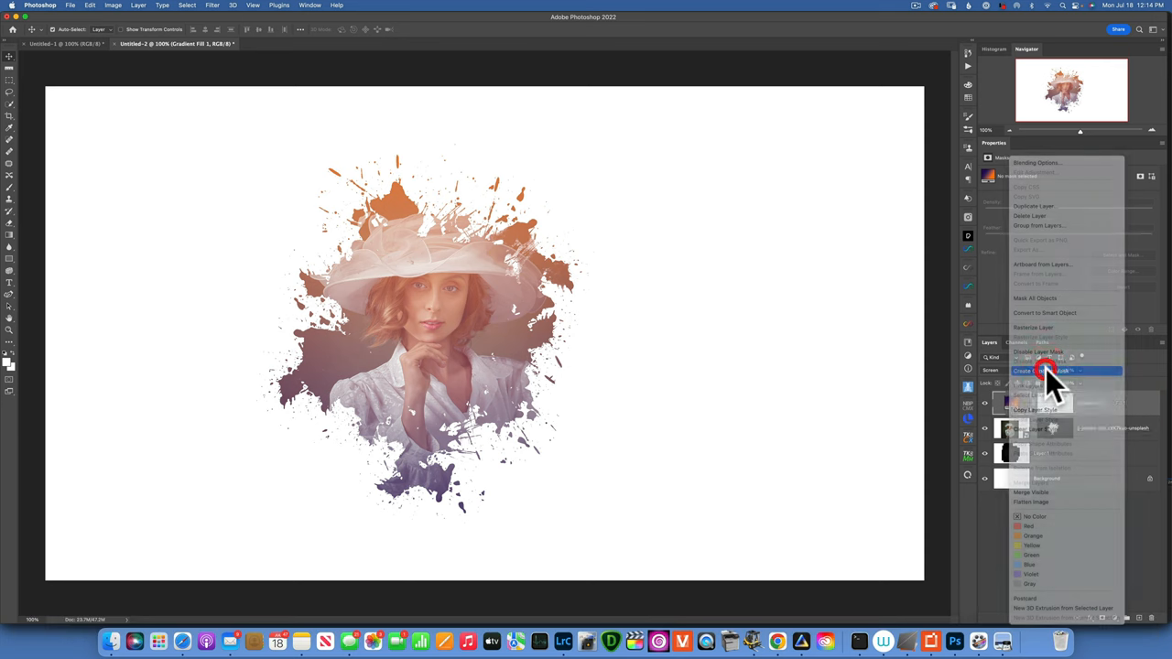
pyautogui.click(1043, 371)
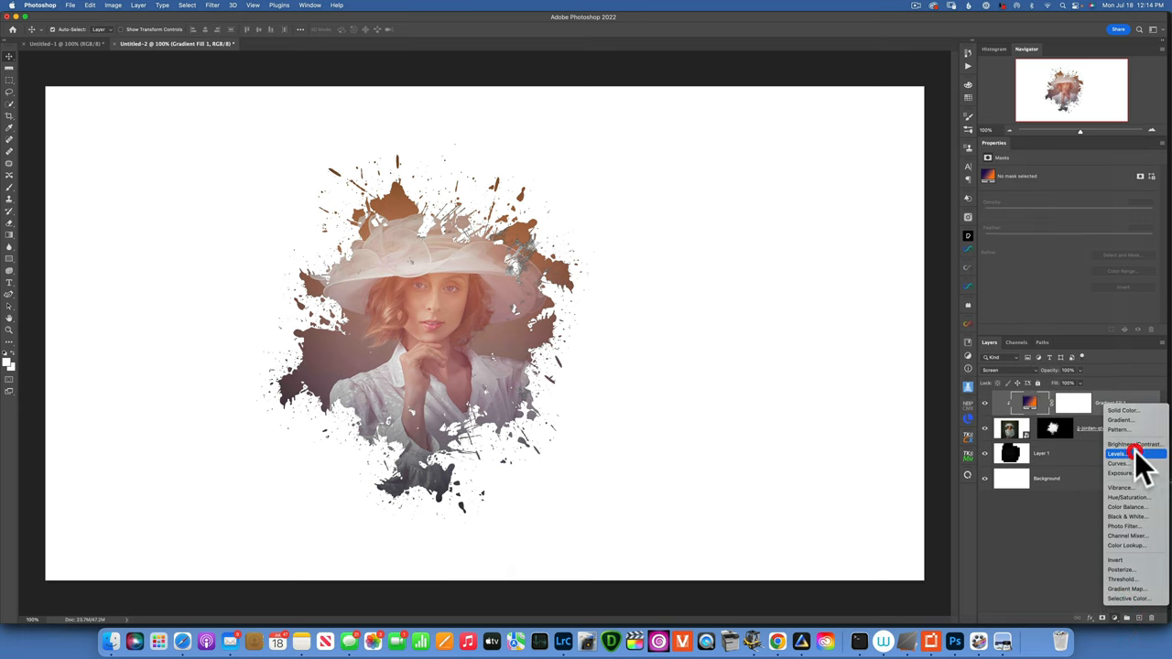
pyautogui.click(1117, 453)
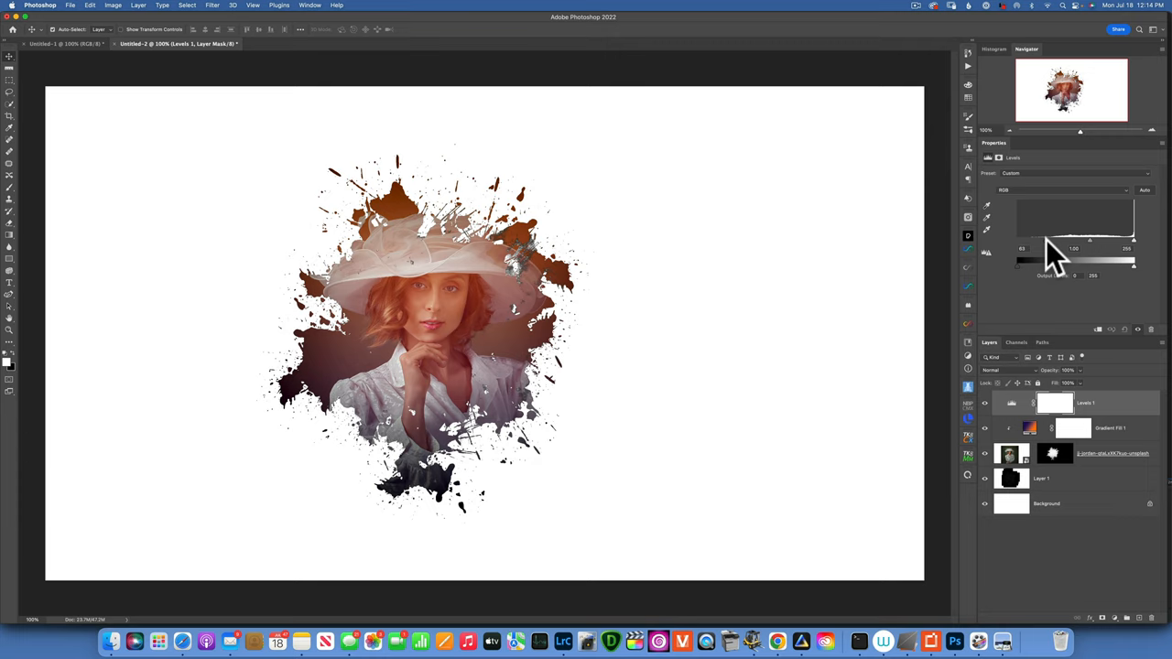
pyautogui.moveTo(1103, 343)
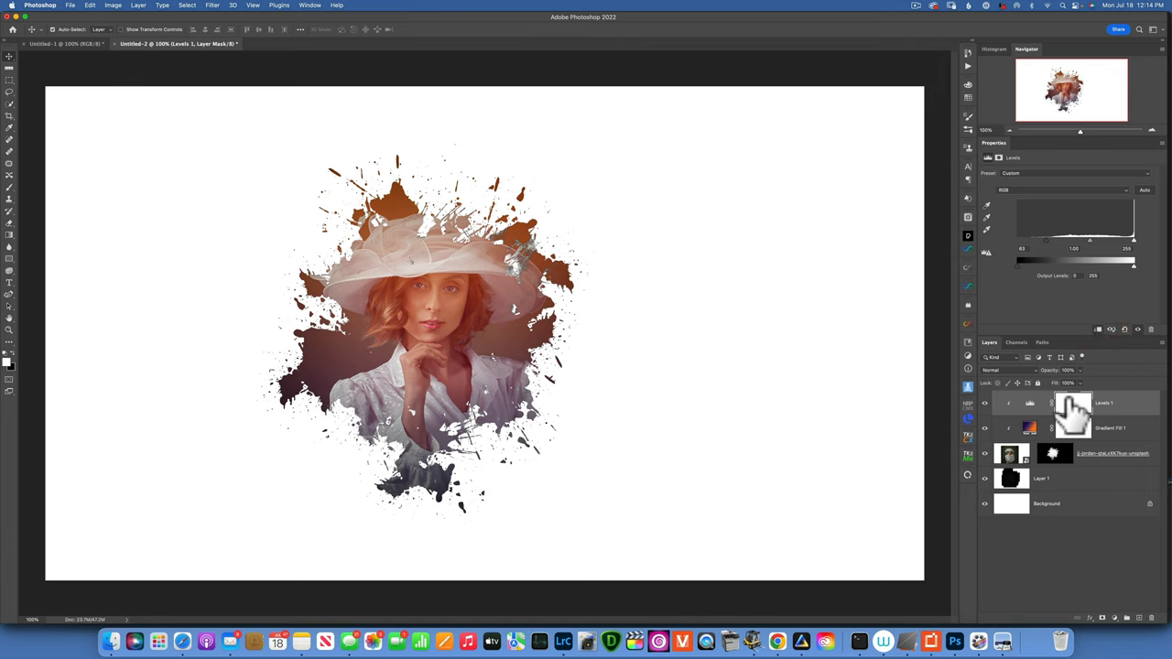
pyautogui.click(1028, 428)
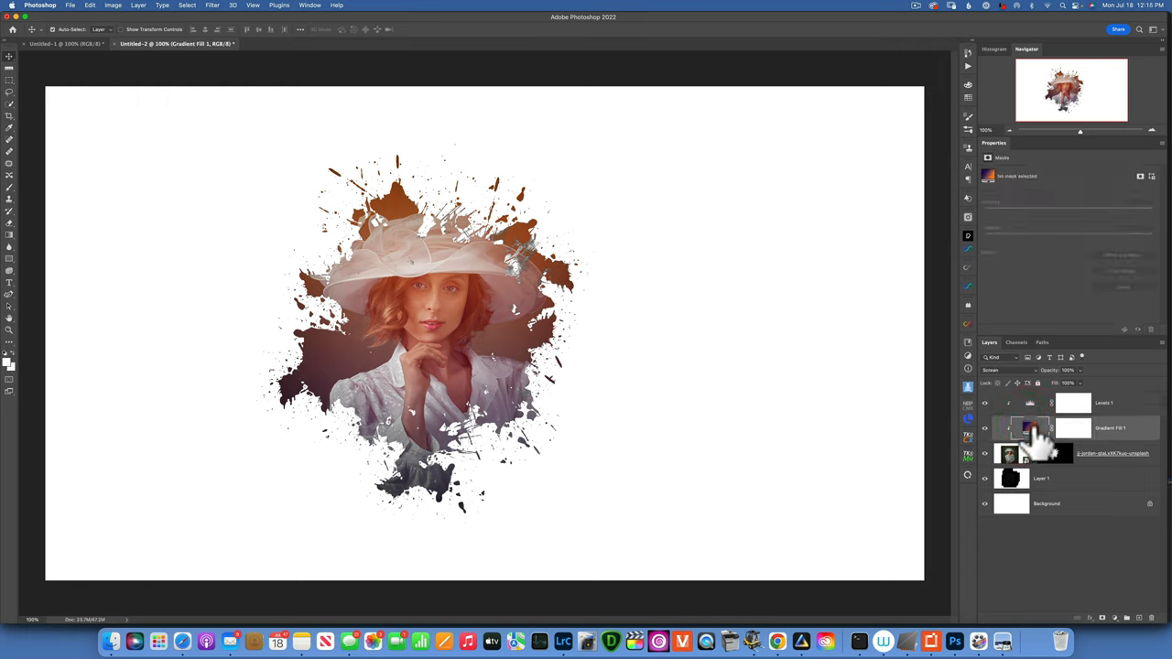
# Step: Set the Gradient Fill scale to 45%, then bring its fill settings back up
pyautogui.doubleClick(1029, 427)
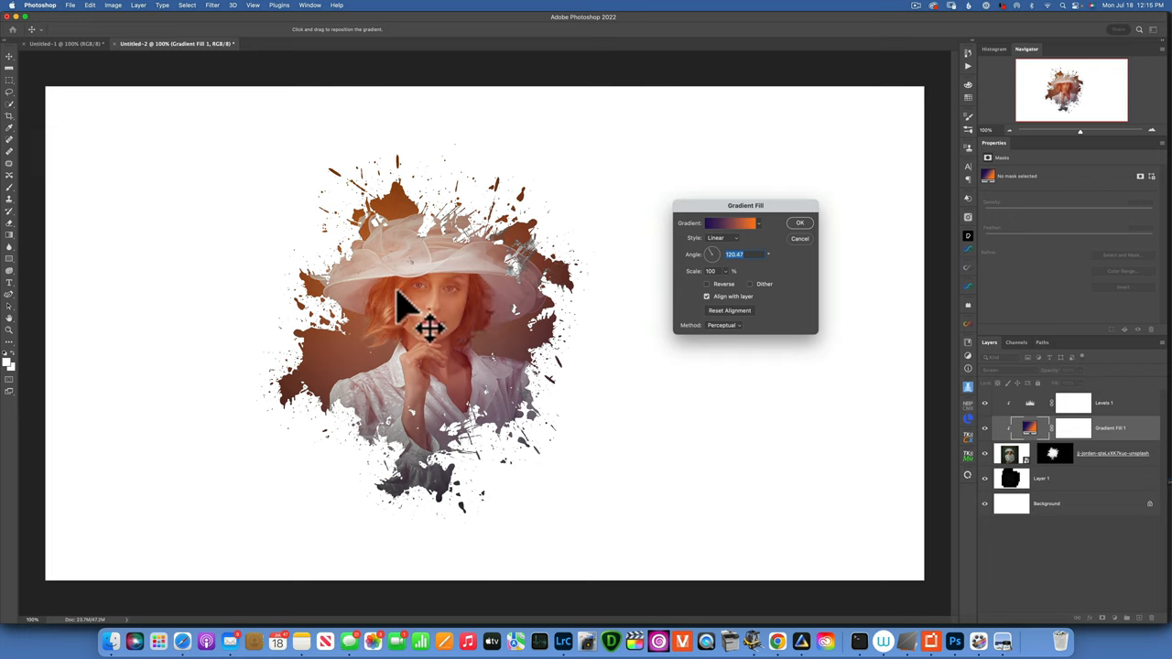
pyautogui.moveTo(737, 289)
pyautogui.write('1')
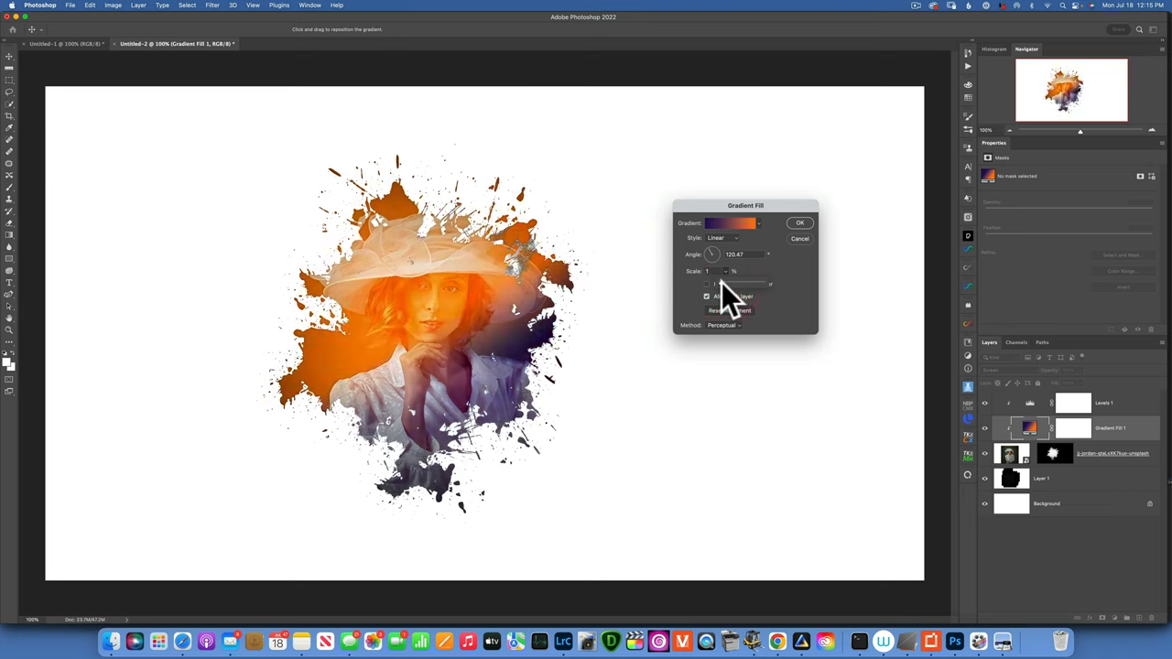
pyautogui.write('45')
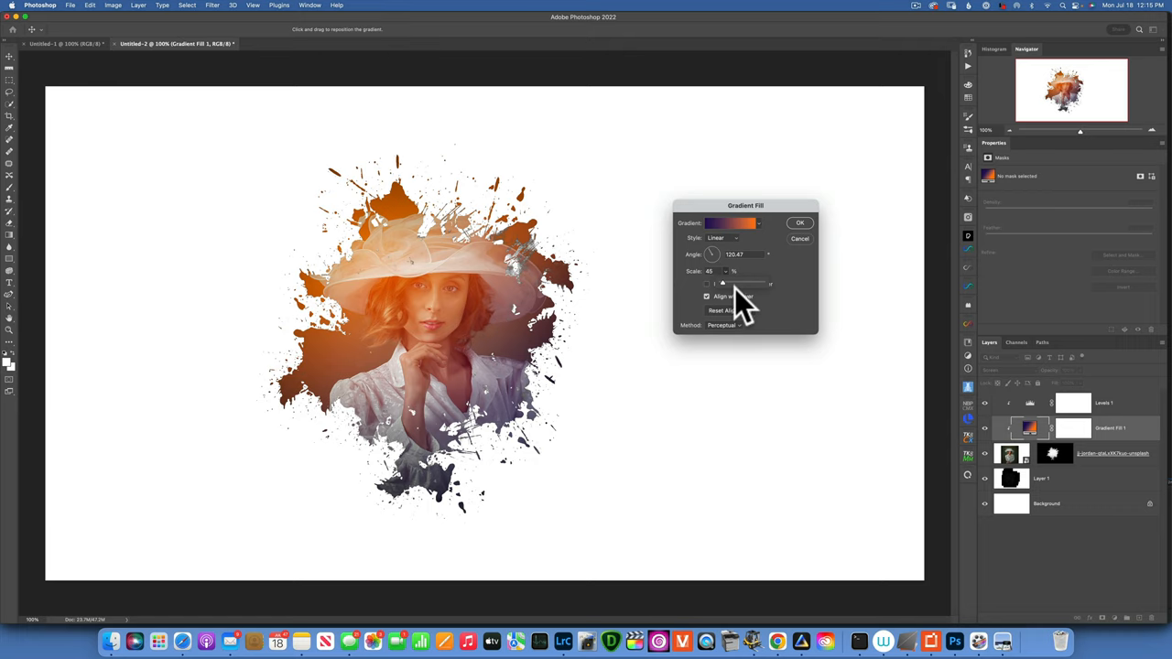
pyautogui.moveTo(812, 229)
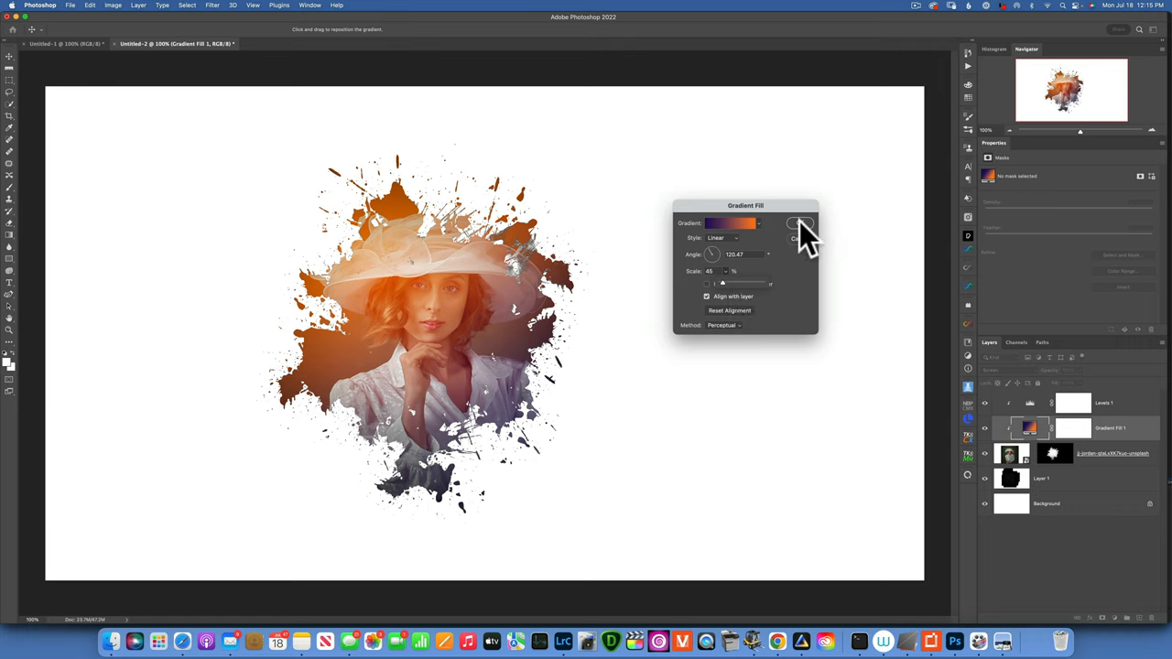
pyautogui.click(800, 225)
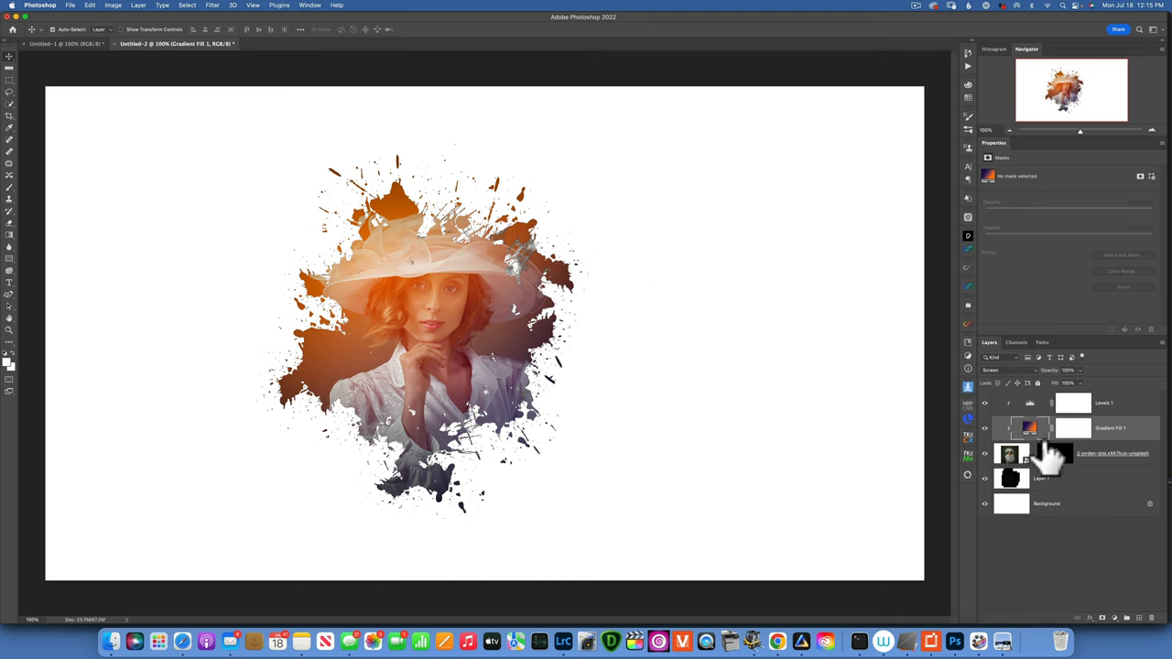
pyautogui.doubleClick(1028, 428)
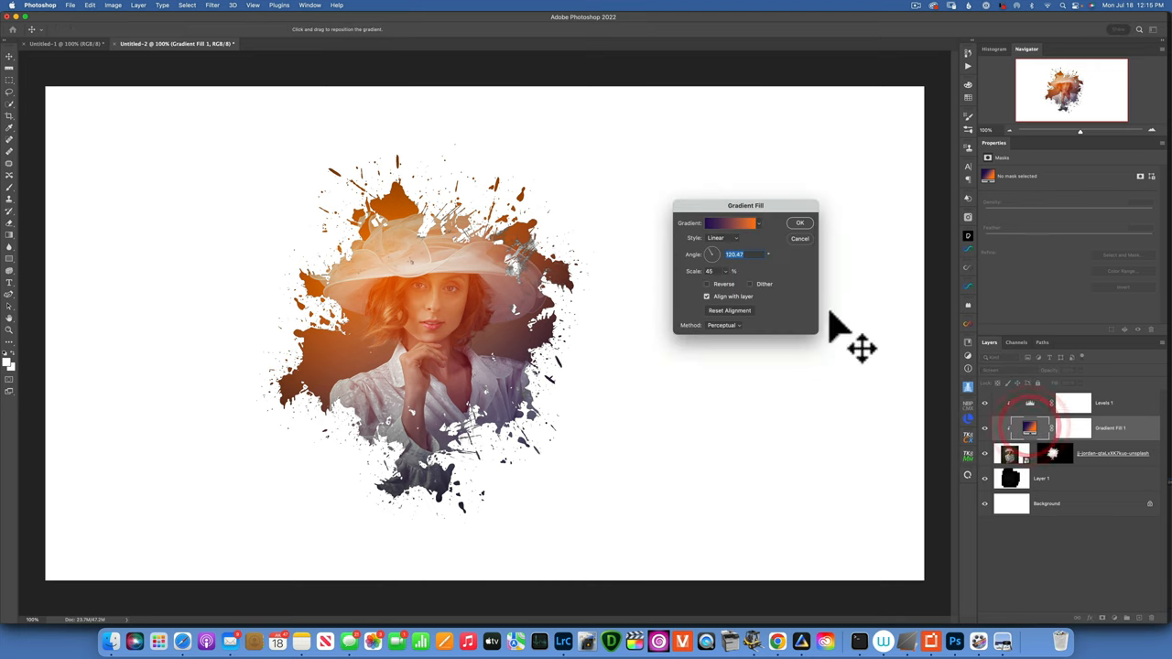
# Step: Try several gradient presets and apply a dark purple preset to the overlay
pyautogui.click(729, 222)
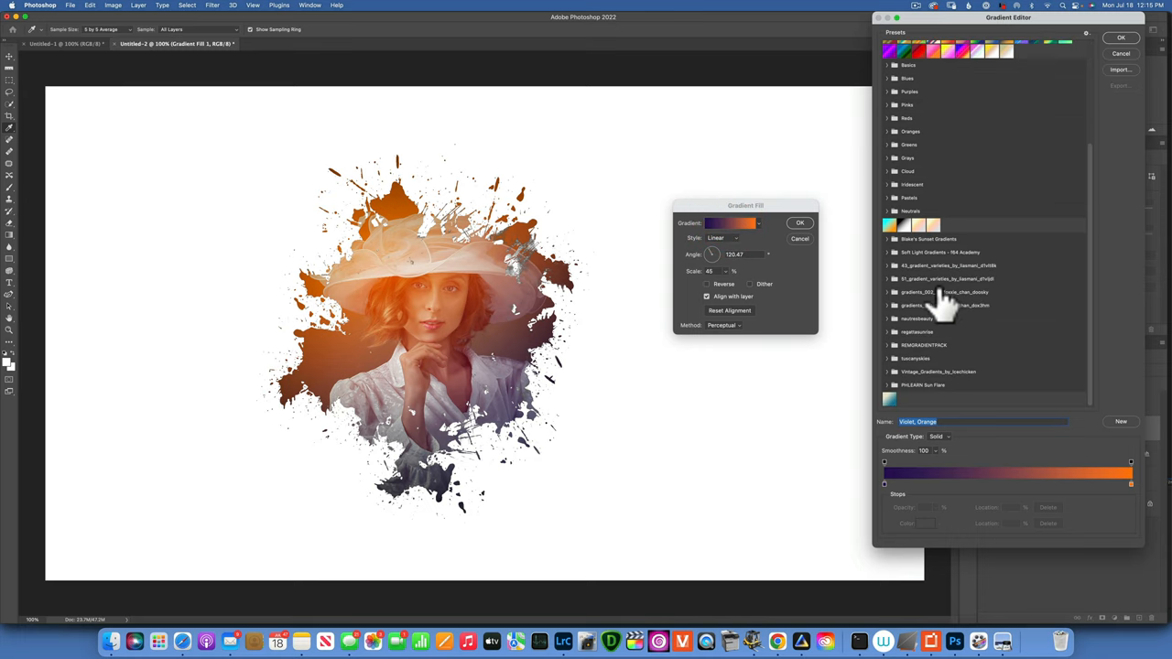
pyautogui.click(886, 318)
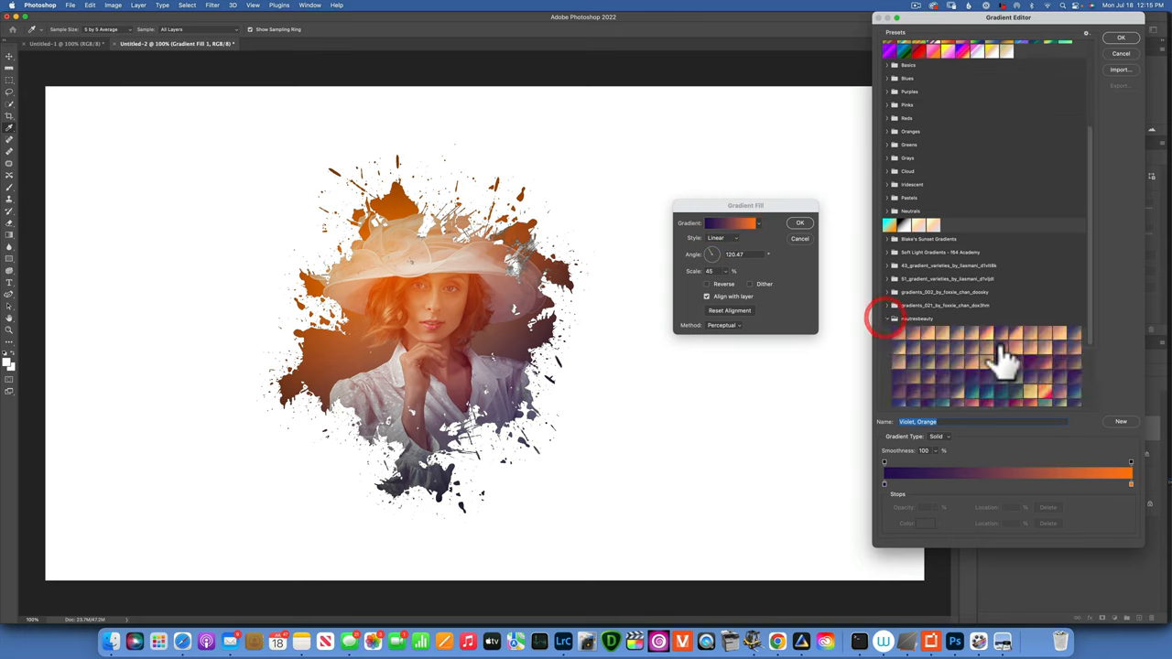
pyautogui.scroll(-3)
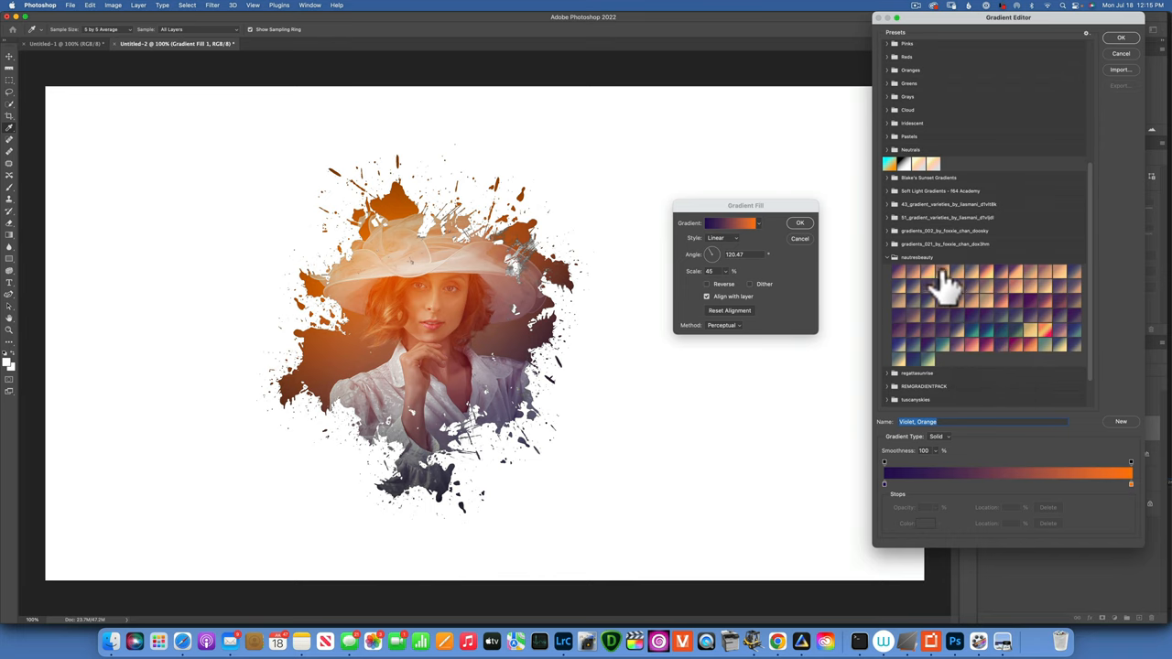
pyautogui.click(973, 275)
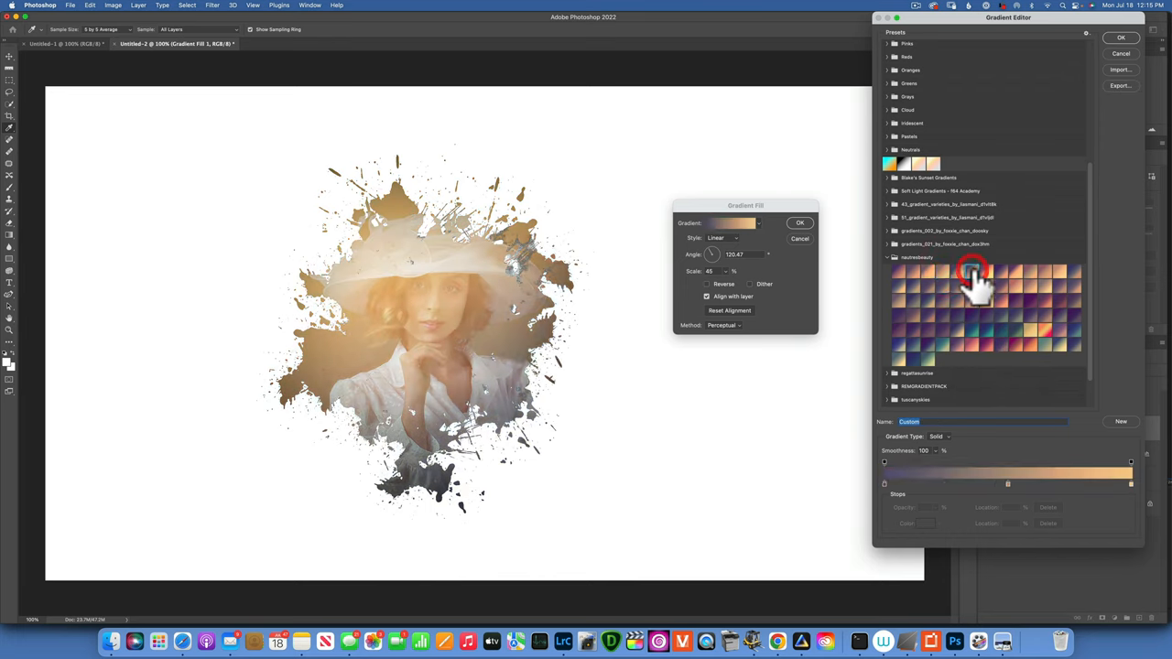
pyautogui.click(1000, 271)
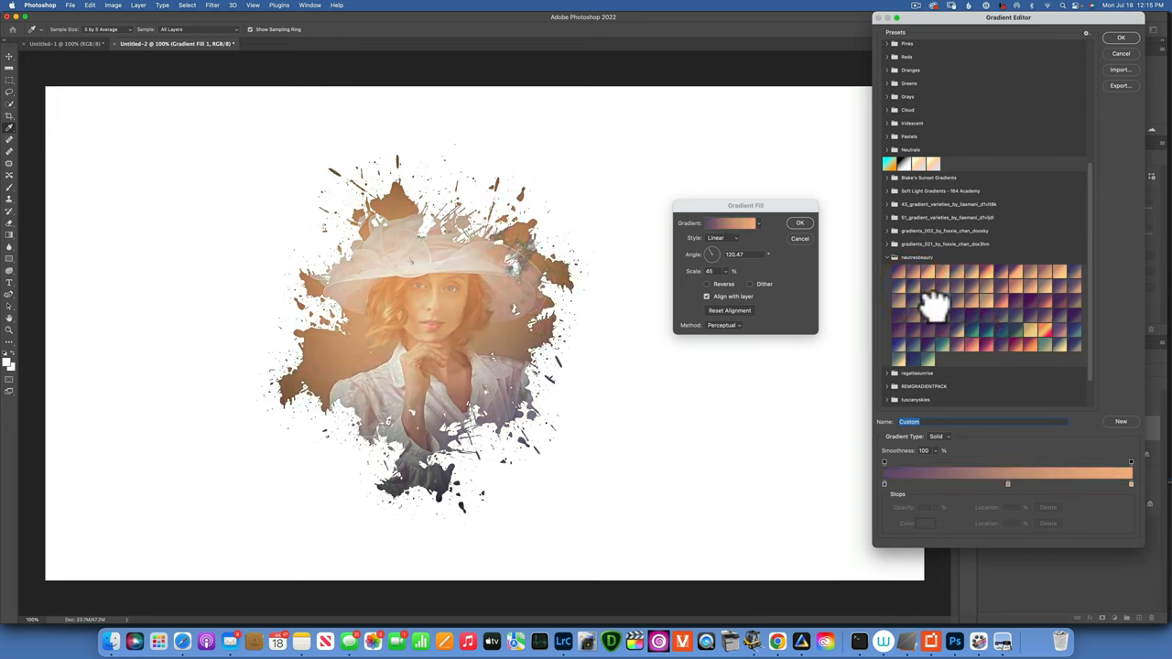
pyautogui.click(919, 334)
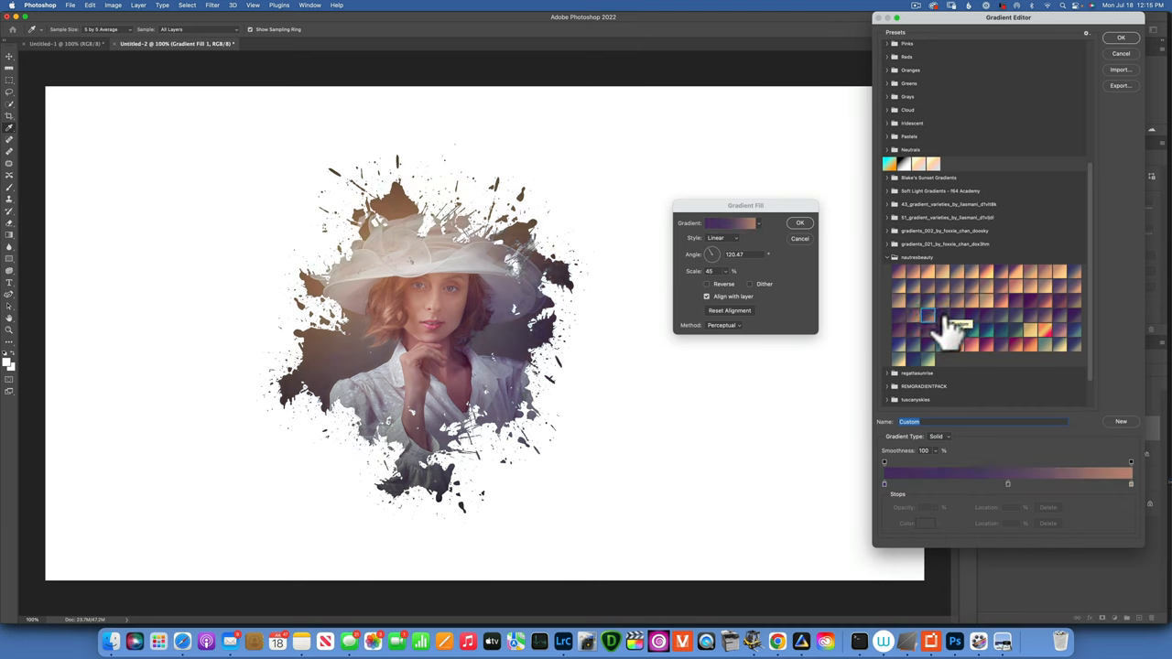
pyautogui.click(952, 318)
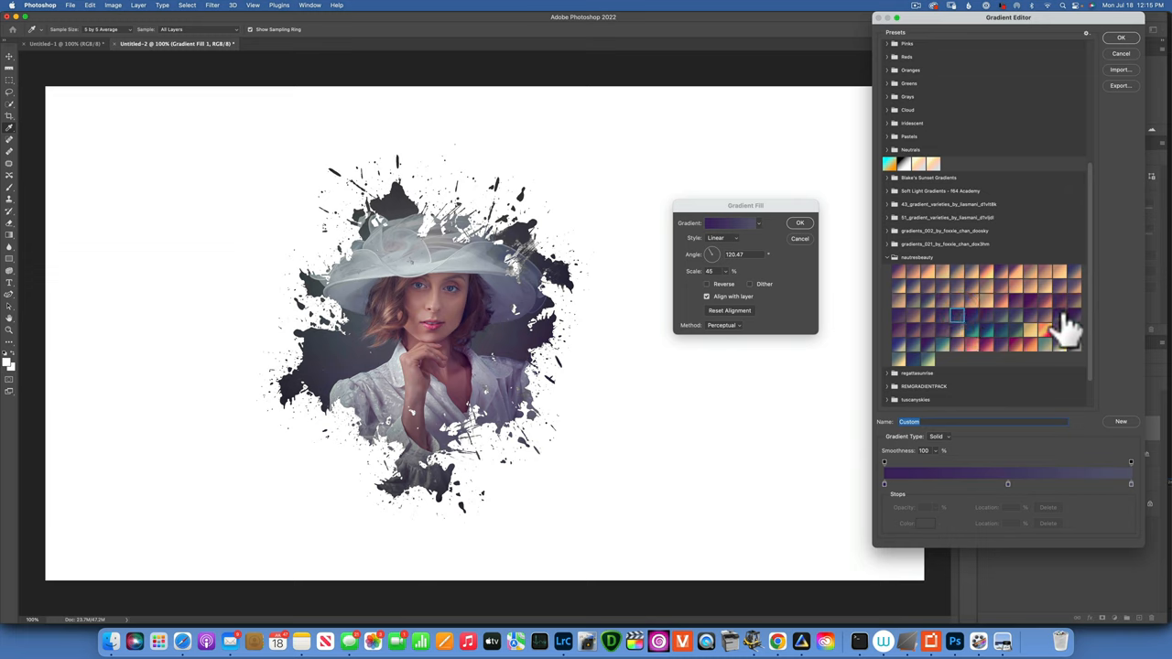
pyautogui.click(1014, 315)
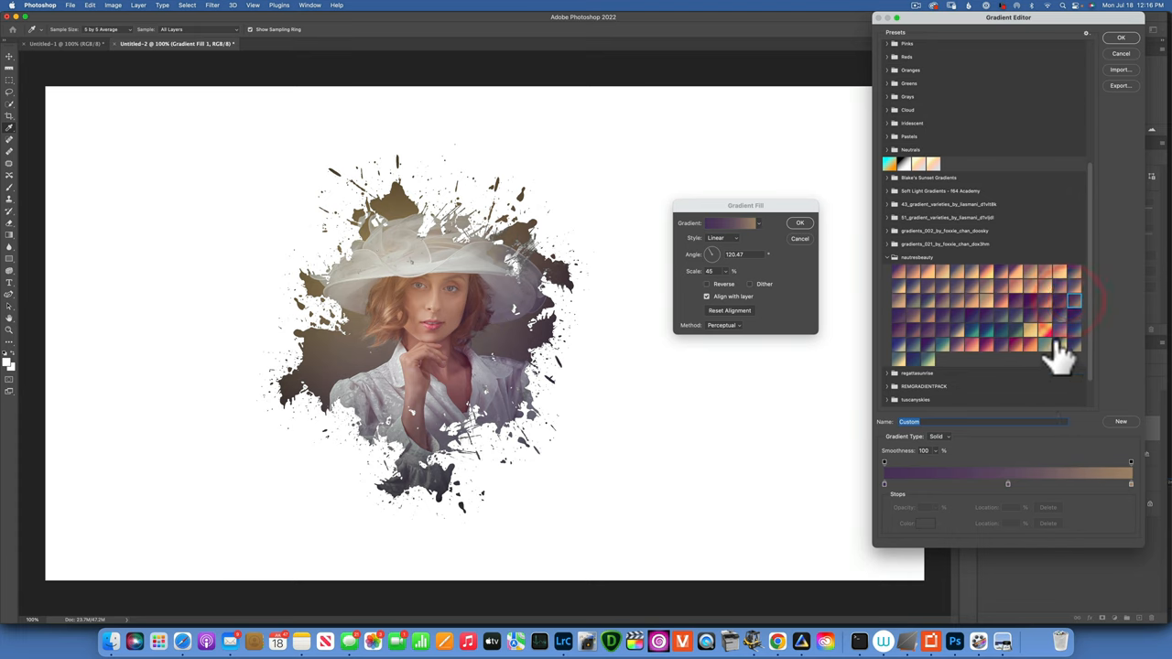
pyautogui.click(1076, 330)
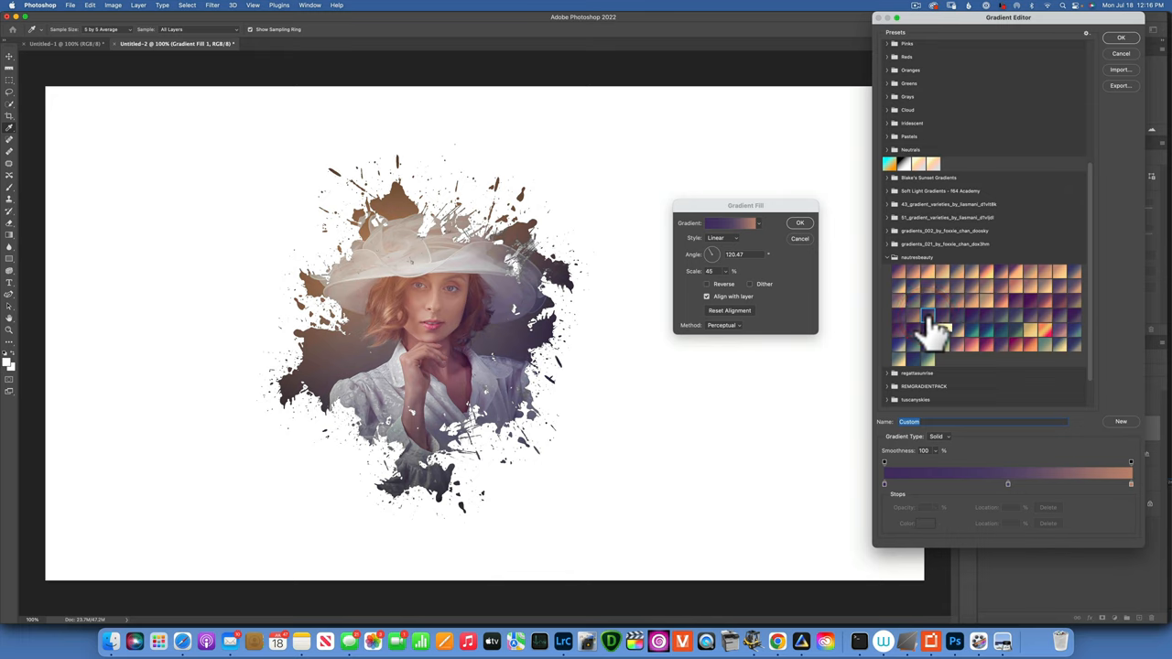
pyautogui.moveTo(943, 302)
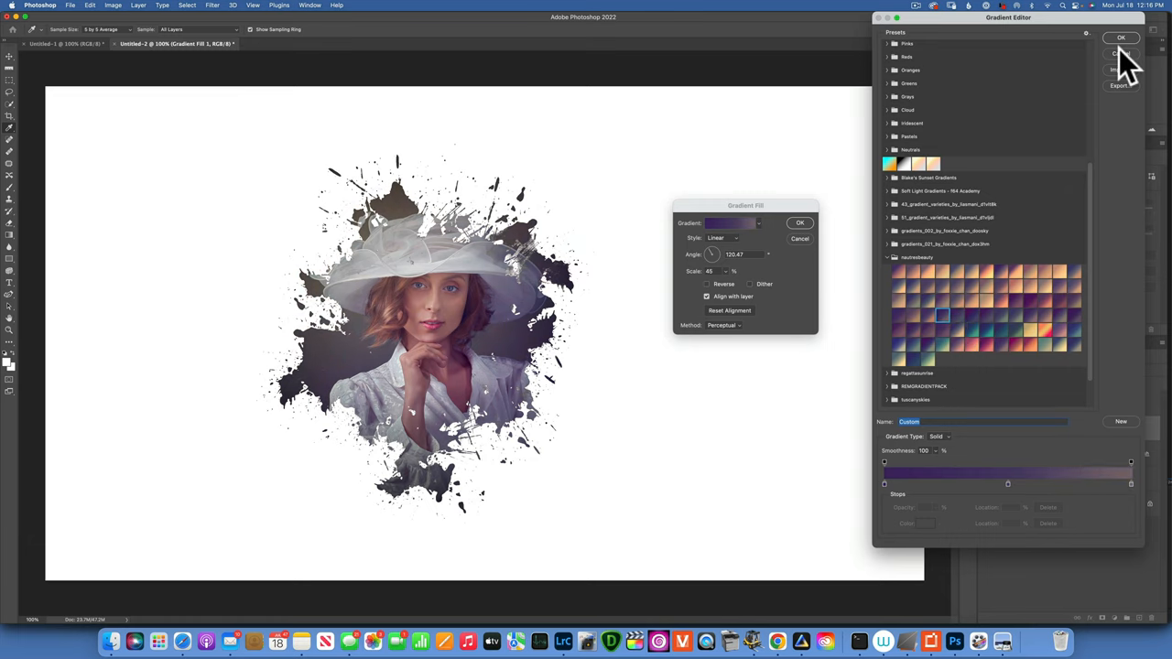
pyautogui.click(1121, 38)
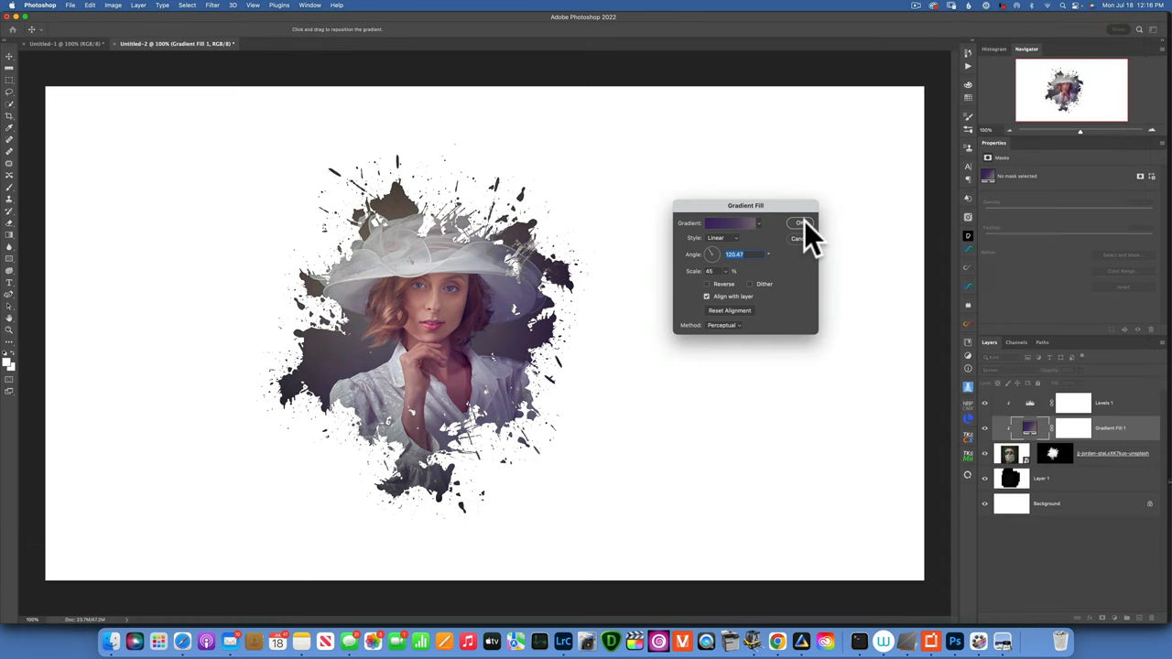
pyautogui.click(802, 223)
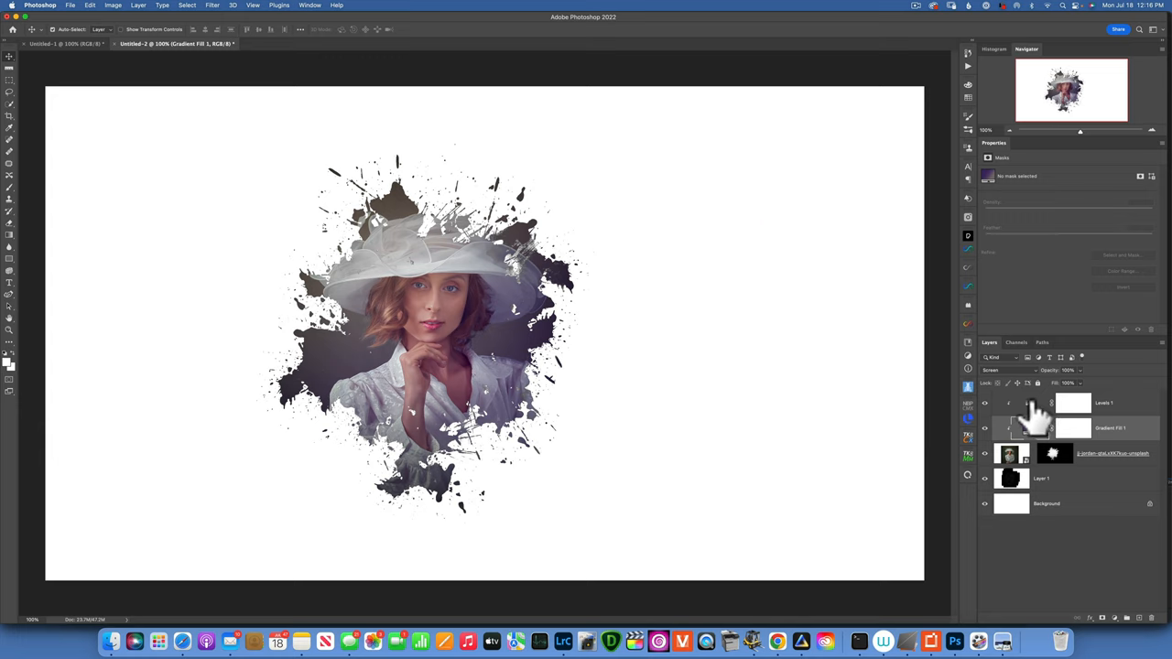
# Step: Darken the Levels 1 shadows for more contrast and flatten into one Background layer
pyautogui.click(1103, 403)
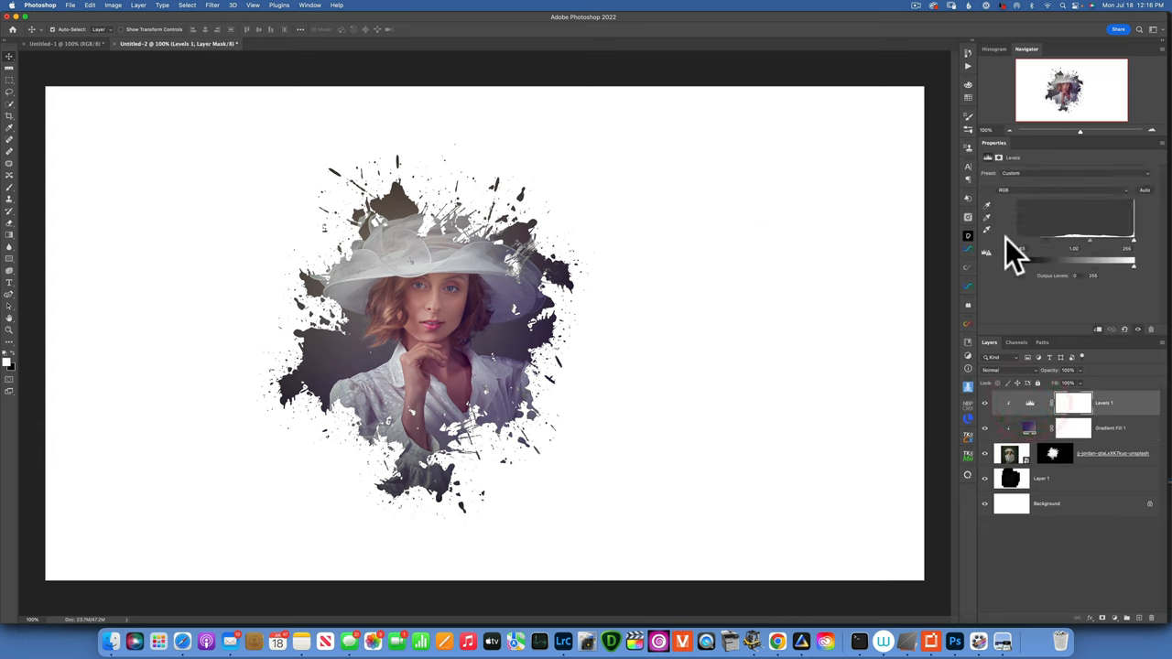
pyautogui.moveTo(1018, 259); pyautogui.dragTo(1039, 259)
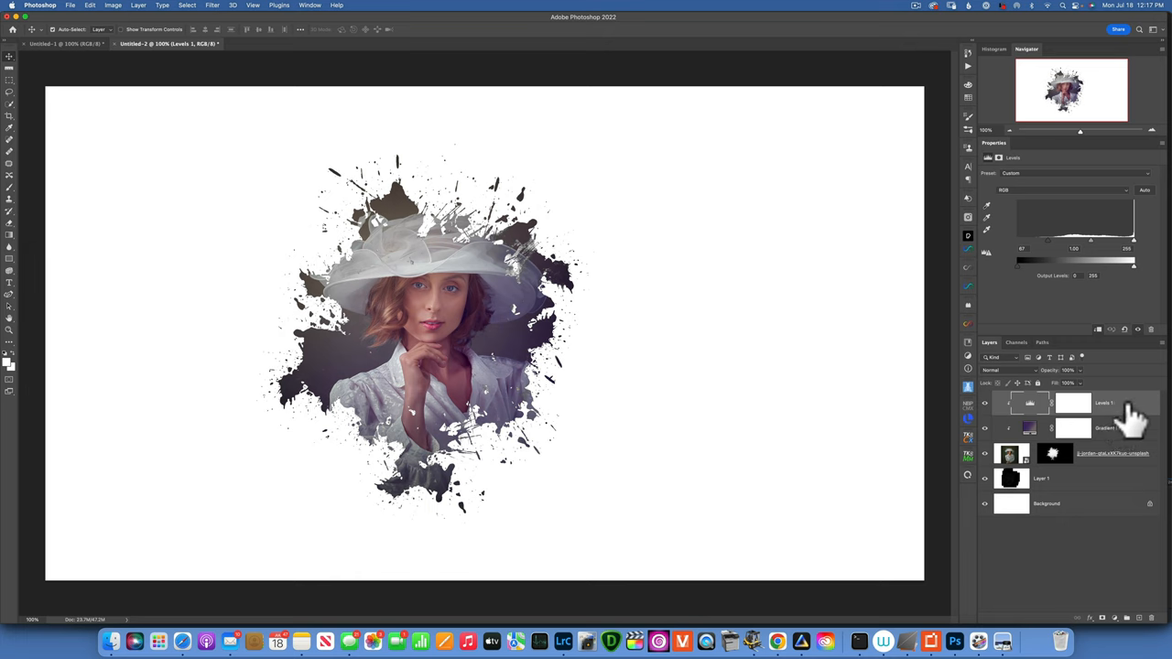
pyautogui.rightClick(1103, 402)
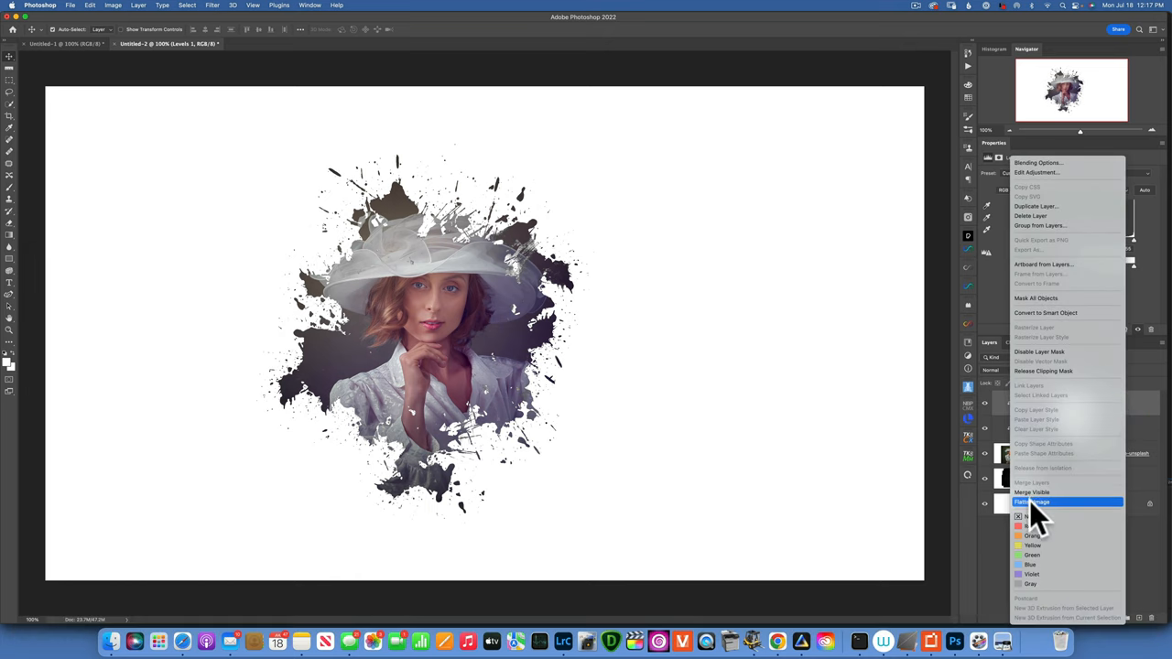
pyautogui.click(1034, 502)
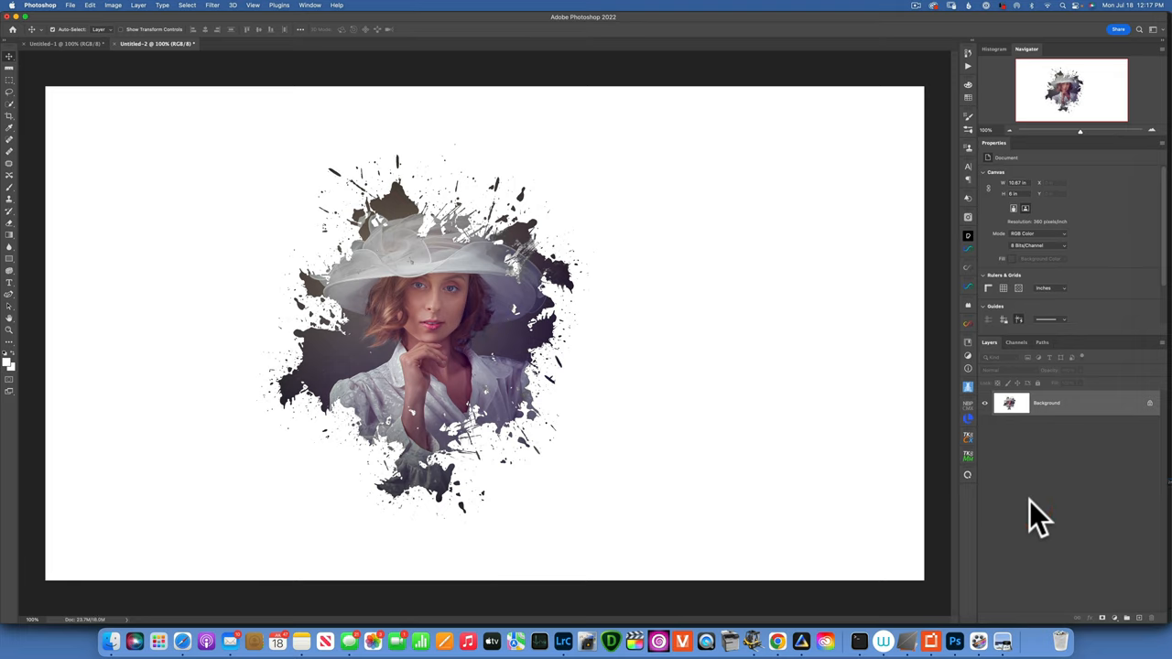
pyautogui.moveTo(797, 366)
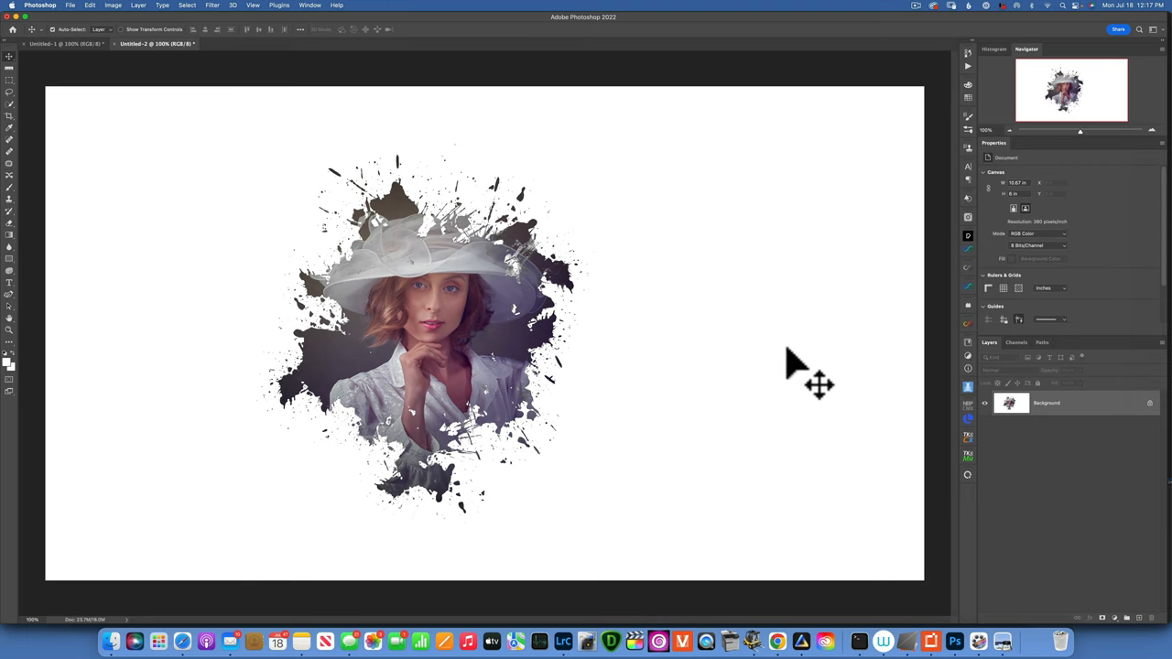
pyautogui.moveTo(716, 357)
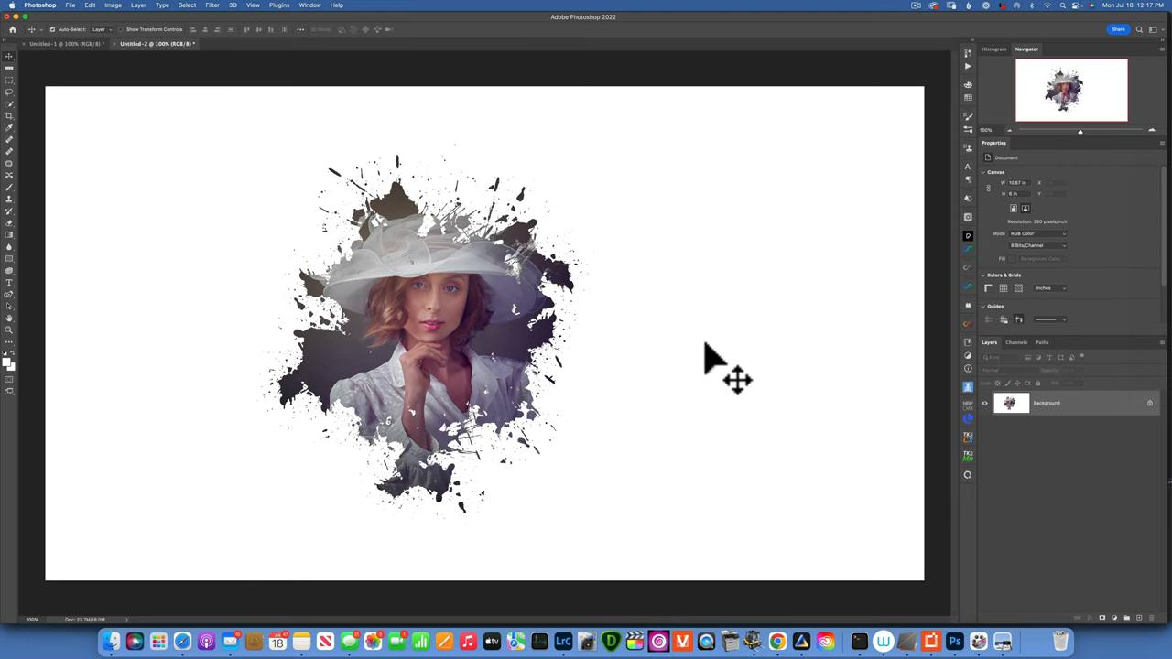